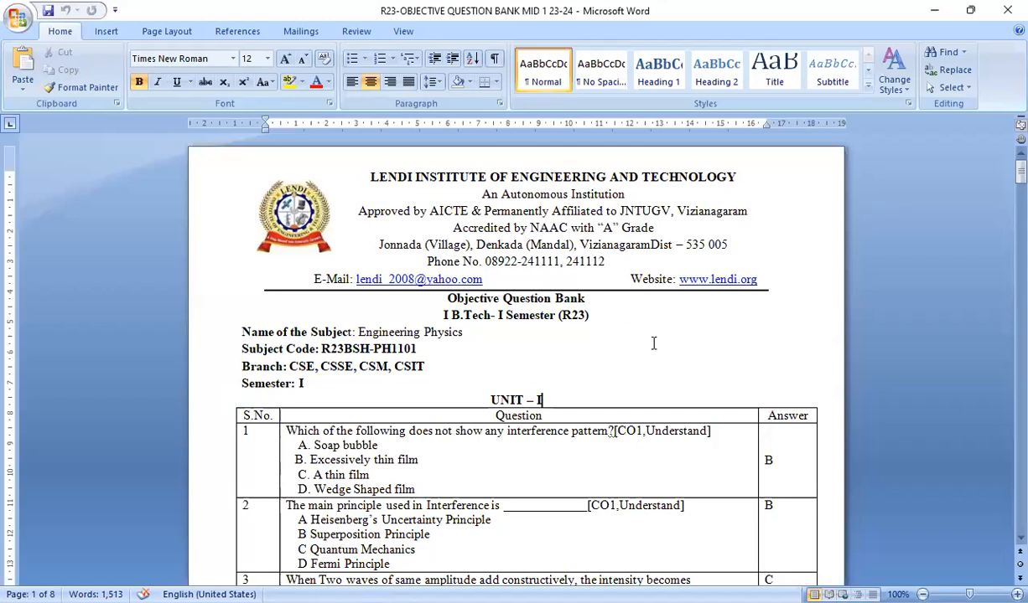
Scroll past the institute header to the Unit I table with questions 1–5.
scroll("down", 3)
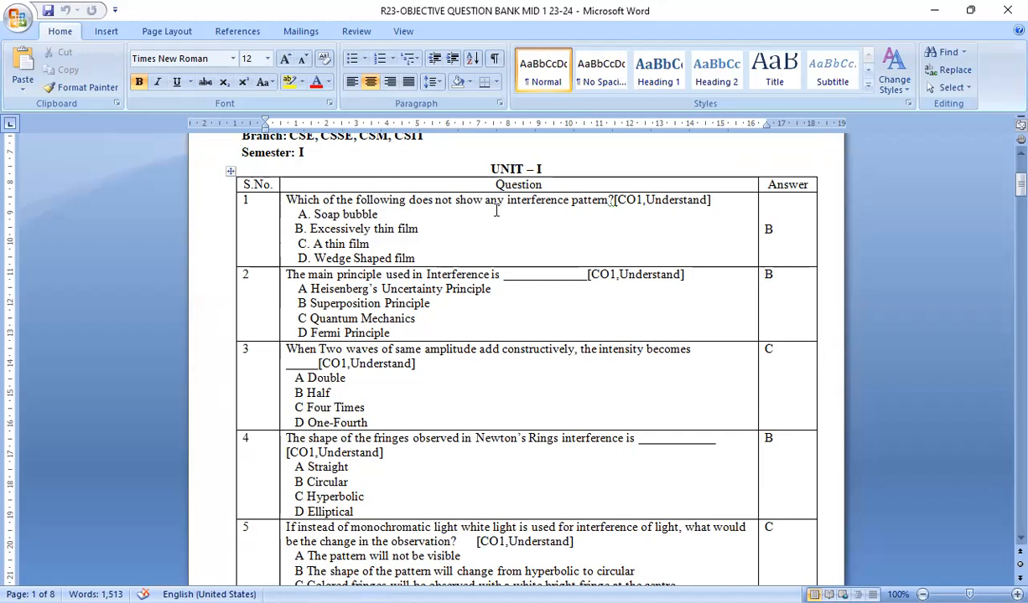
mouse_move(533, 184)
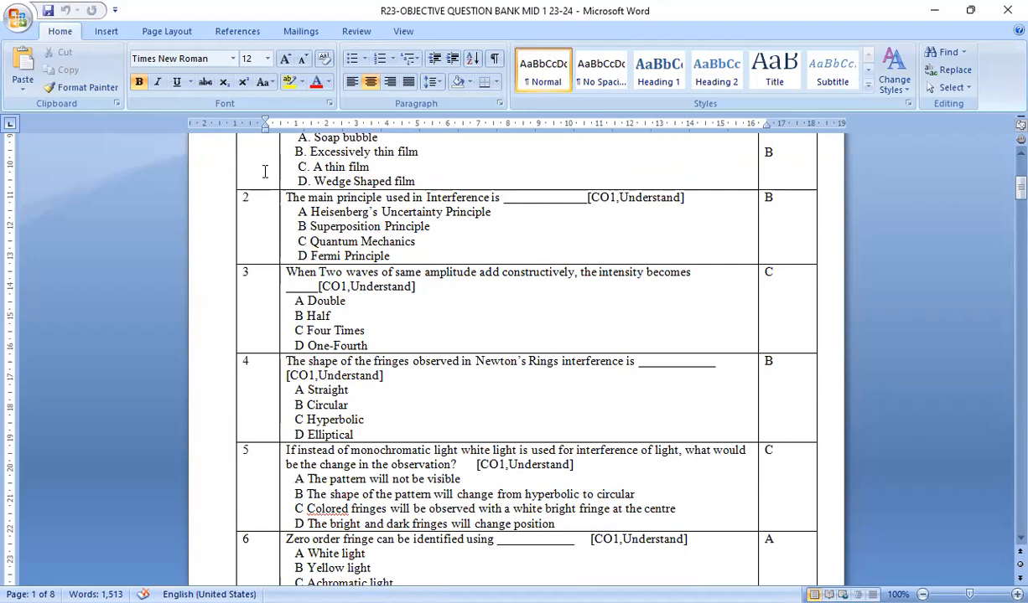
mouse_move(498, 211)
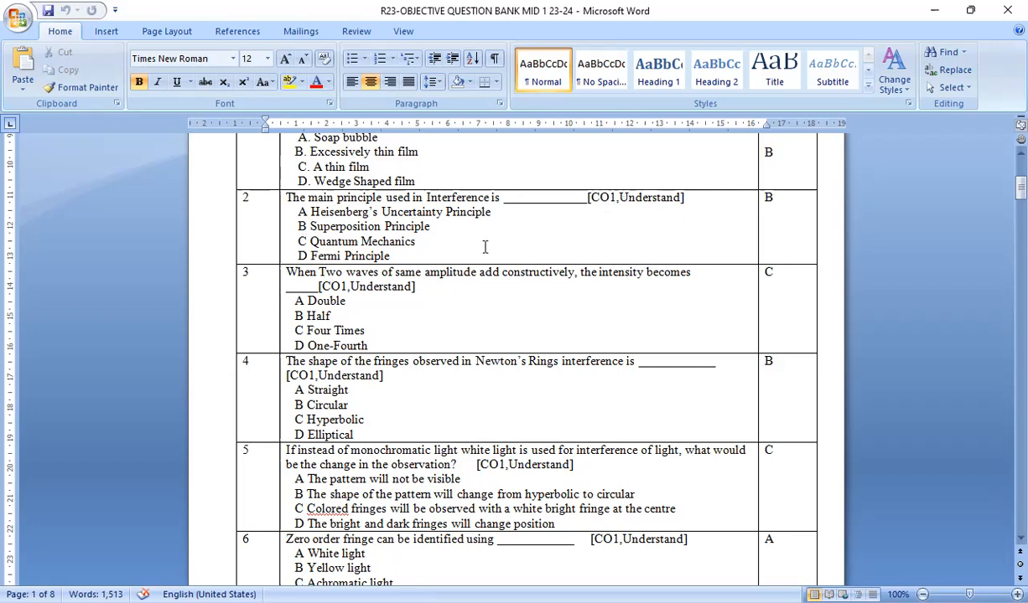
Scroll through Unit I questions 2–6 on interference with their answers.
scroll("down", 3)
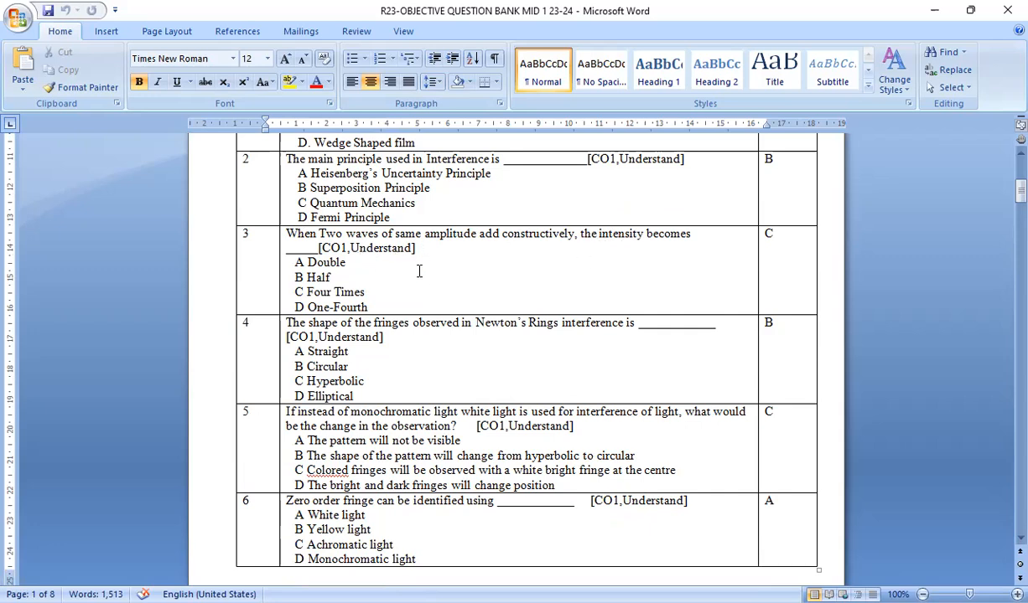
mouse_move(439, 278)
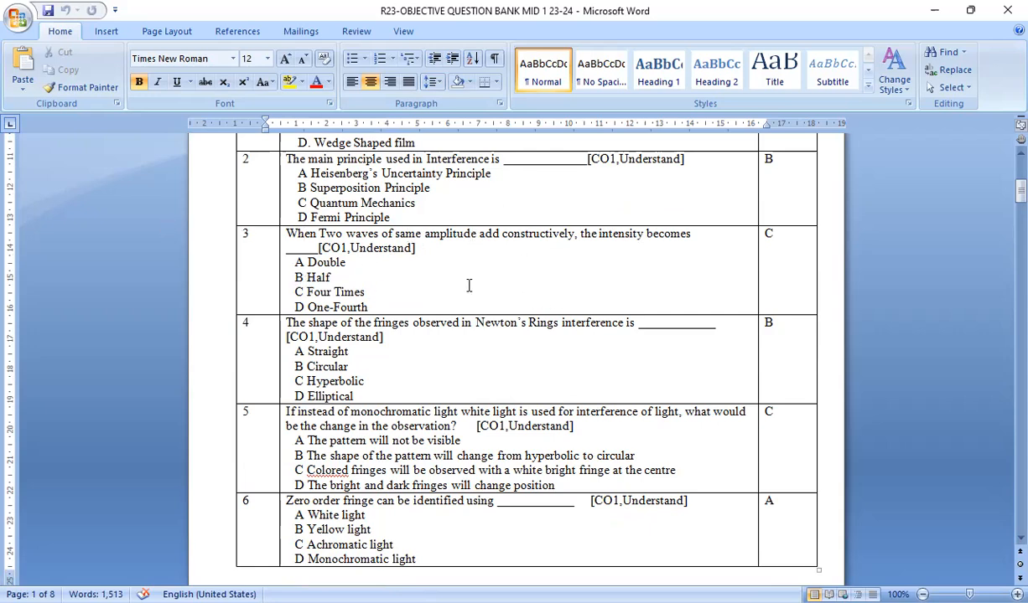
mouse_move(393, 258)
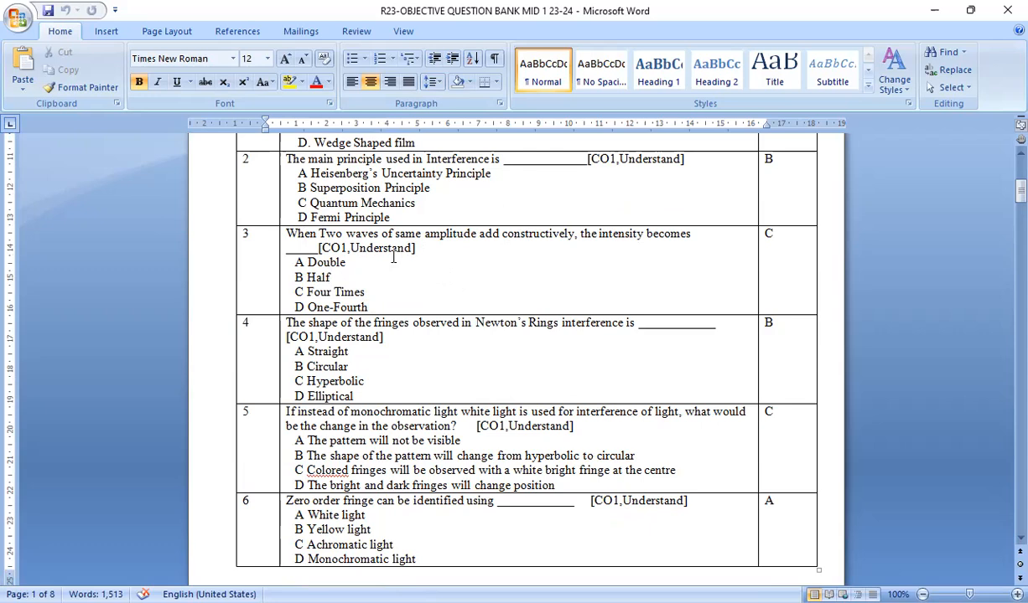
scroll("down", 3)
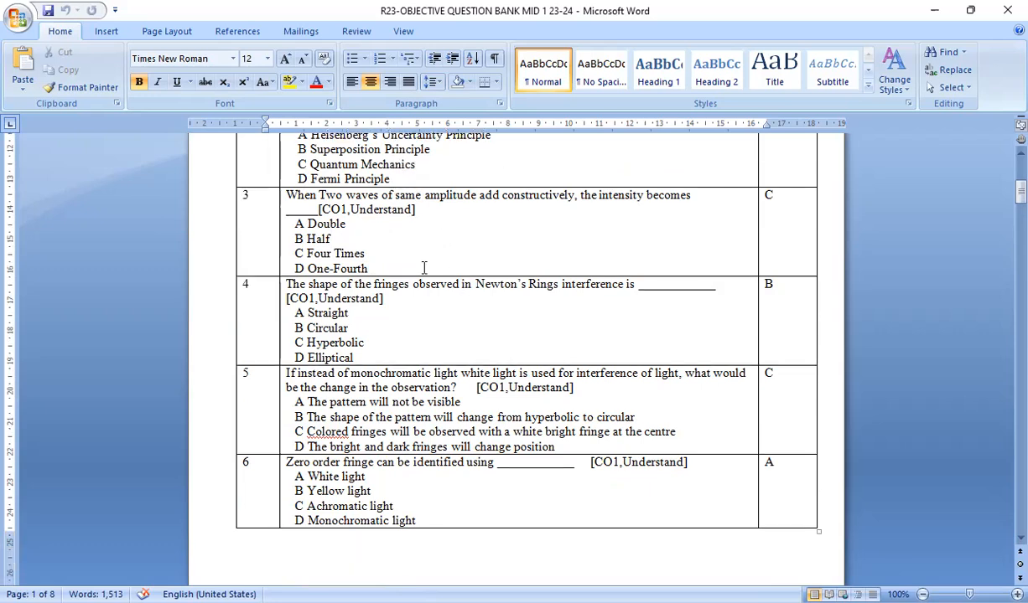
scroll("down", 3)
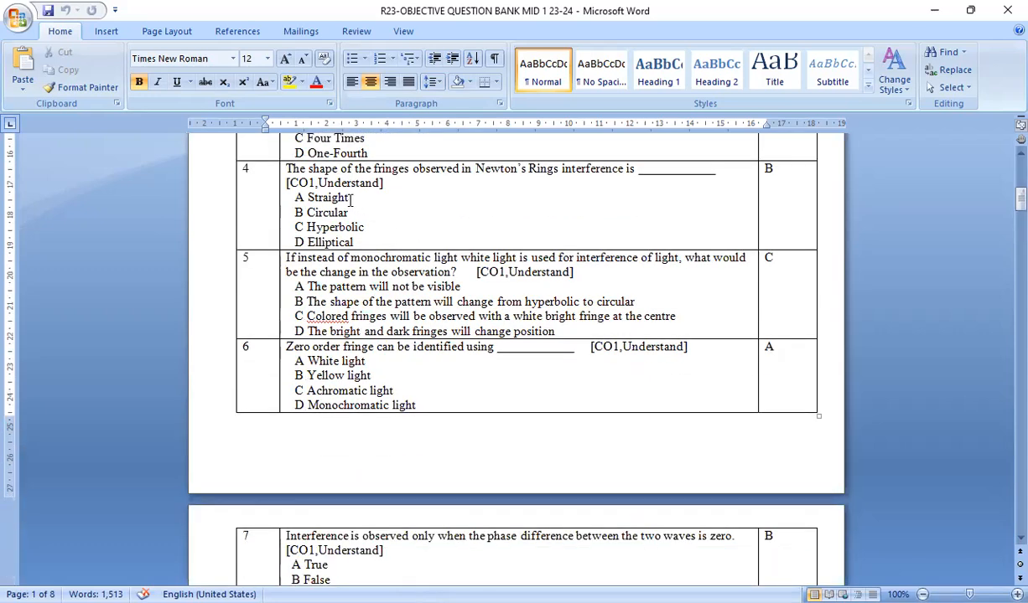
mouse_move(395, 188)
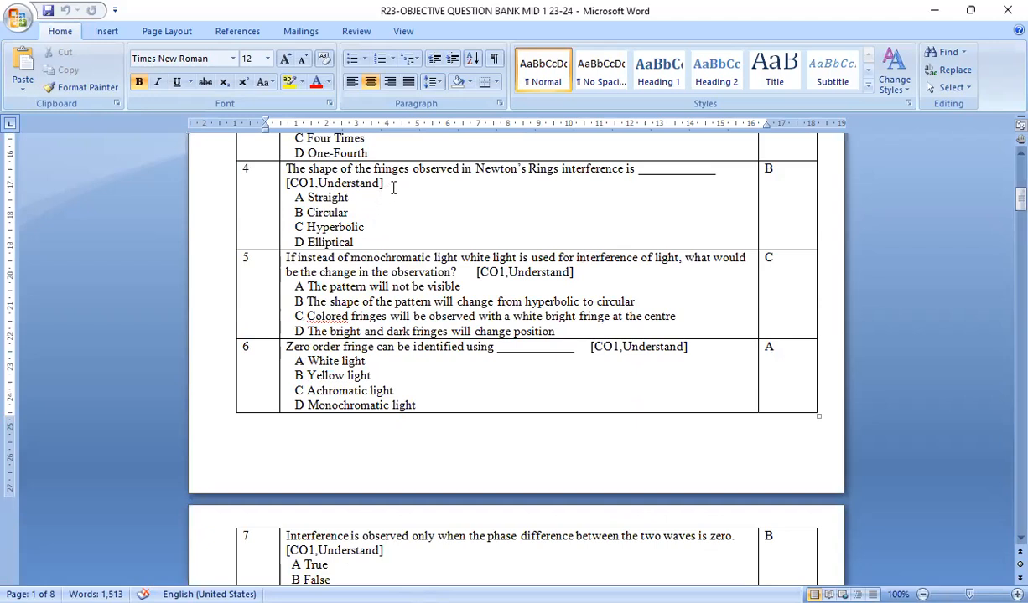
mouse_move(593, 184)
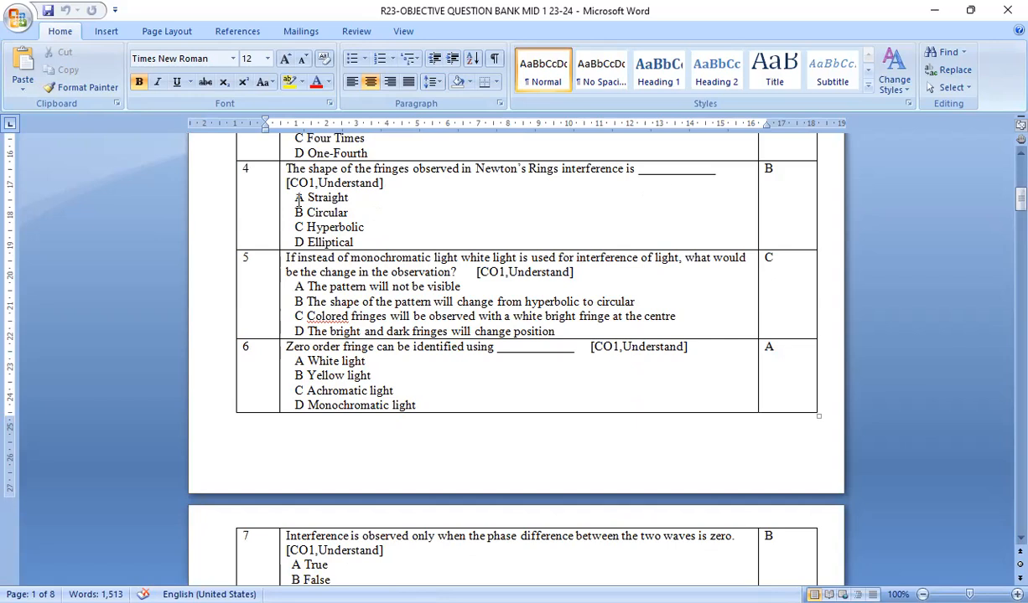
mouse_move(413, 292)
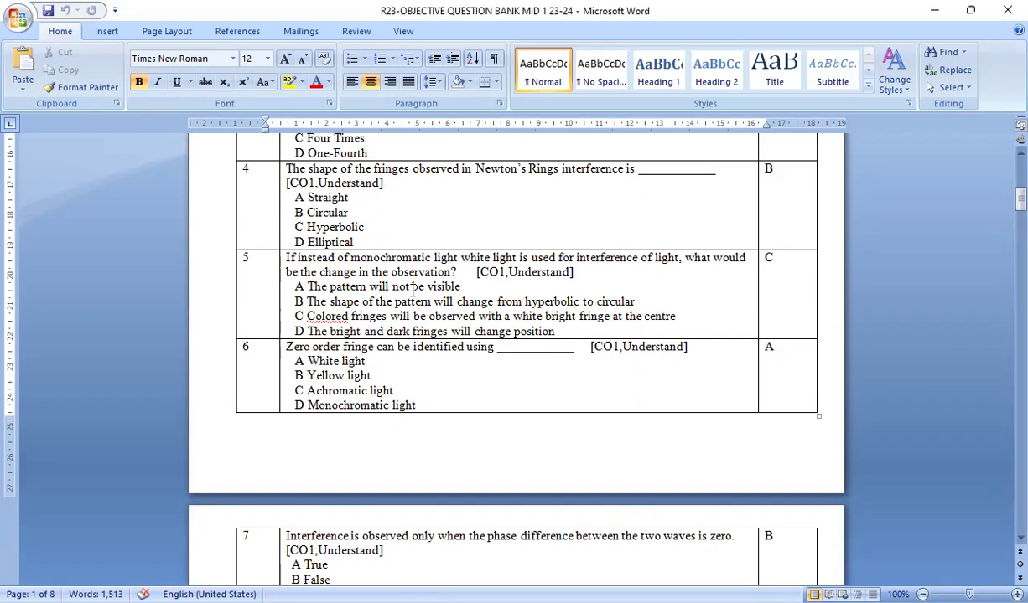
scroll("down", 3)
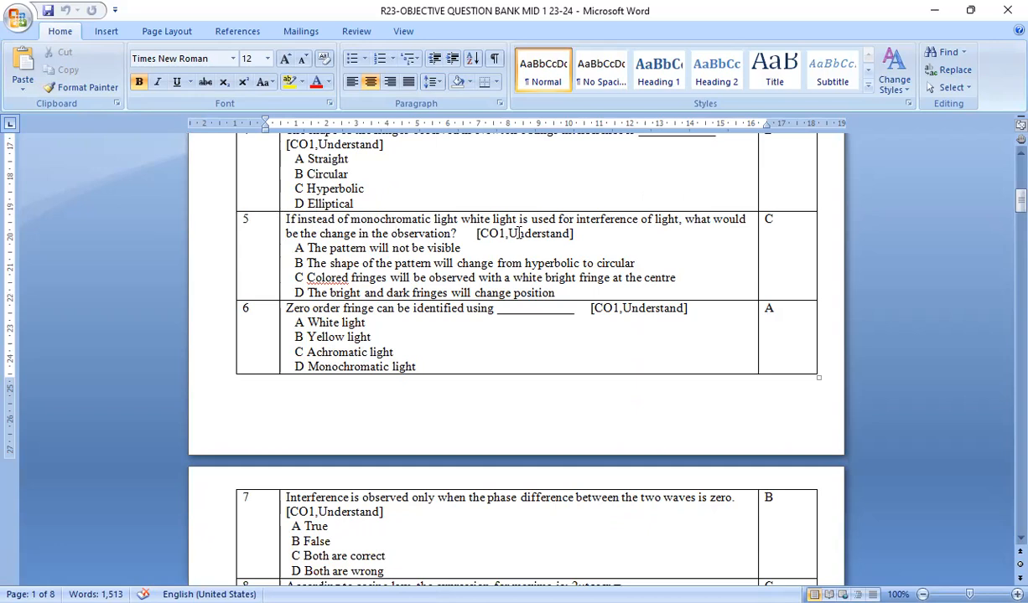
mouse_move(637, 233)
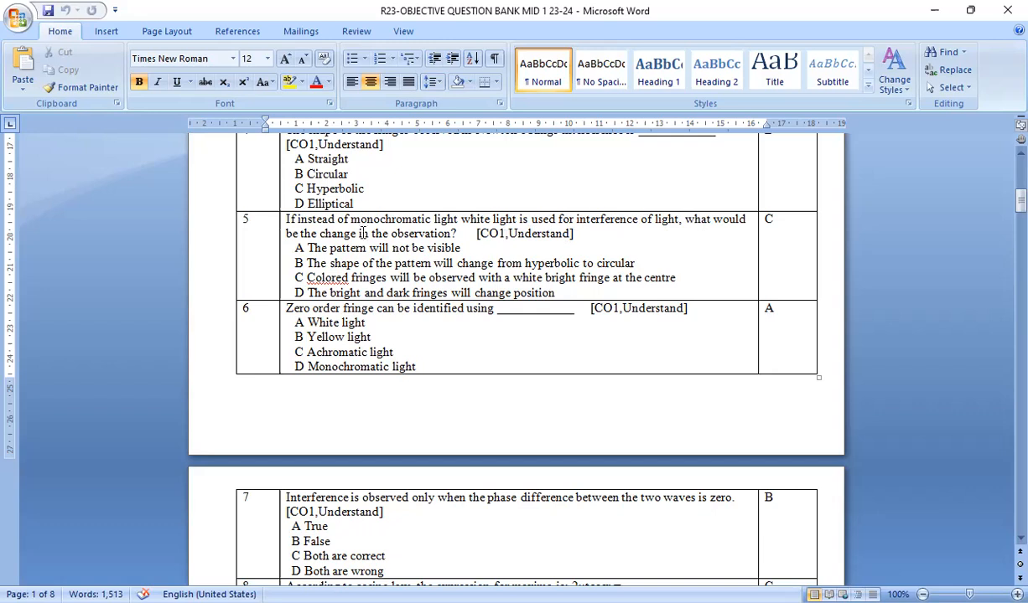
mouse_move(439, 250)
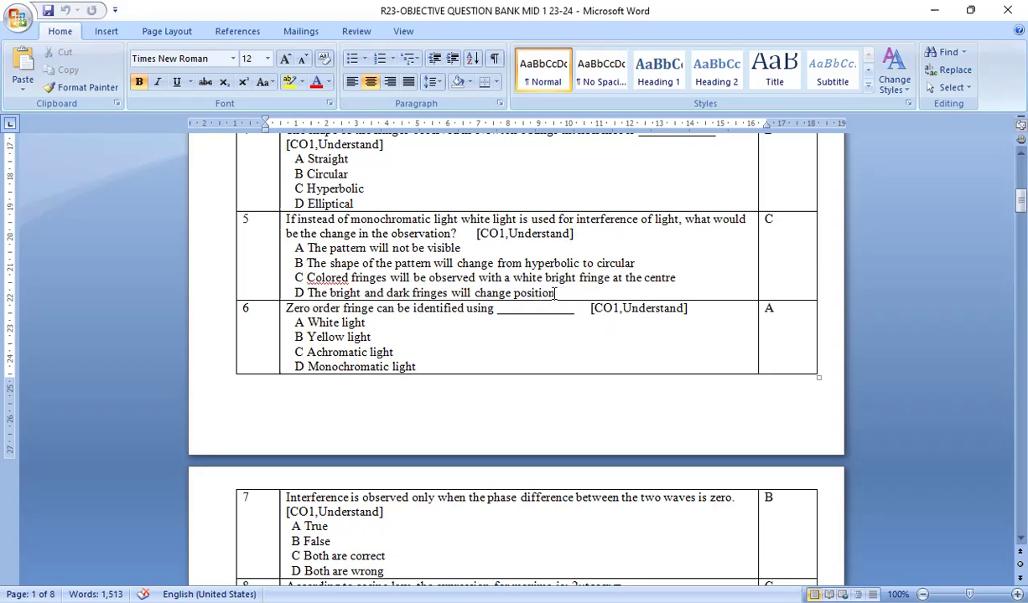
Scroll onto page 2 to bring questions 7–9 on Newton's rings into view.
scroll("down", 3)
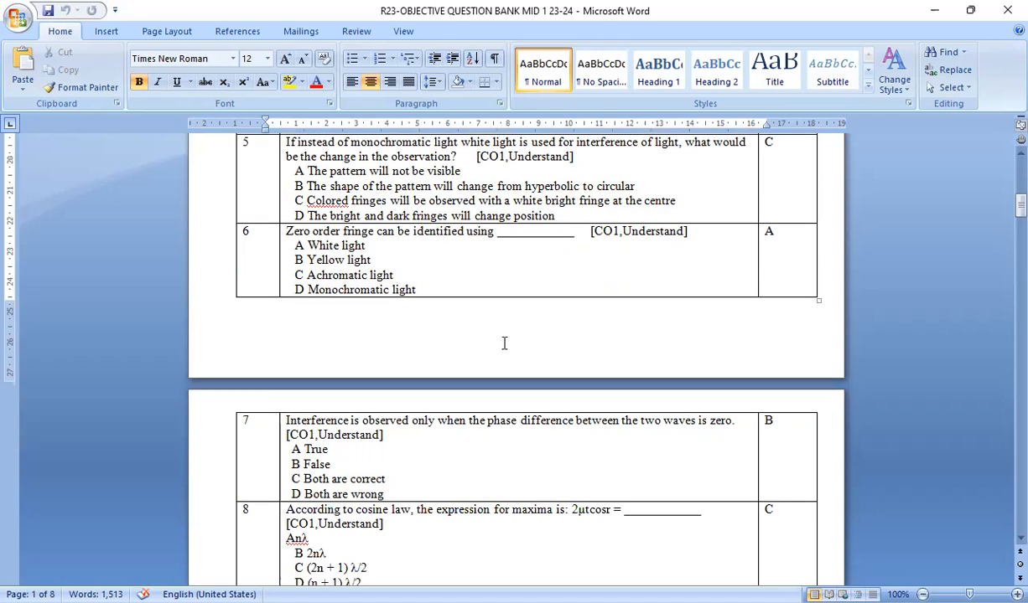
scroll("down", 3)
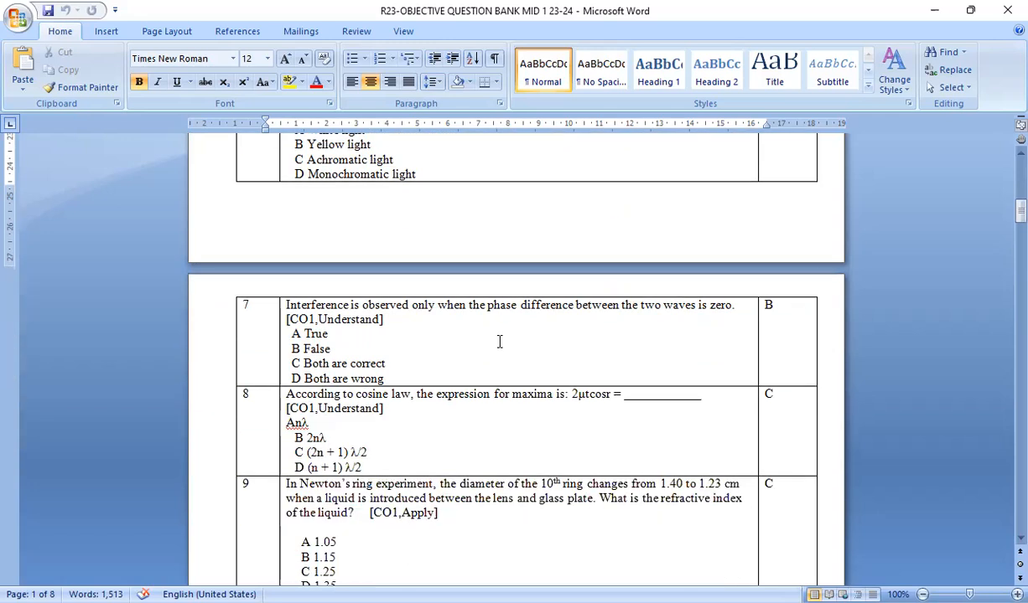
scroll("down", 3)
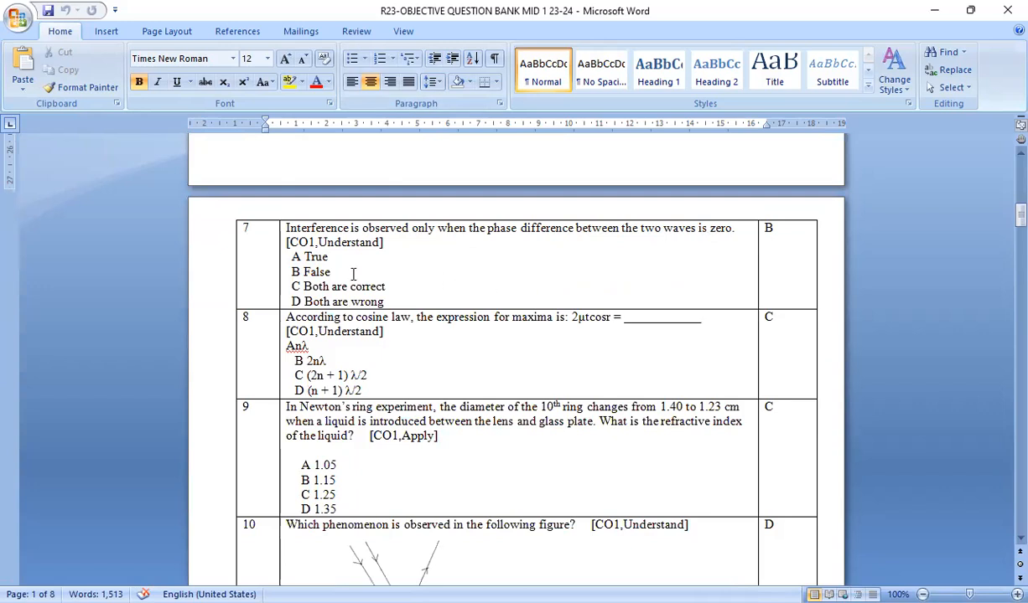
mouse_move(329, 248)
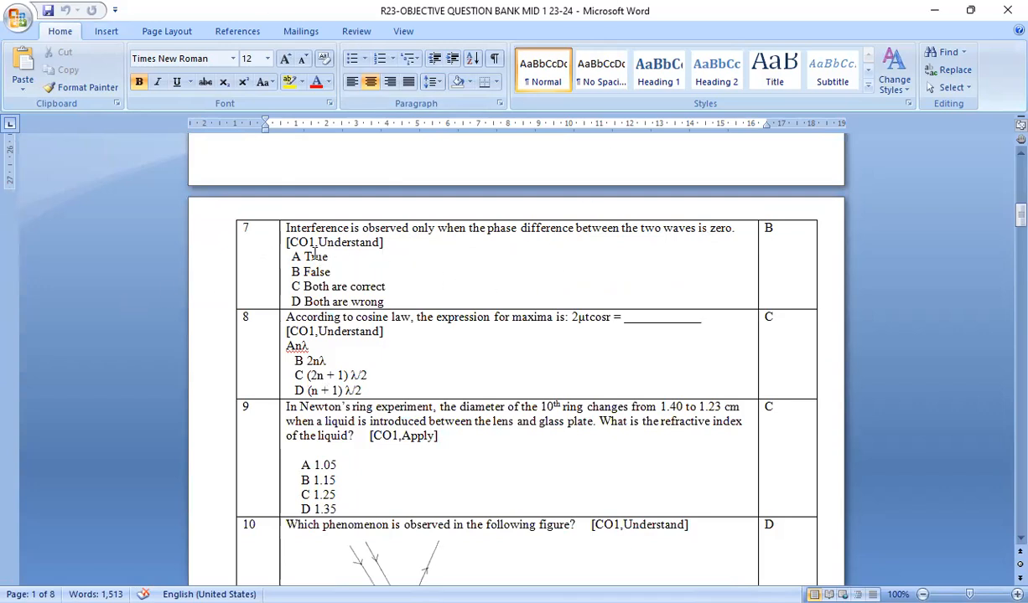
mouse_move(586, 250)
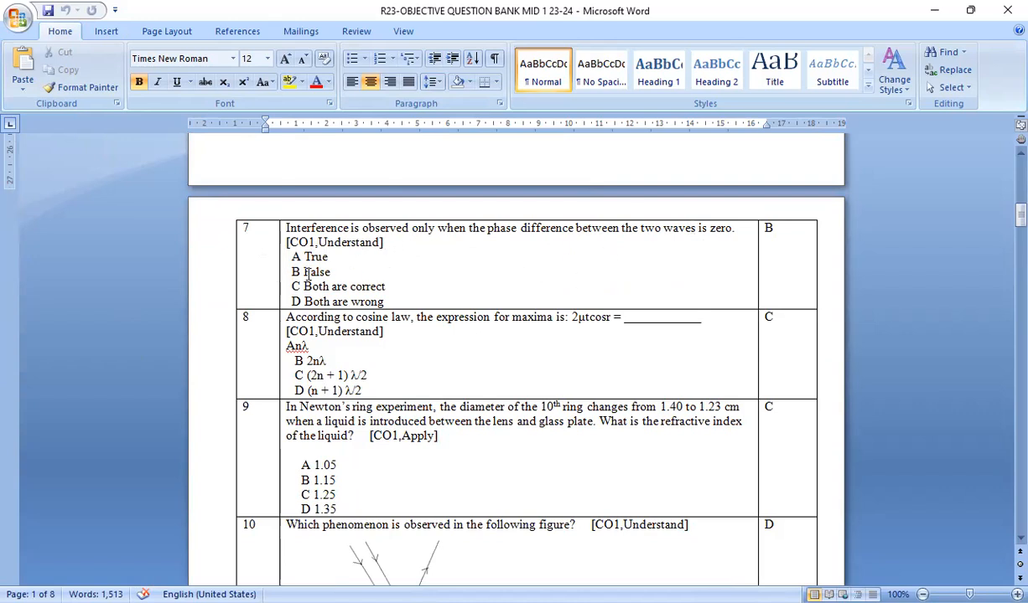
Scroll past questions 7–9 to question 10's wedge-shaped film figure.
scroll("down", 3)
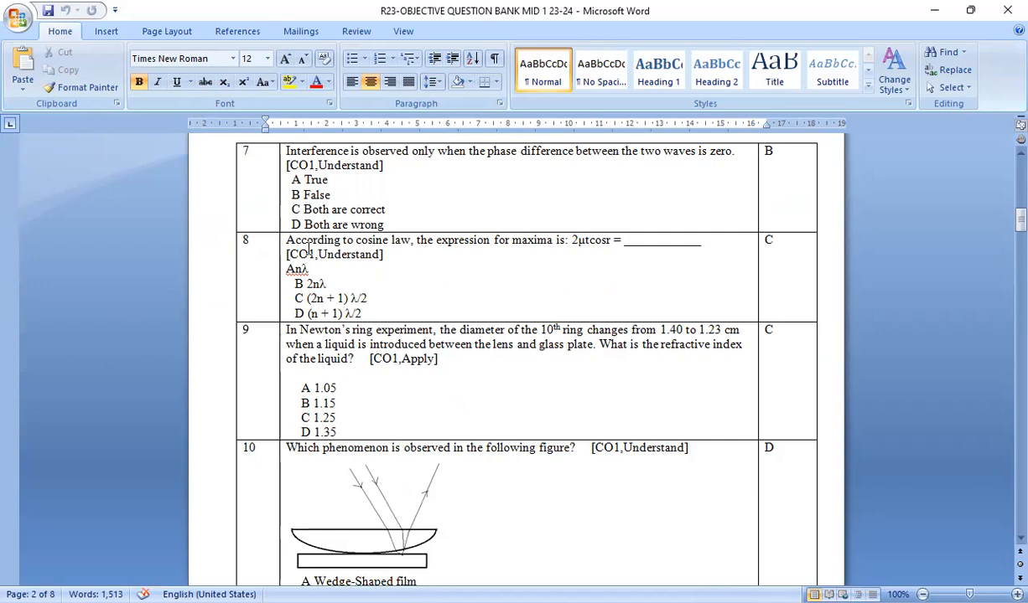
mouse_move(476, 272)
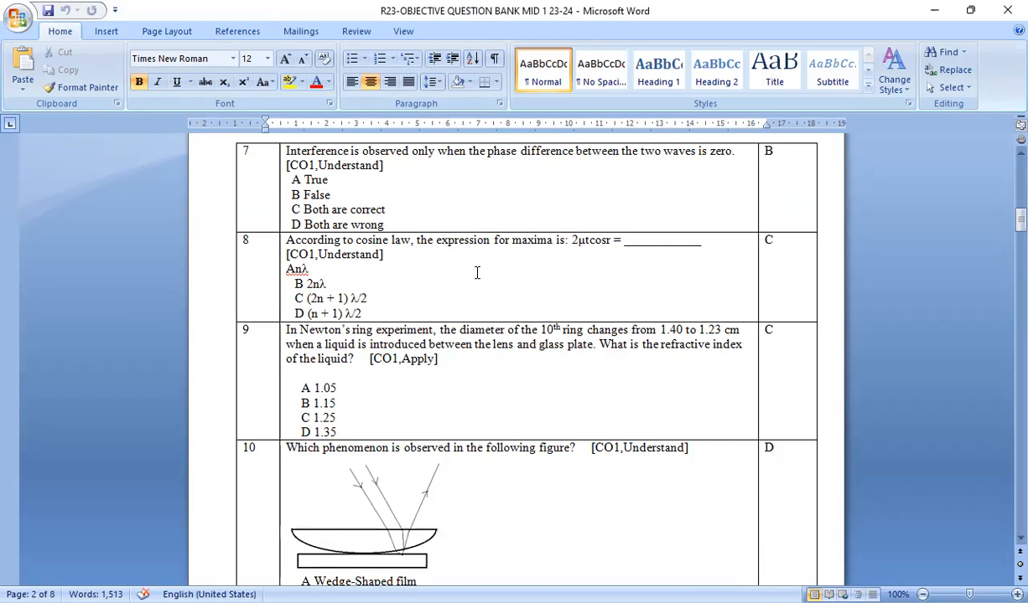
mouse_move(208, 308)
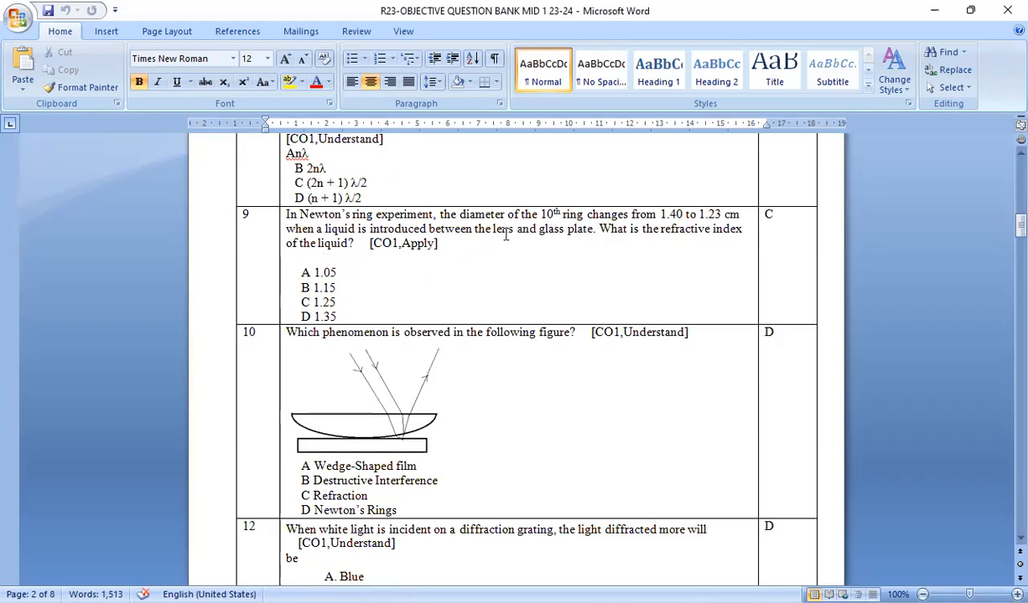
mouse_move(42, 60)
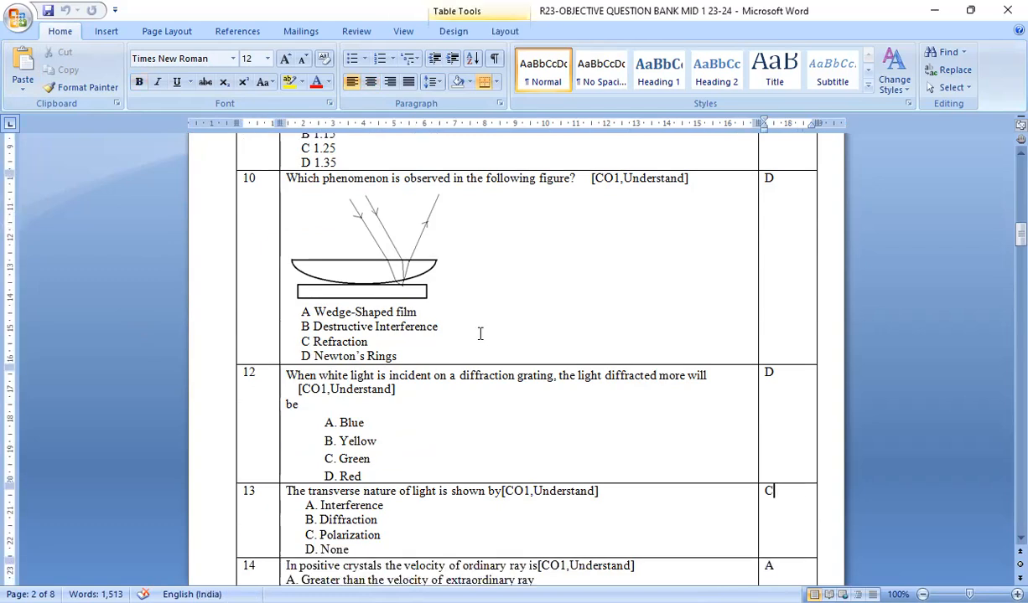
Scroll past questions 12–14 to questions 15–17 on uniaxial crystals and Nicol prisms.
scroll("down", 3)
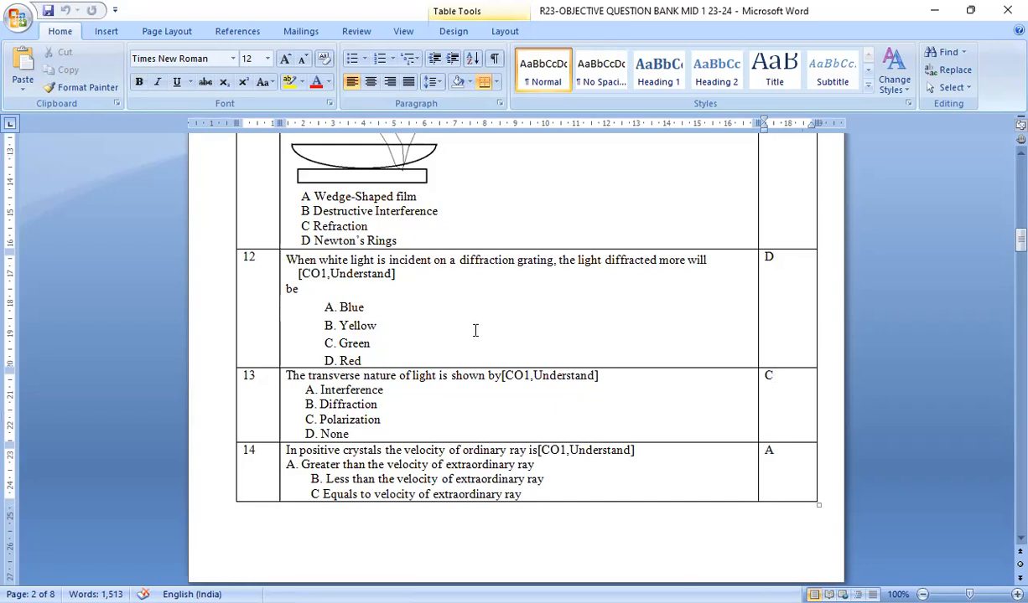
left_click(775, 376)
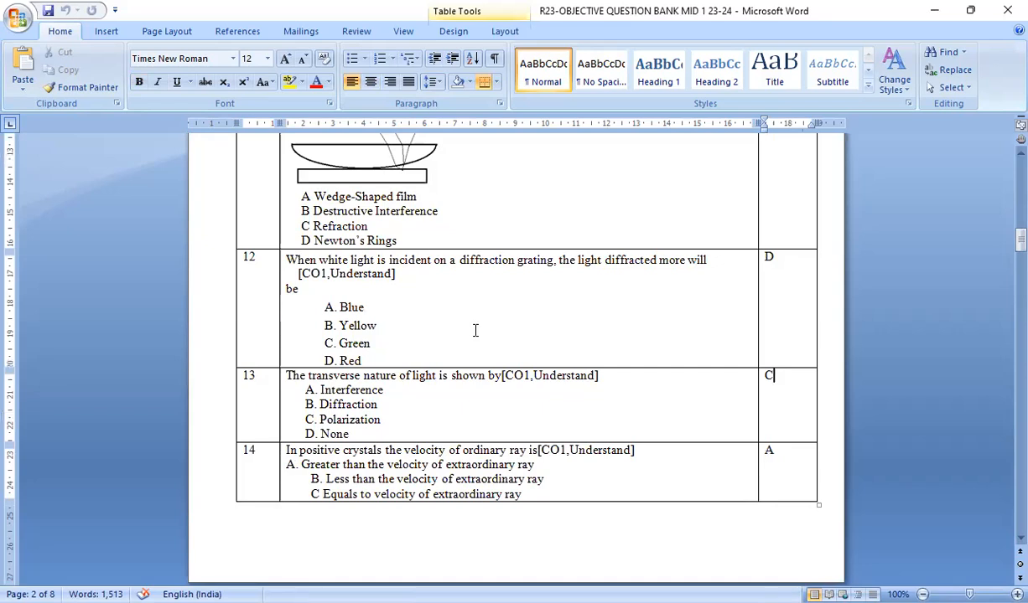
scroll("down", 3)
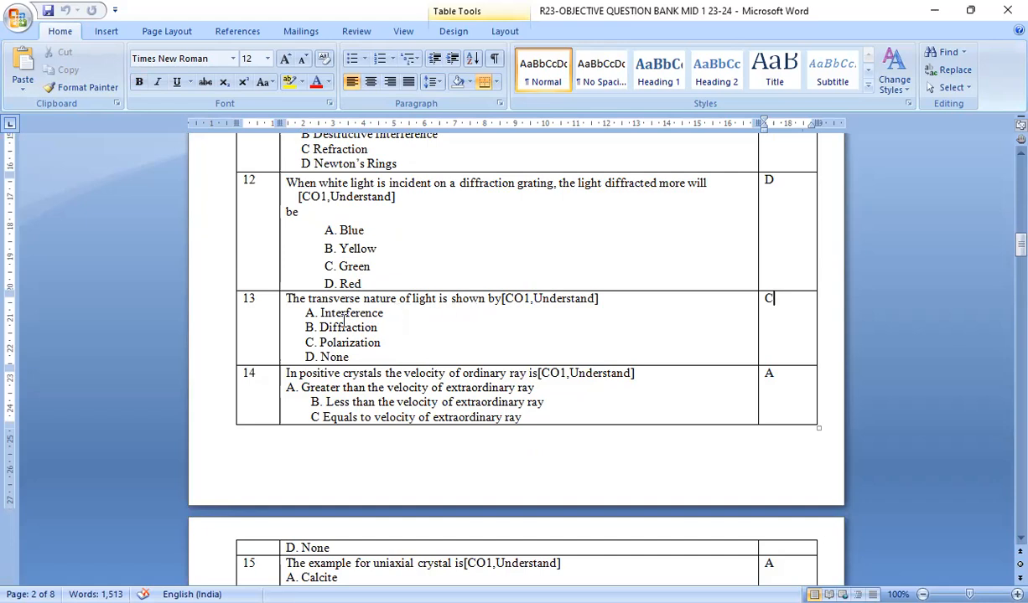
mouse_move(399, 365)
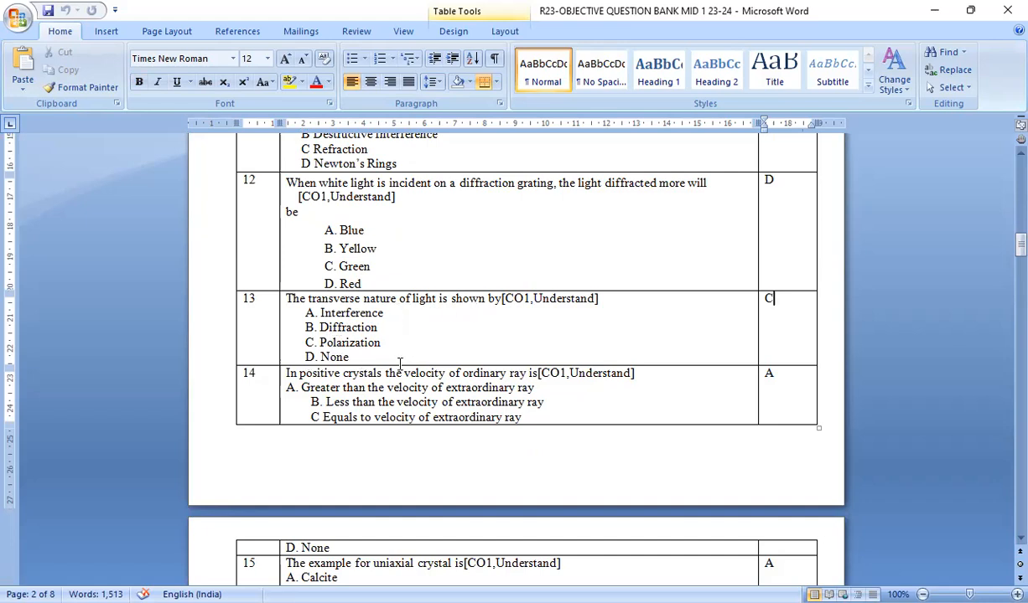
scroll("down", 3)
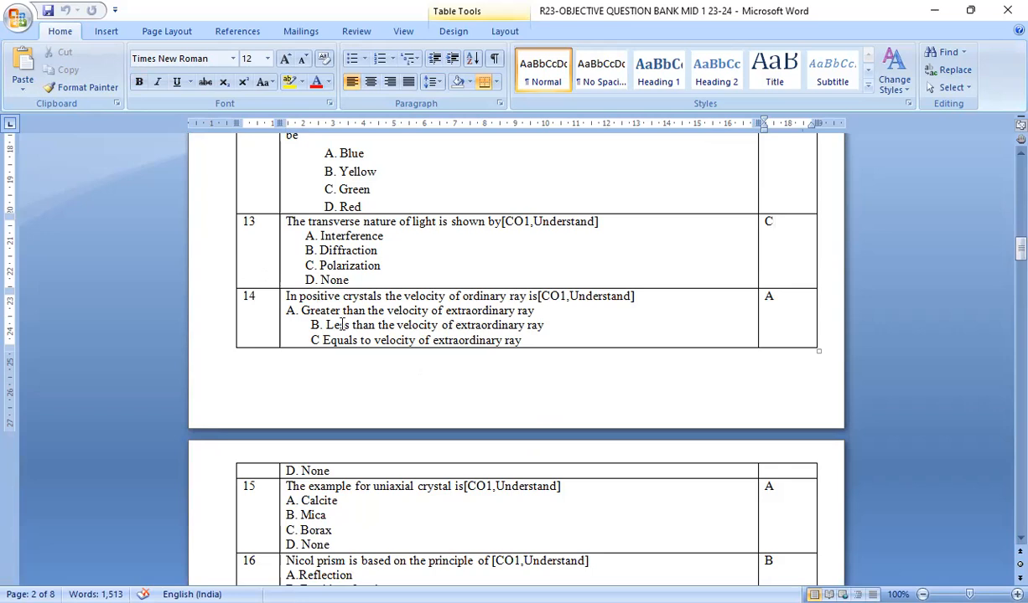
scroll("down", 3)
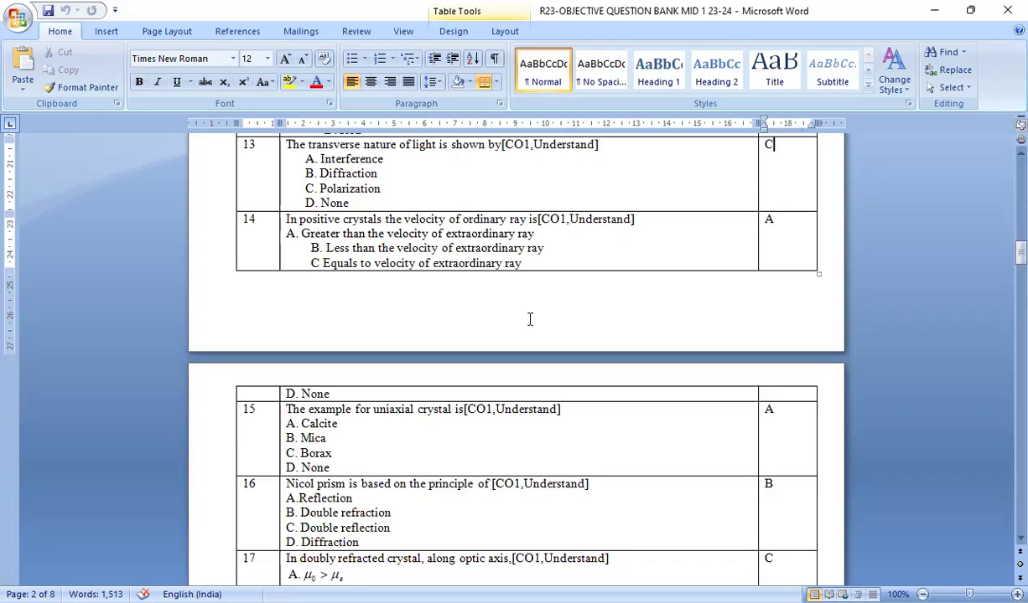
Scroll through questions 15–20 on polarization and double refraction with answers.
scroll("down", 3)
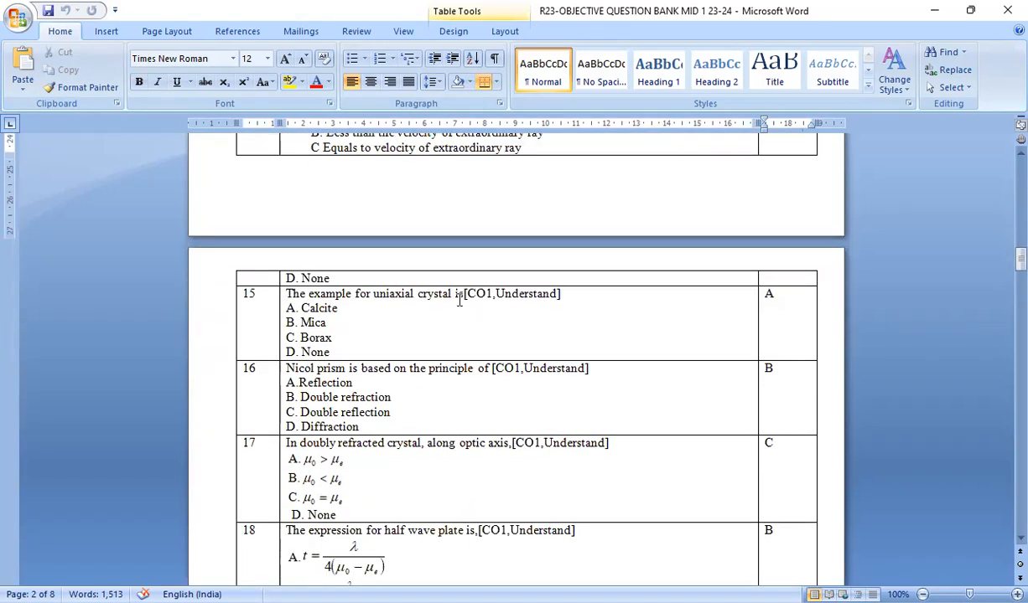
mouse_move(466, 313)
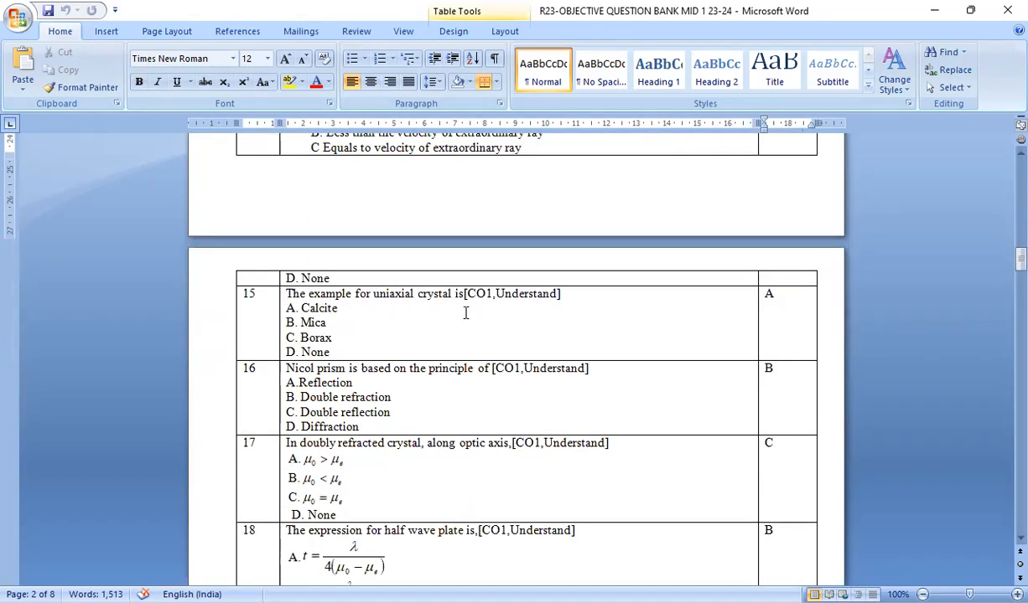
mouse_move(395, 340)
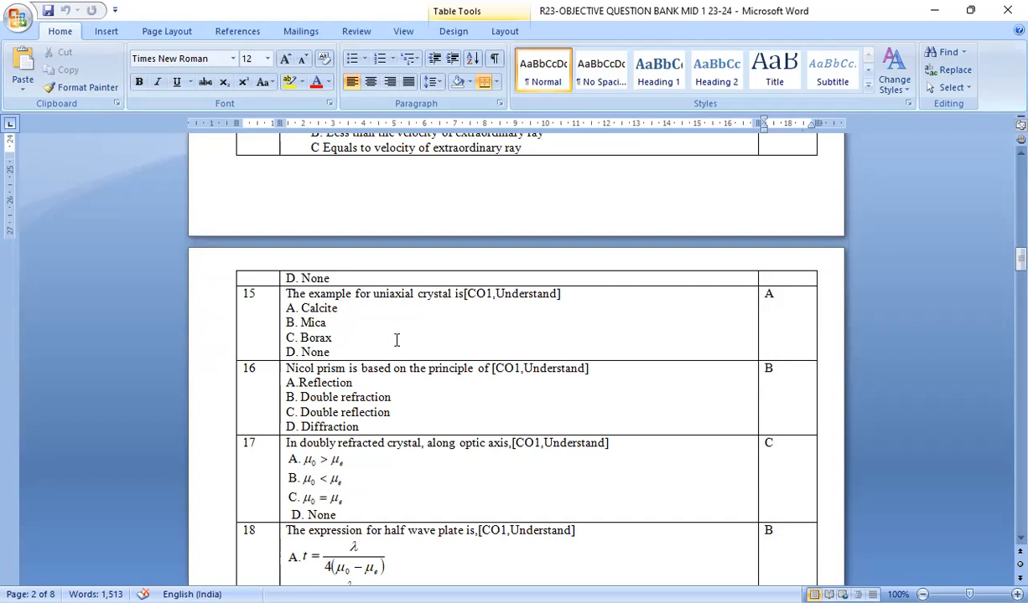
scroll("down", 3)
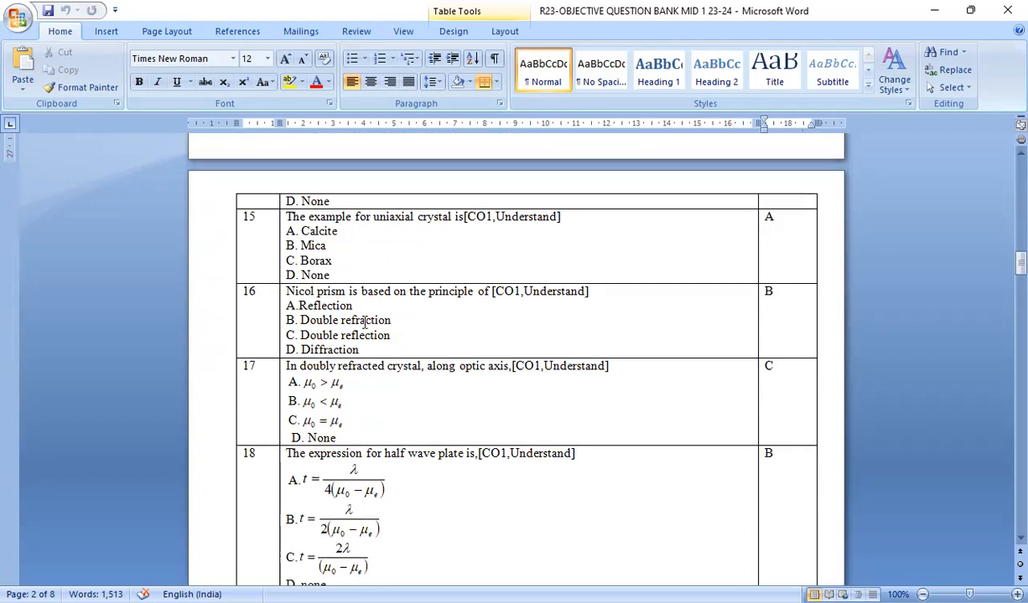
scroll("down", 3)
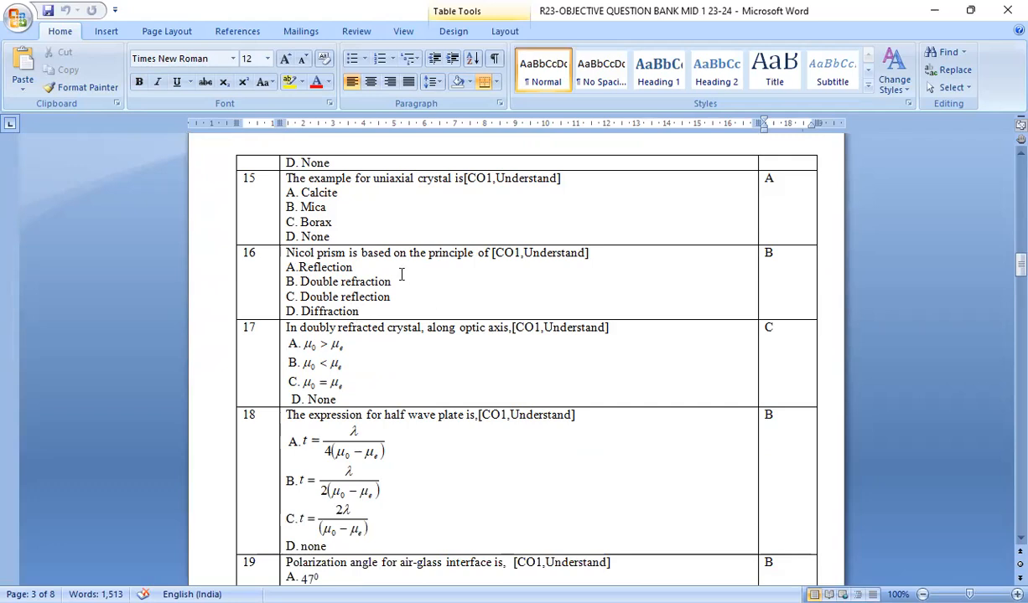
mouse_move(415, 260)
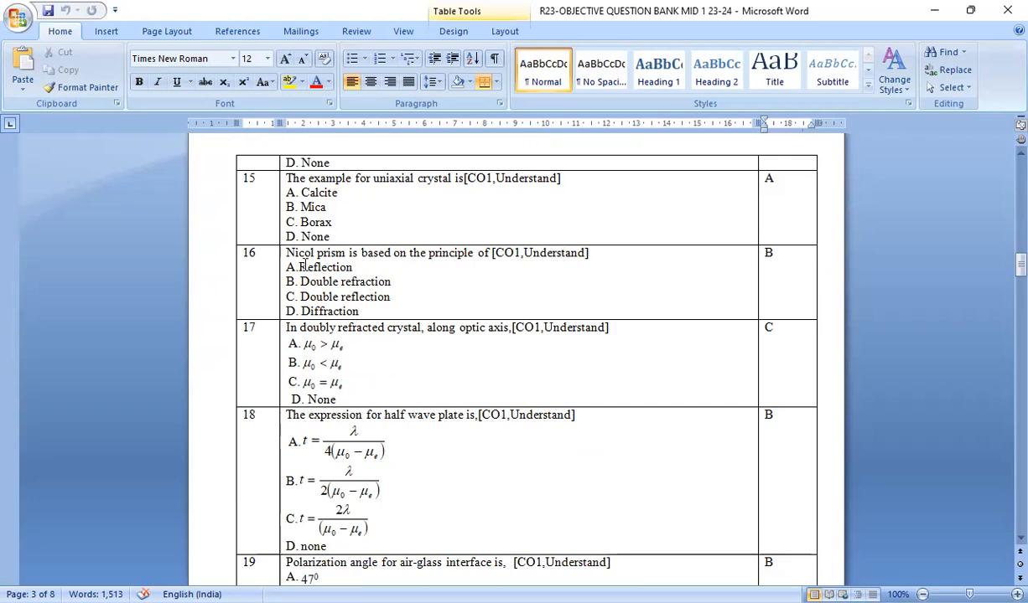
scroll("down", 3)
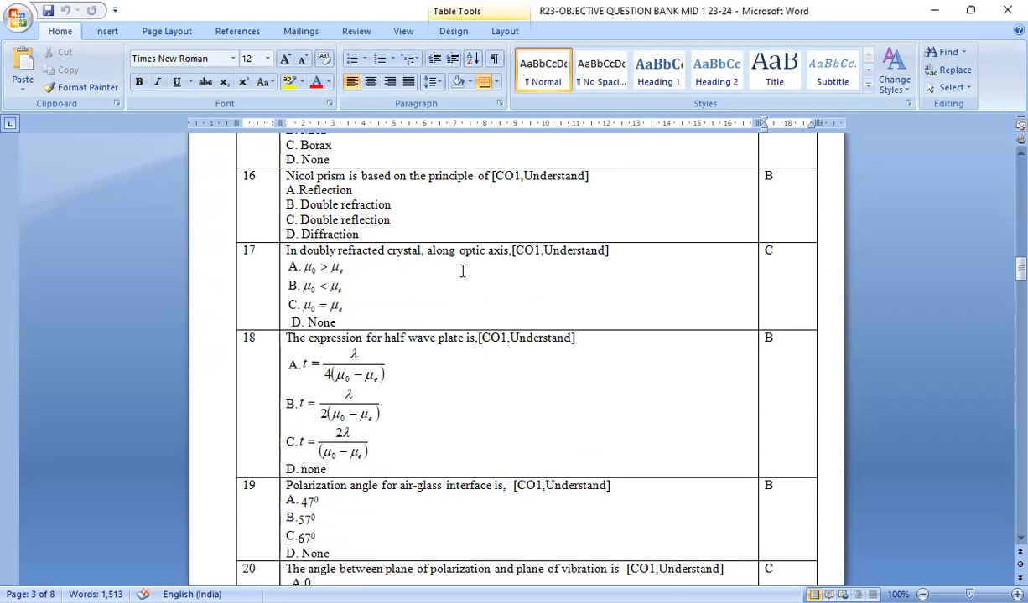
mouse_move(309, 318)
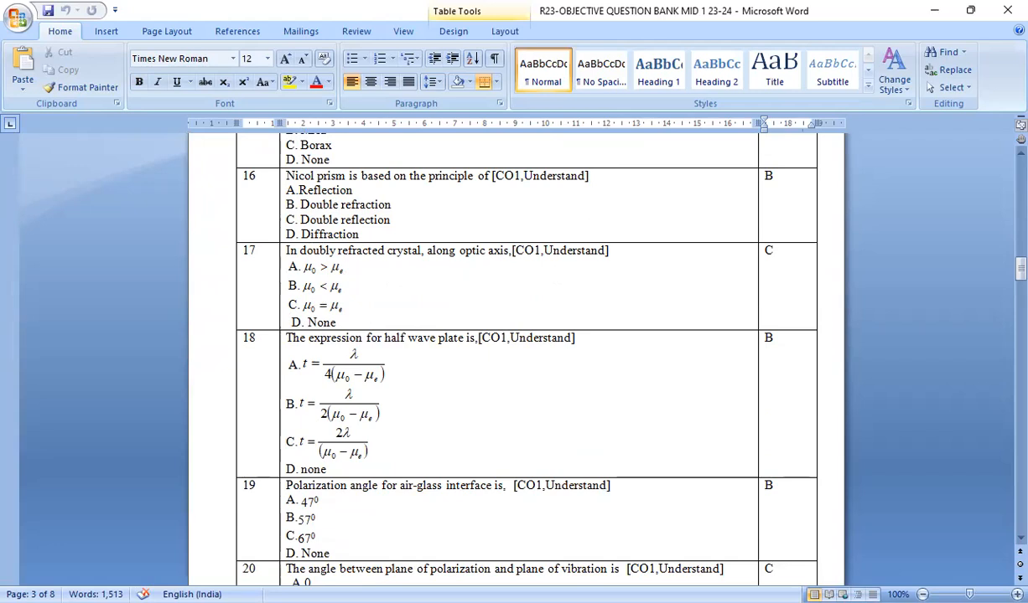
mouse_move(254, 422)
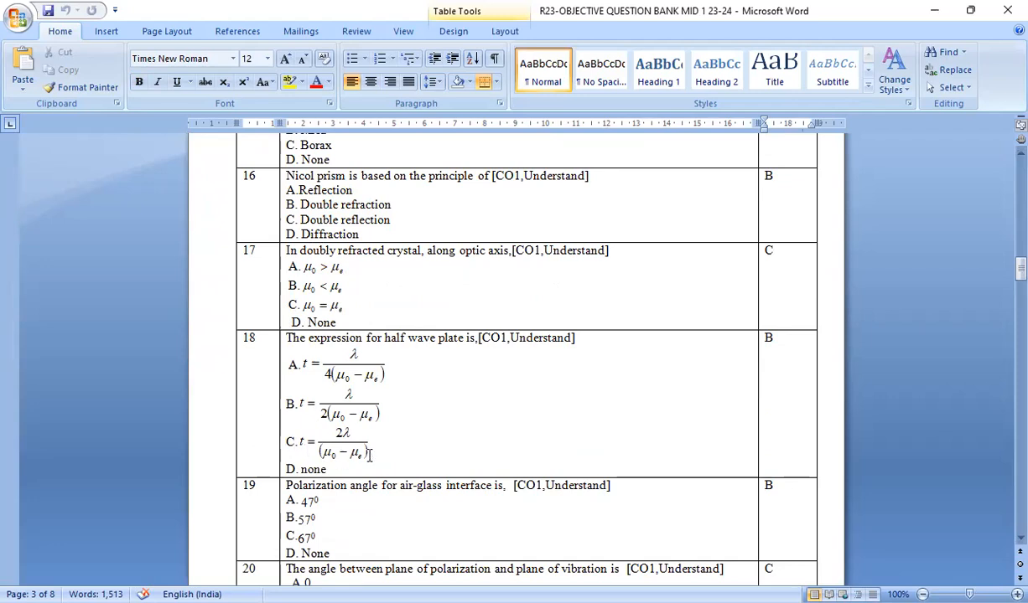
scroll("down", 3)
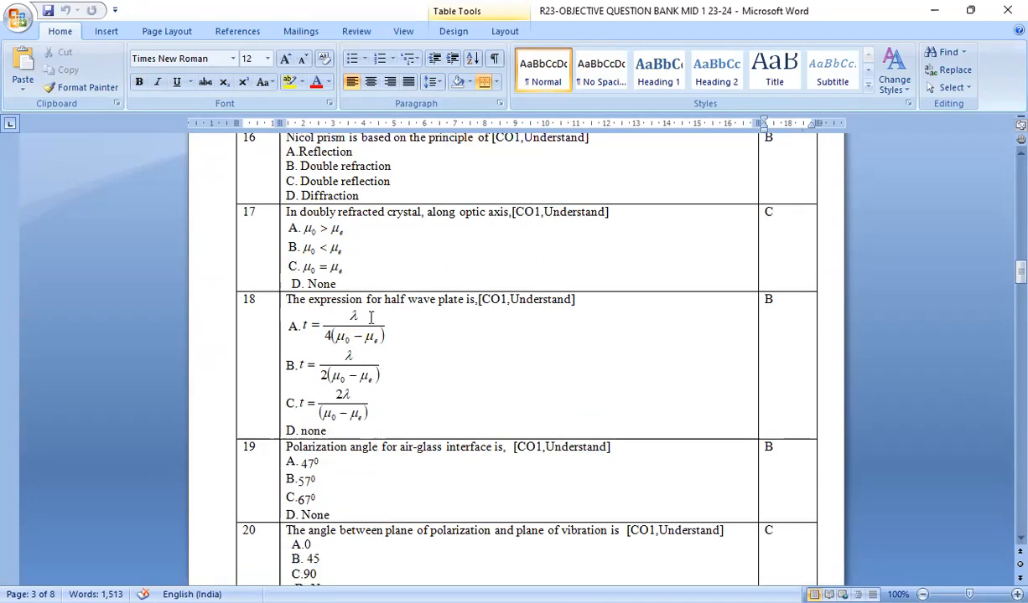
mouse_move(326, 369)
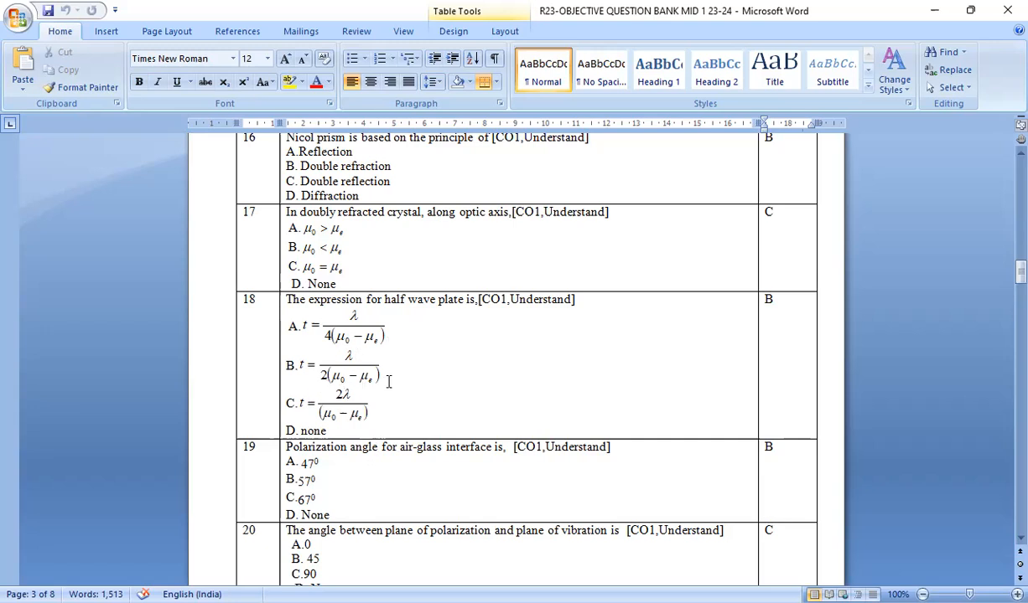
scroll("down", 3)
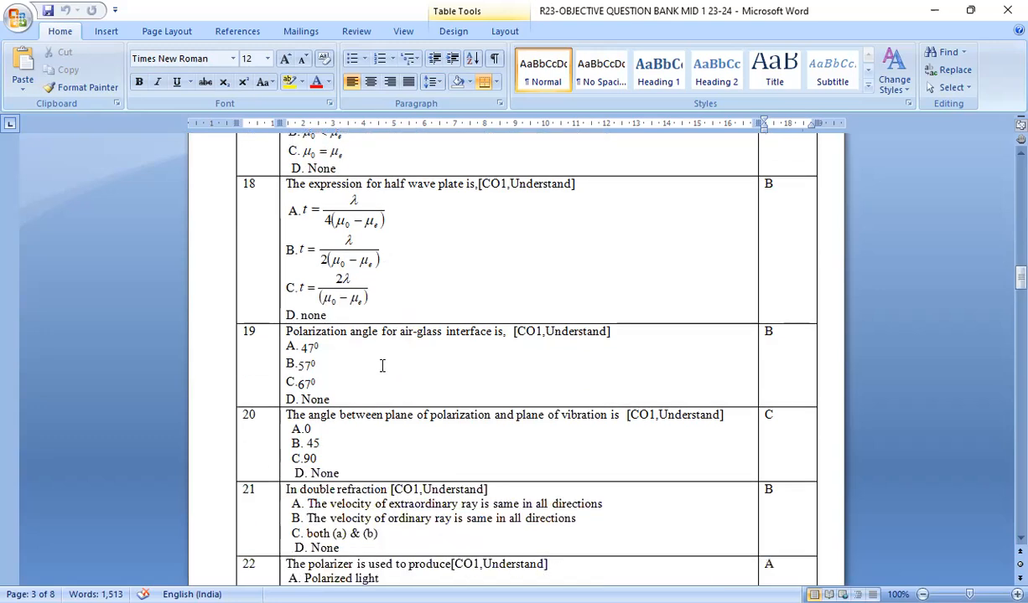
mouse_move(459, 339)
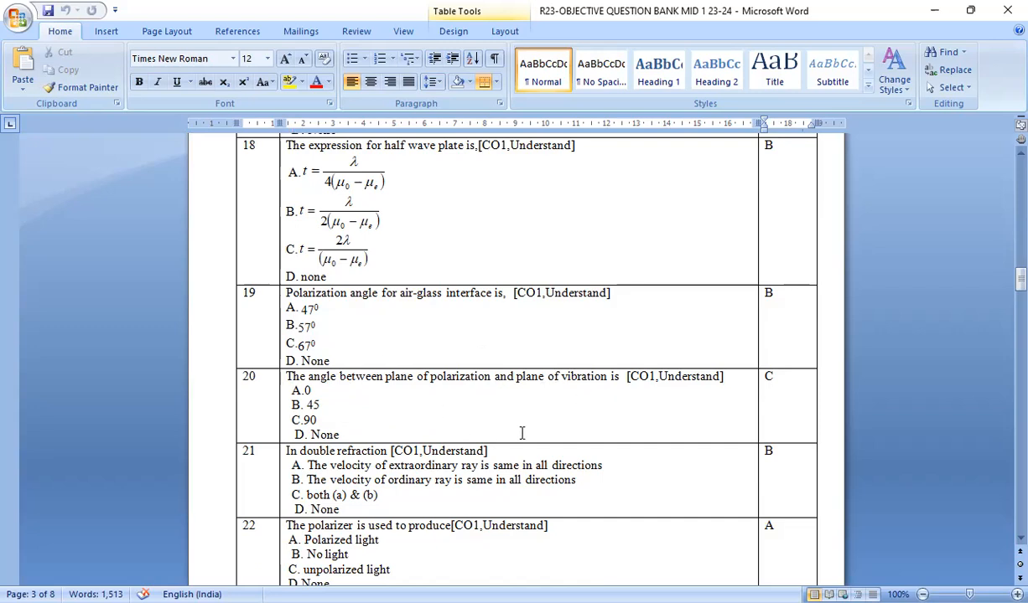
Scroll through questions 21–23 until questions 24–26 on Fraunhofer grating maxima appear.
scroll("down", 3)
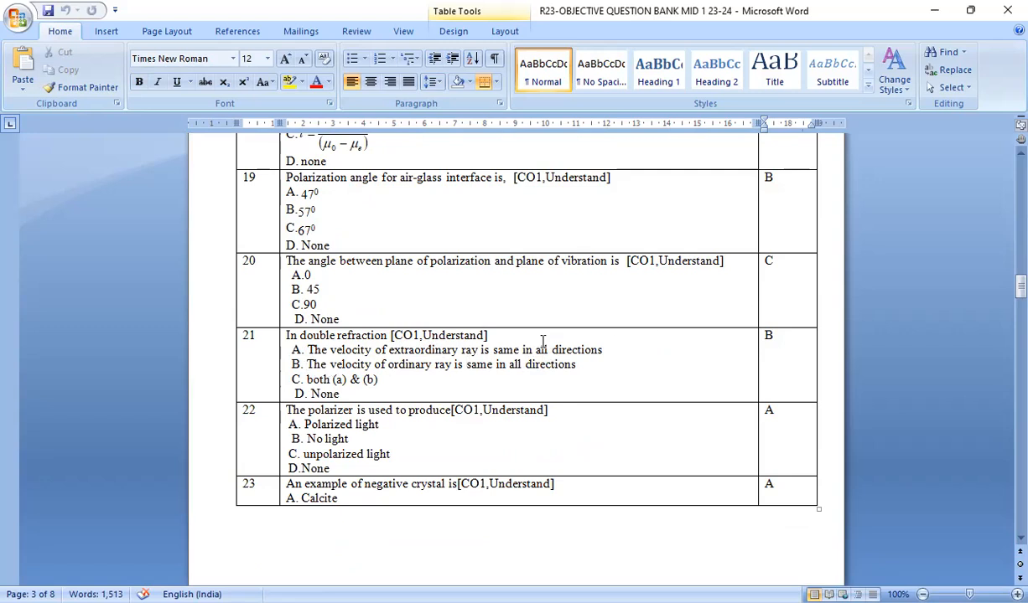
scroll("down", 3)
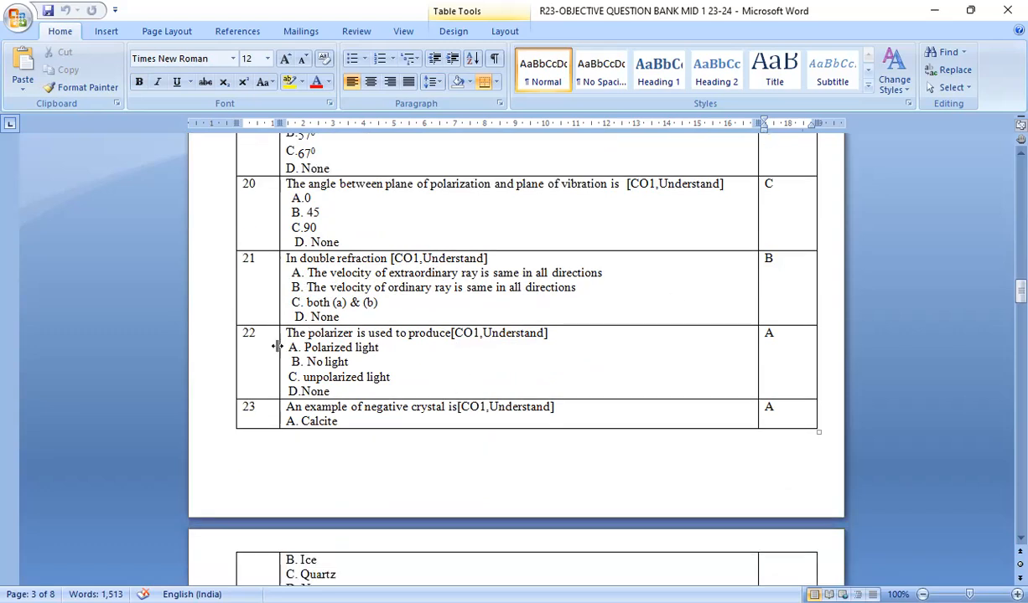
scroll("down", 3)
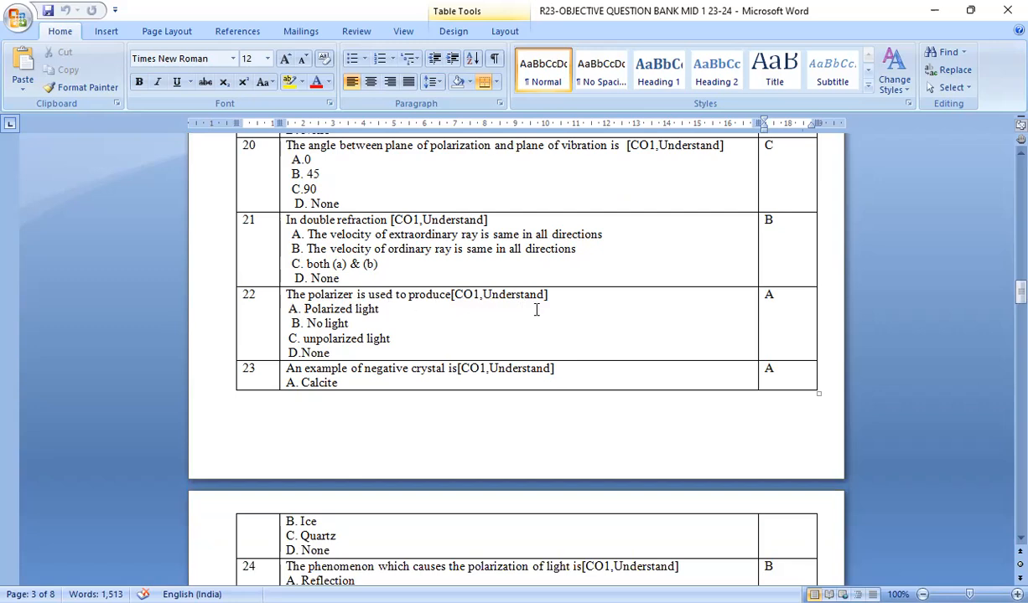
mouse_move(461, 332)
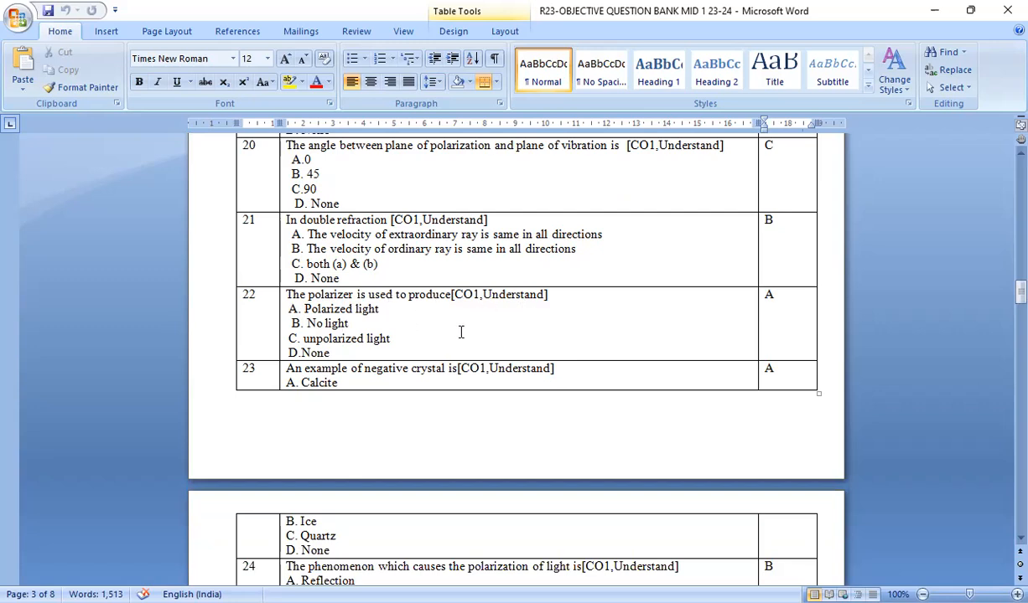
scroll("down", 3)
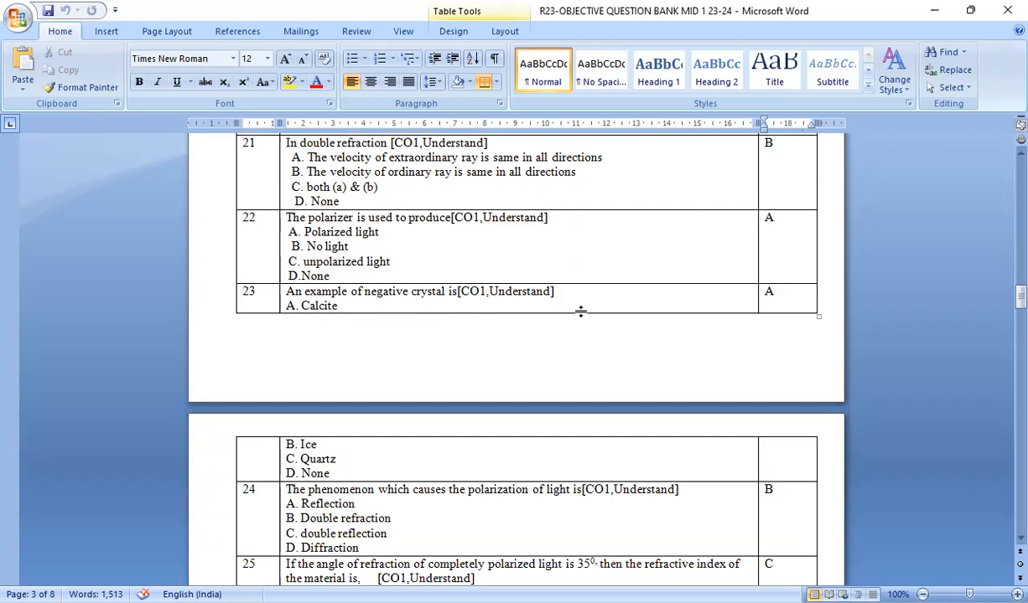
scroll("down", 3)
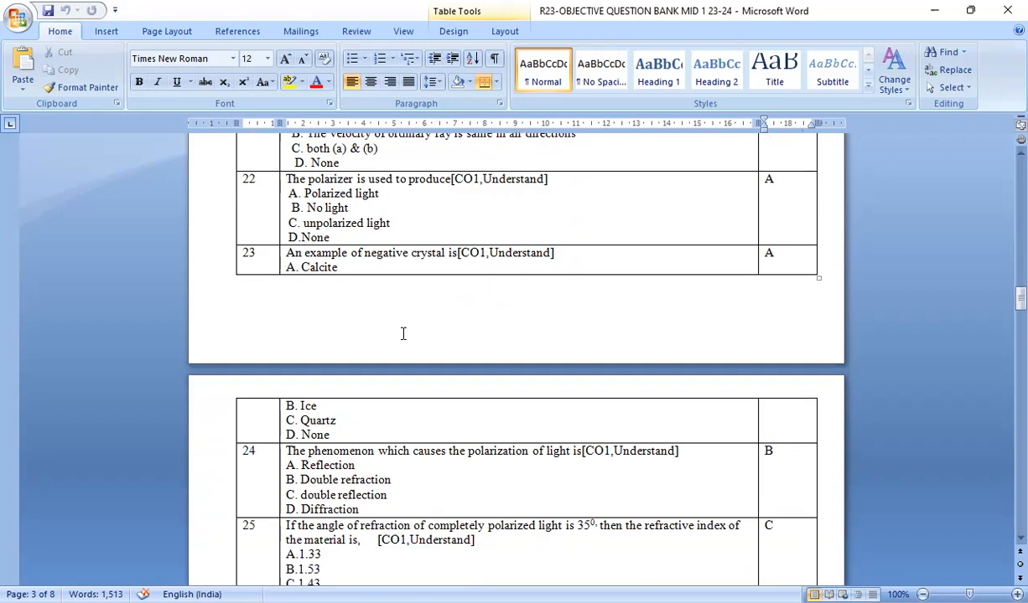
scroll("down", 3)
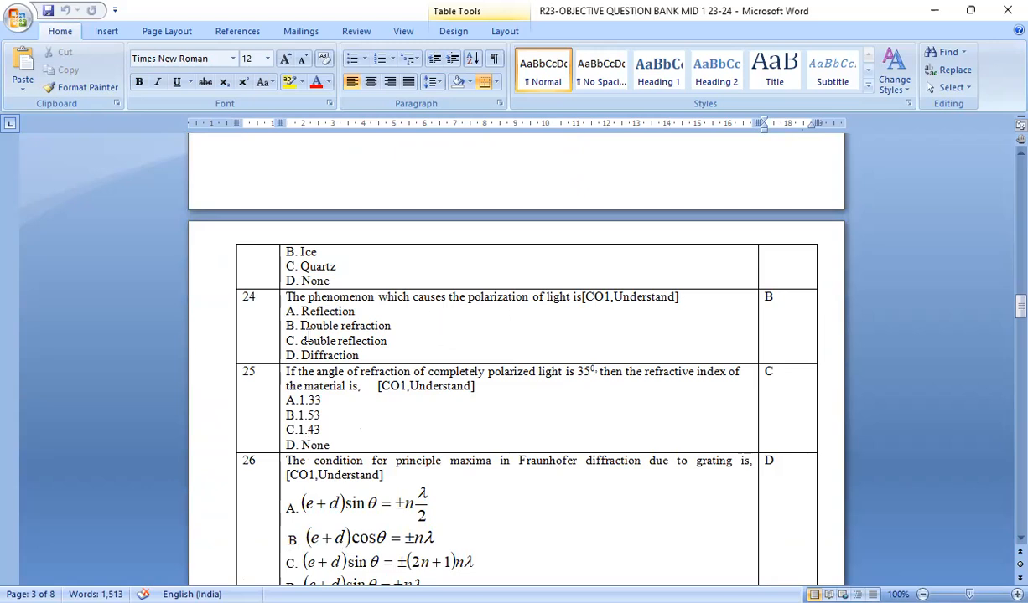
Scroll to questions 26–29 on polarizing angle in water and quarter-wave plate thickness.
scroll("down", 3)
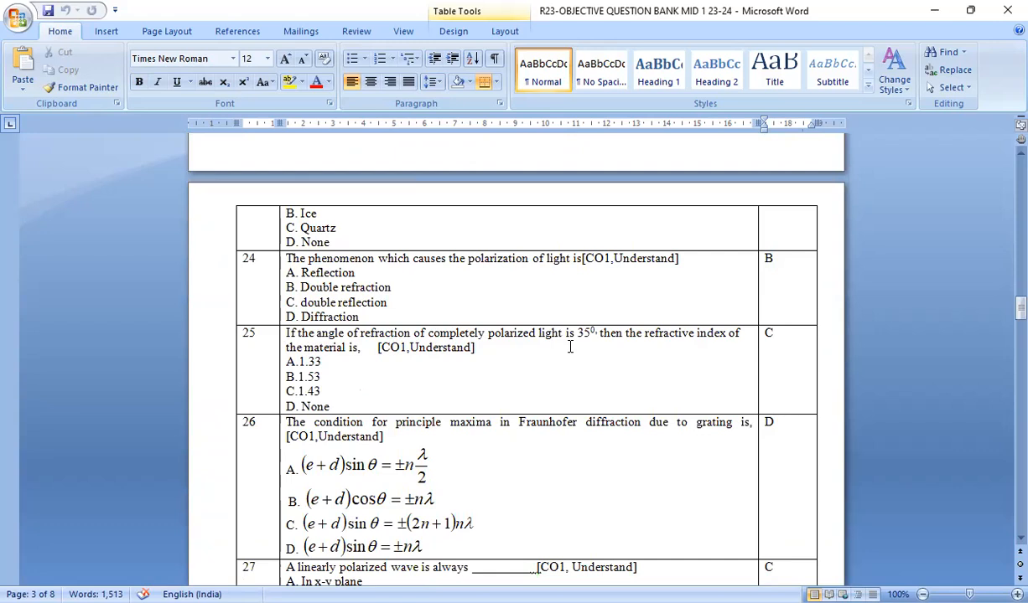
mouse_move(510, 366)
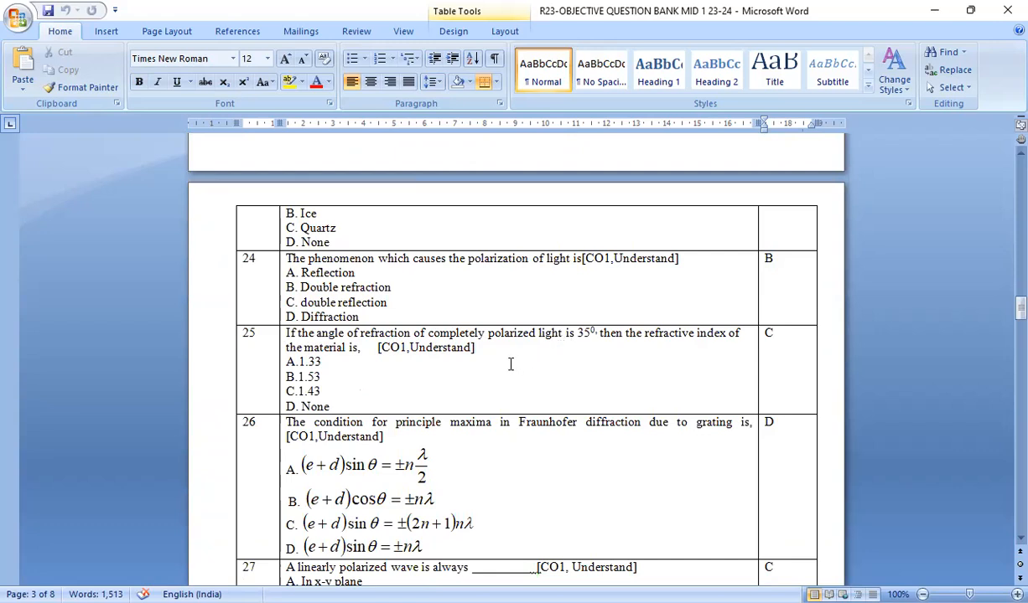
scroll("down", 3)
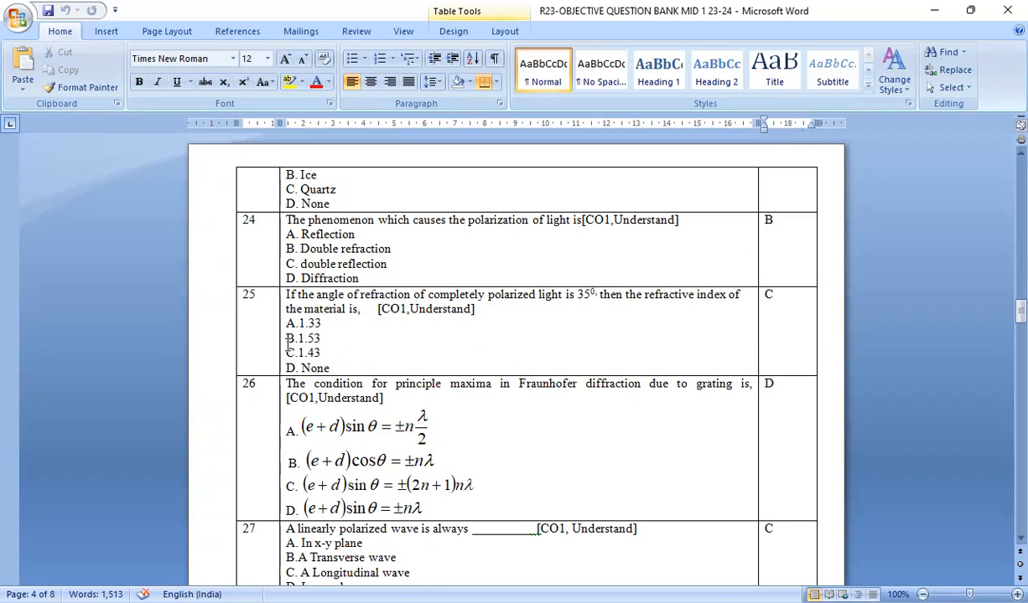
scroll("down", 3)
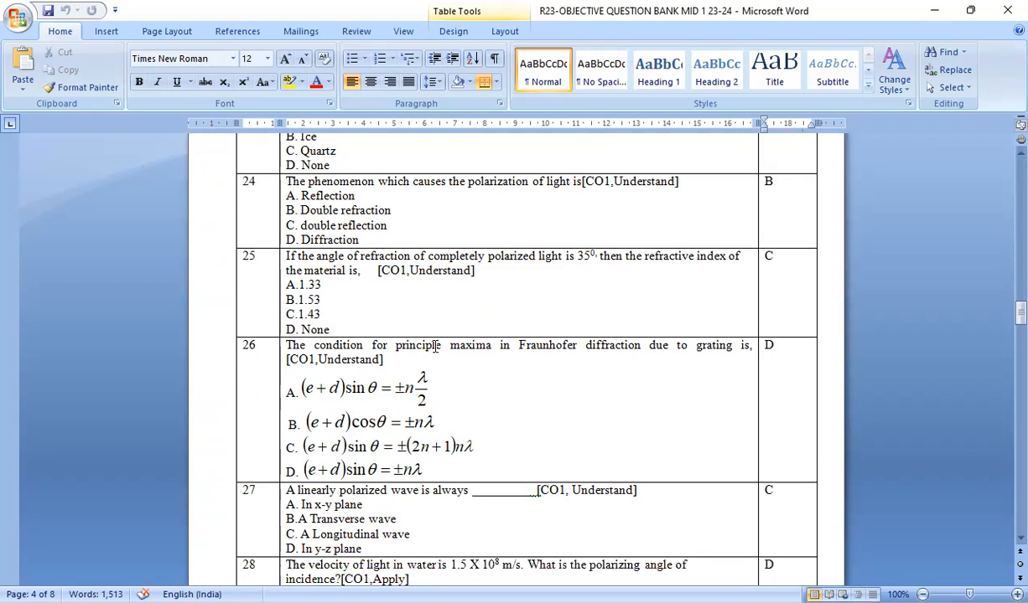
scroll("down", 3)
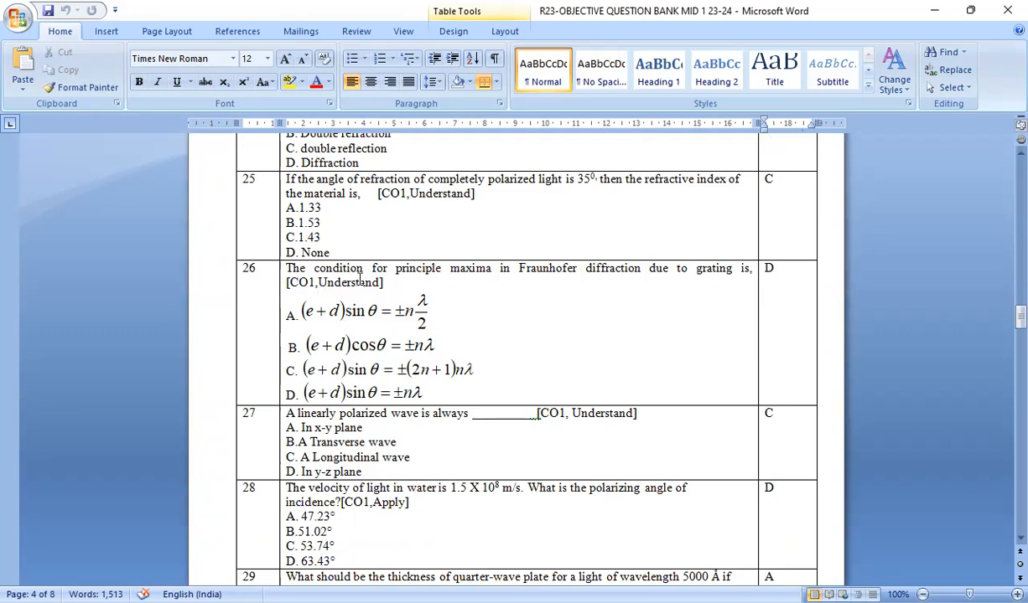
mouse_move(595, 278)
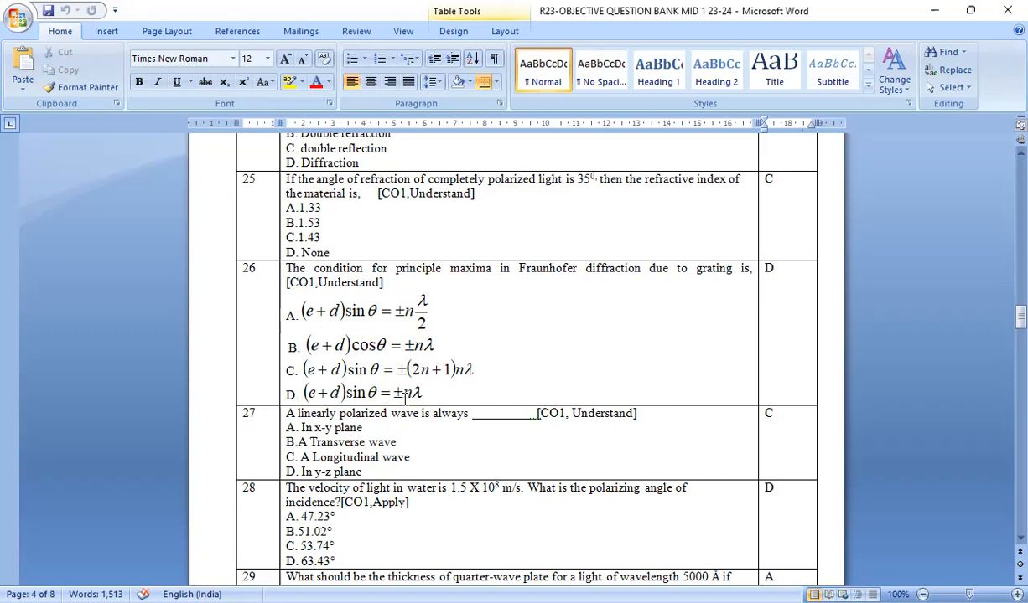
scroll("down", 3)
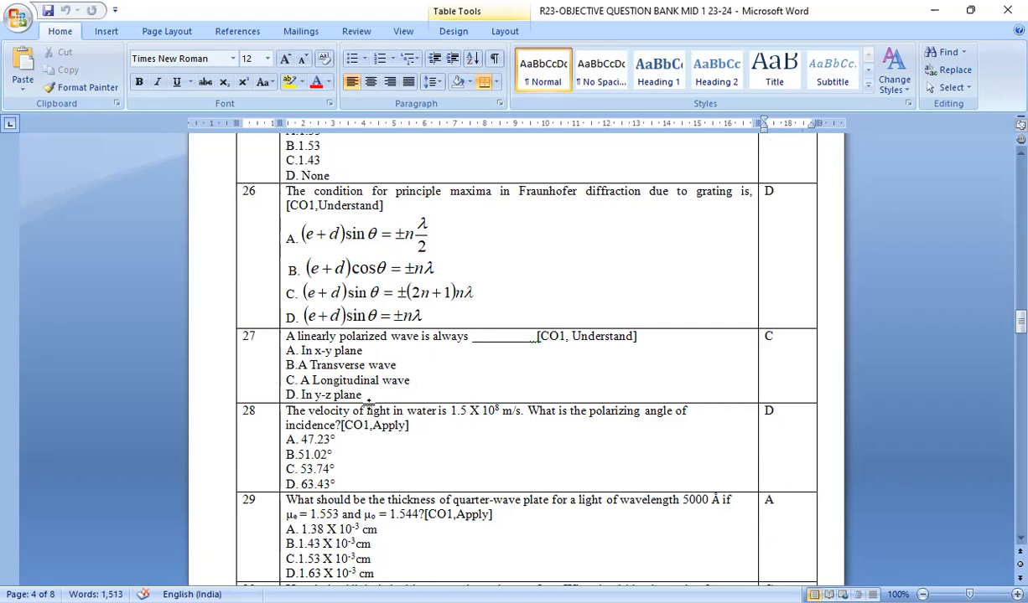
Scroll past question 30 on unpolarized light to the UNIT 2 heading on crystals.
scroll("down", 3)
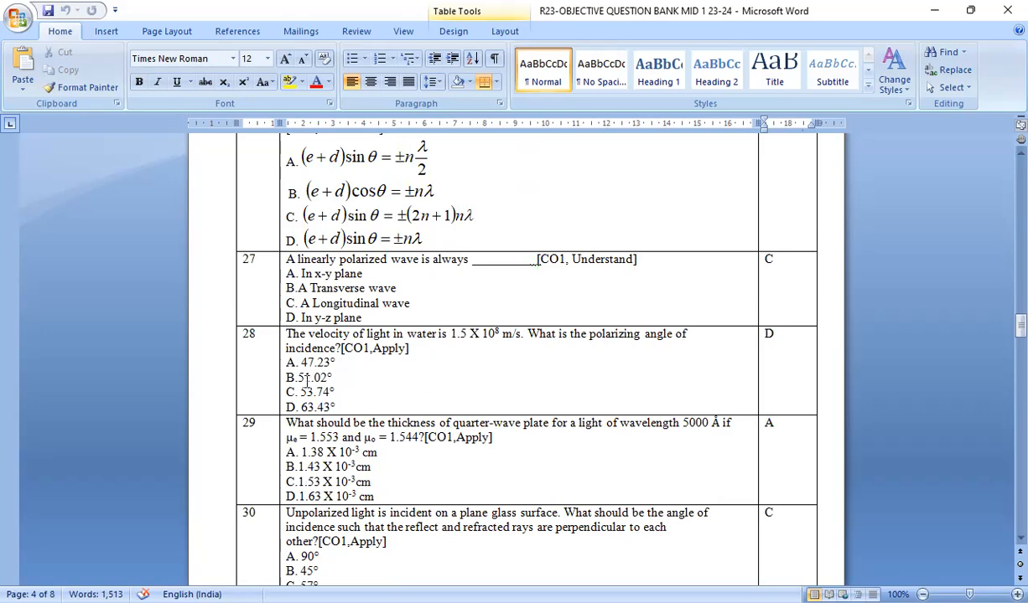
mouse_move(302, 379)
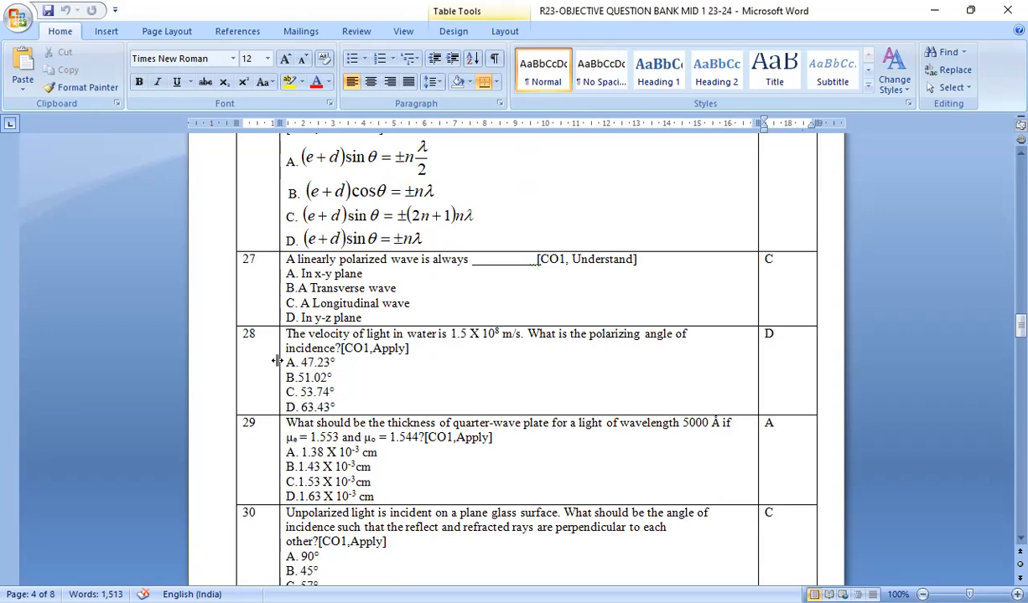
mouse_move(486, 359)
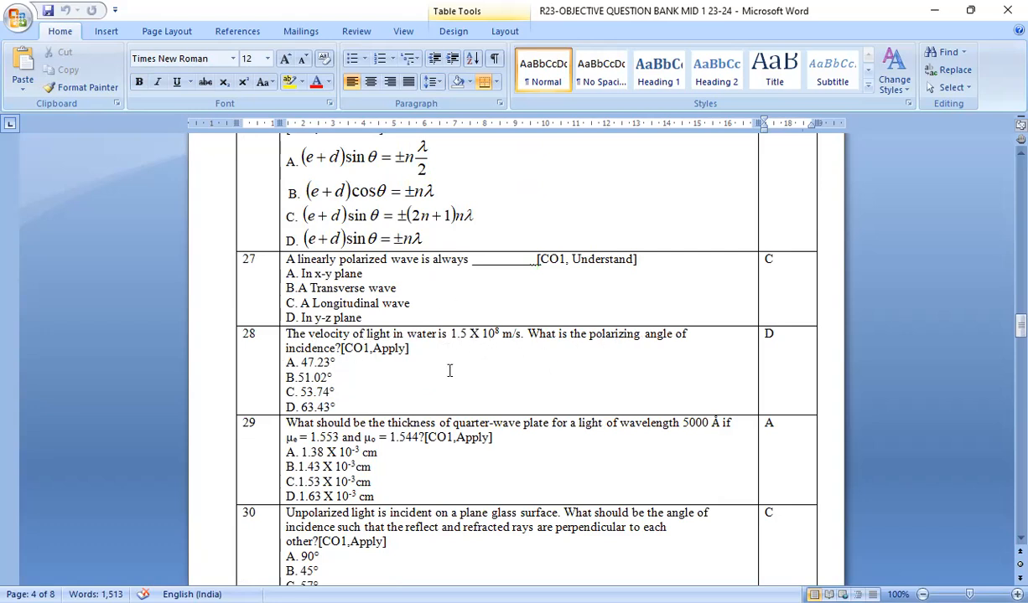
mouse_move(385, 349)
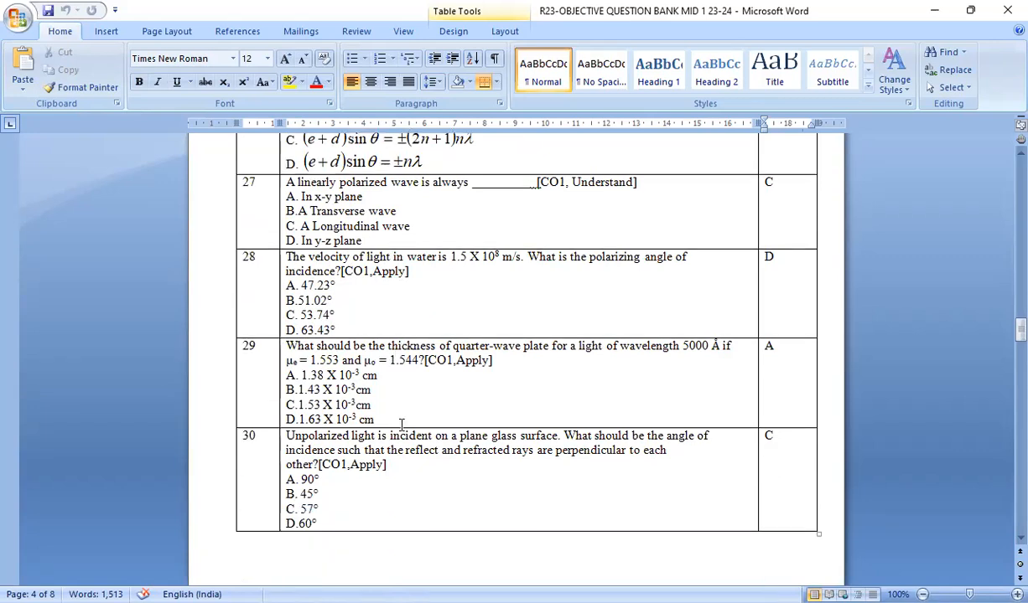
mouse_move(541, 355)
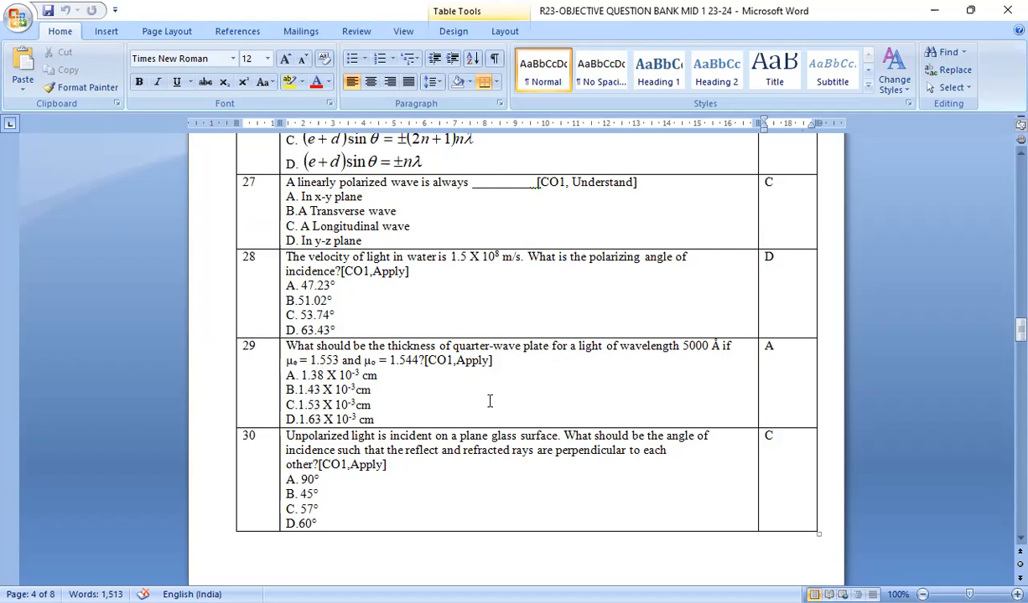
mouse_move(522, 384)
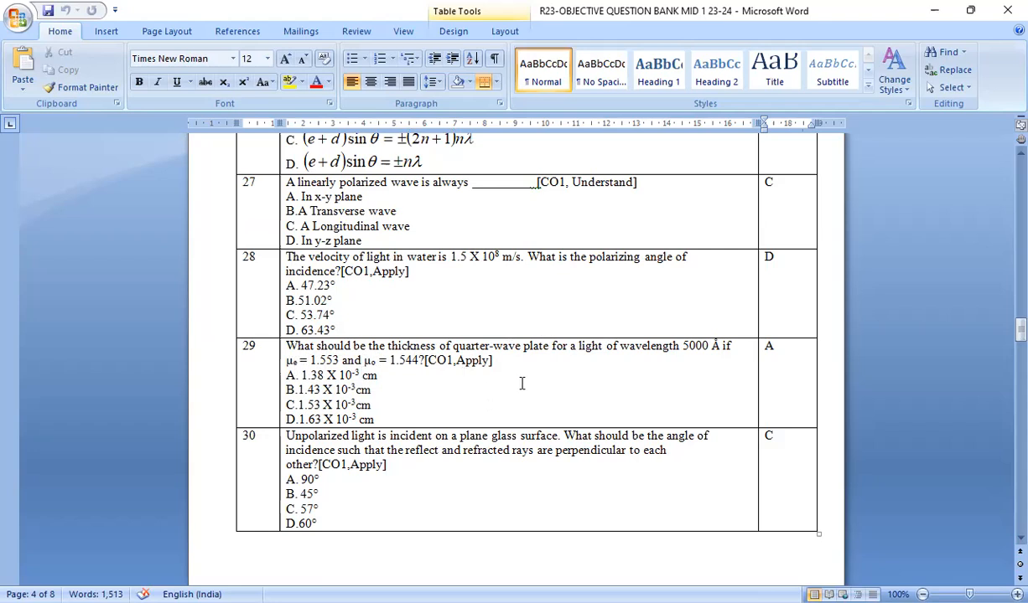
scroll("down", 3)
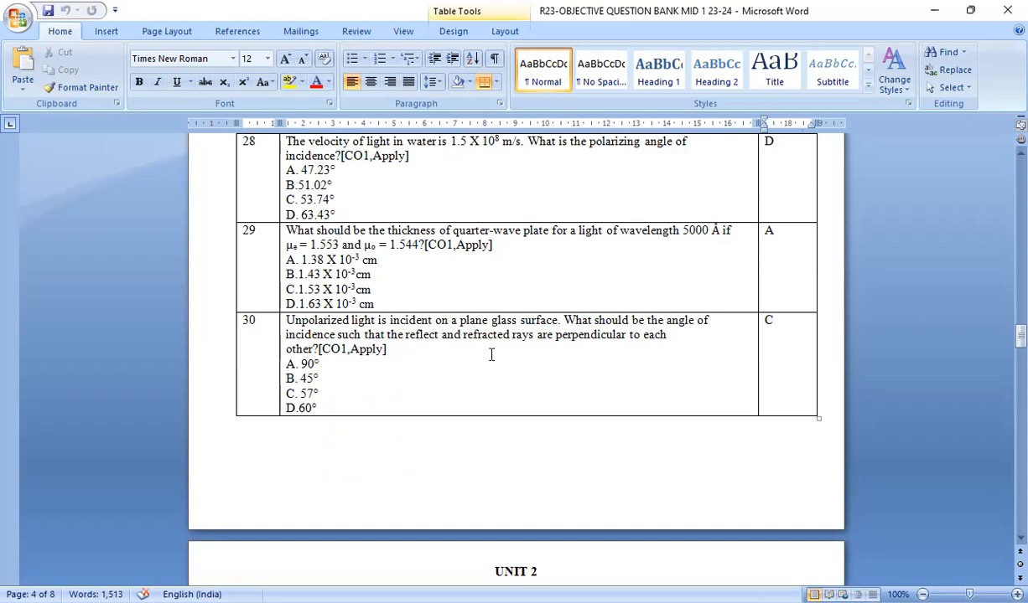
mouse_move(570, 339)
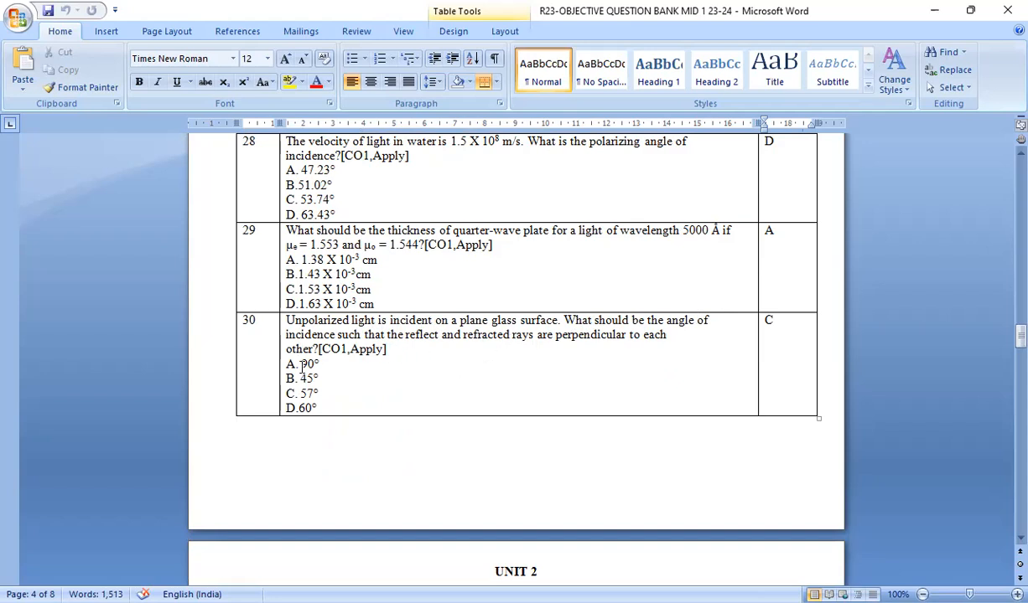
scroll("down", 3)
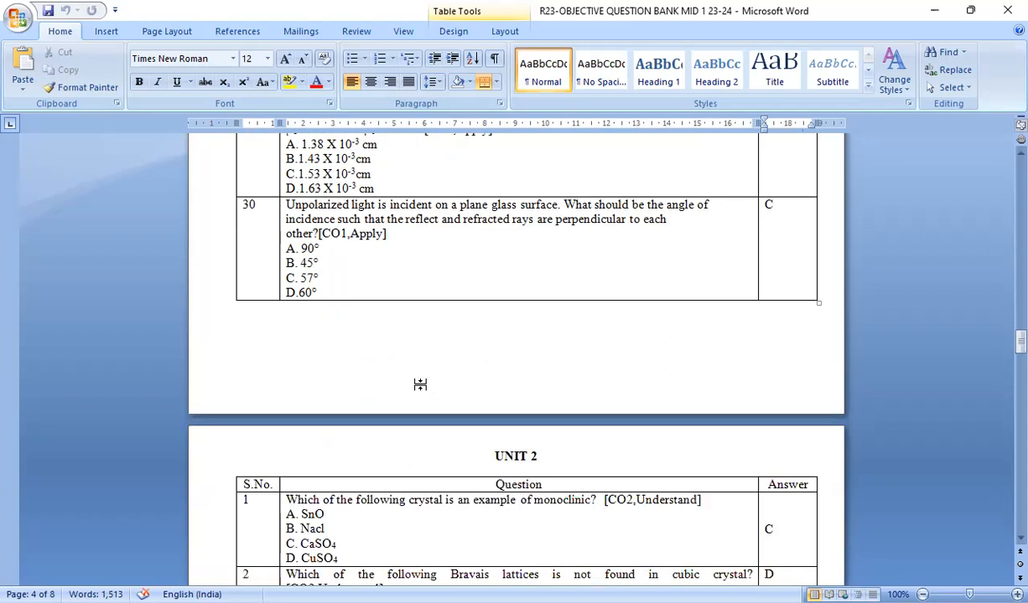
Scroll through Unit 2 questions 1–7 on crystal structures, Bravais lattices and packing fractions.
scroll("down", 3)
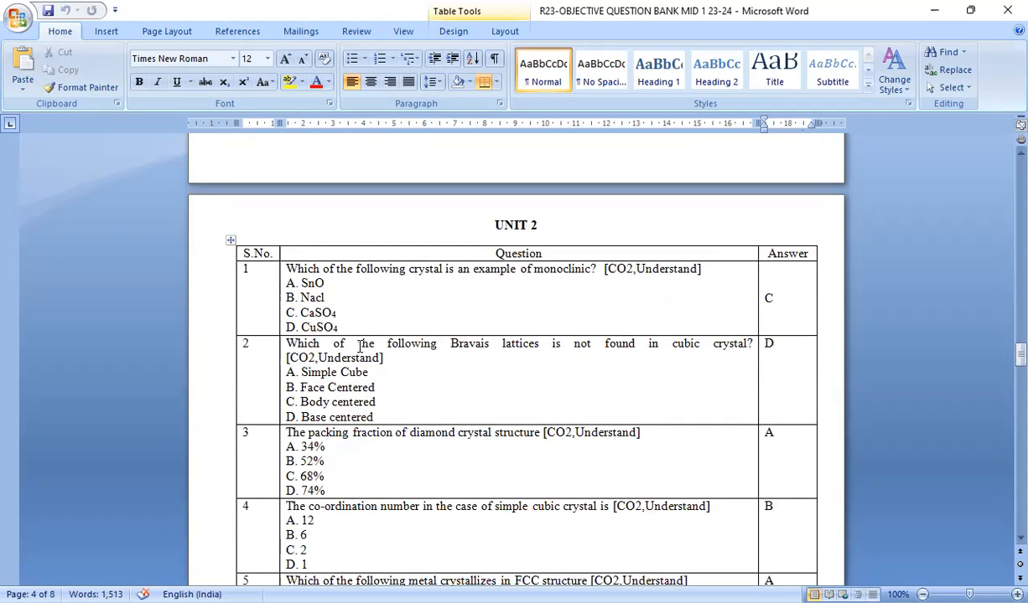
mouse_move(331, 313)
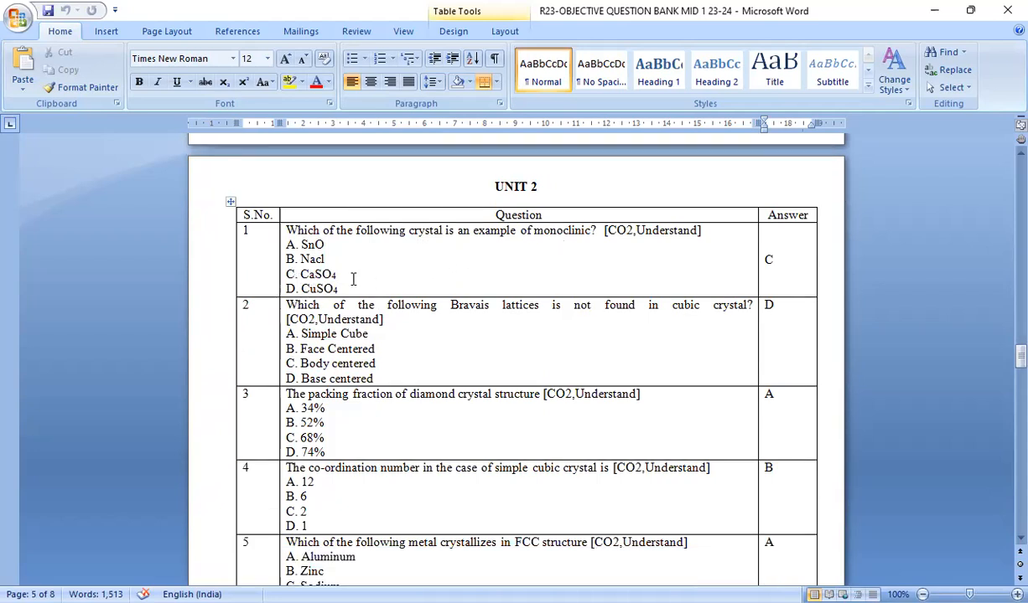
mouse_move(322, 318)
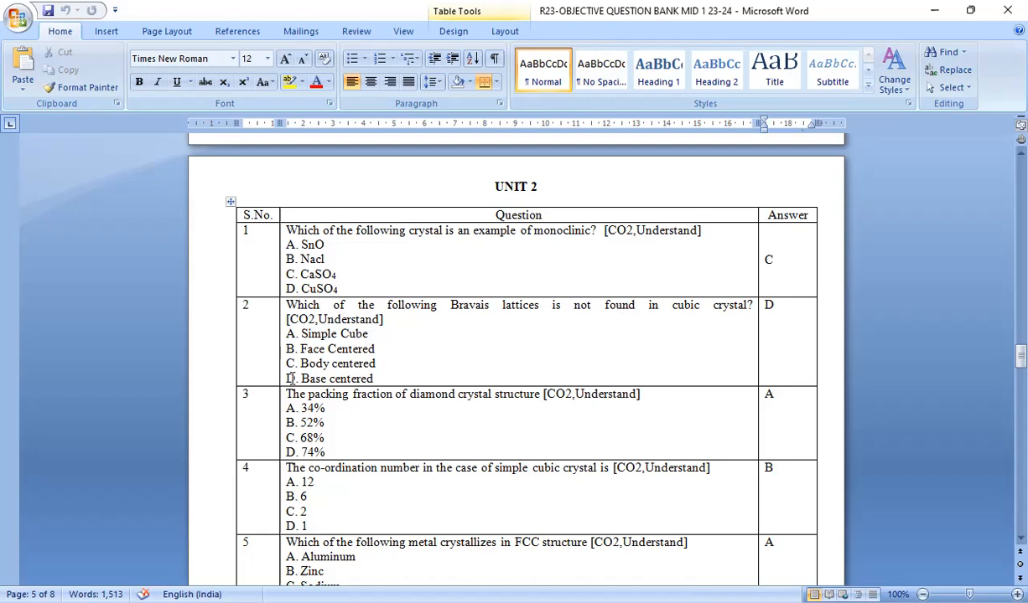
scroll("down", 3)
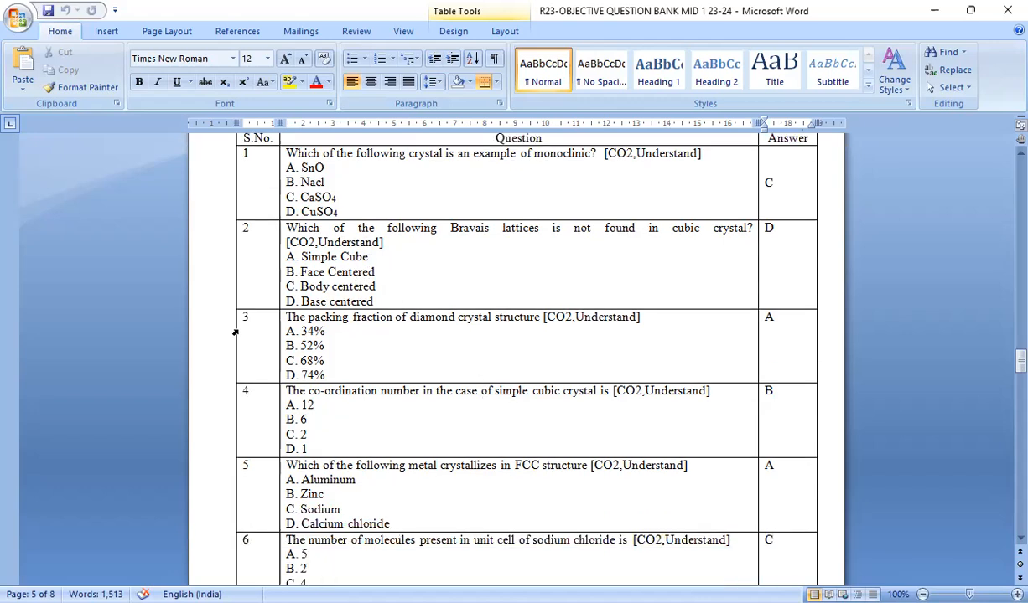
mouse_move(483, 339)
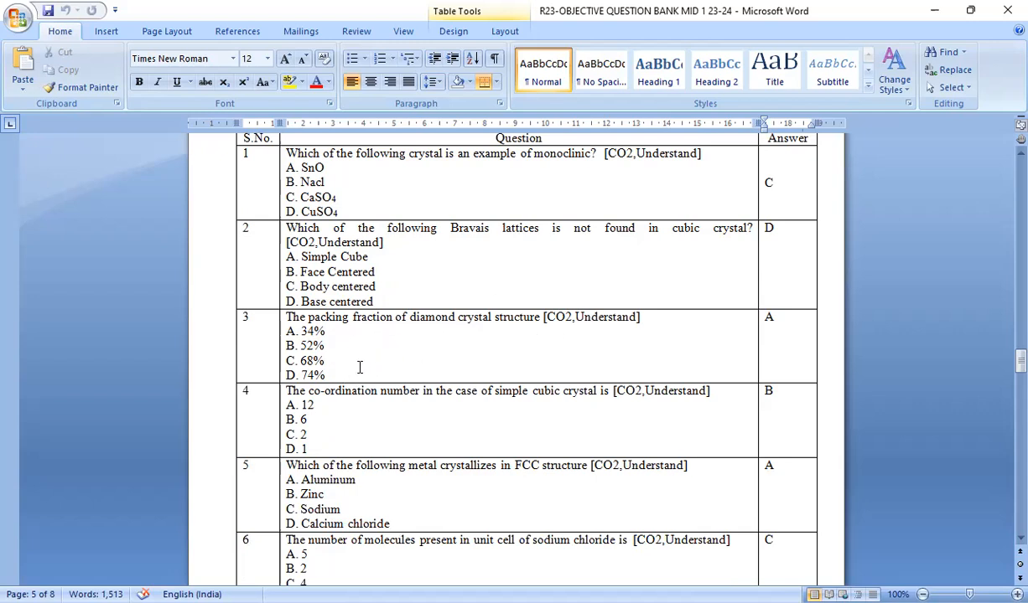
mouse_move(295, 402)
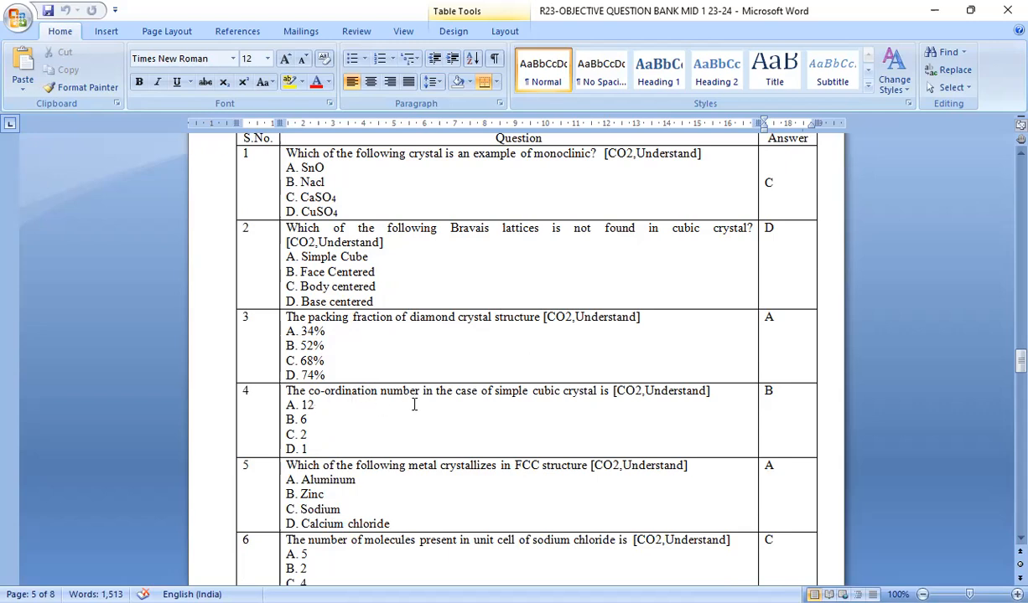
mouse_move(570, 401)
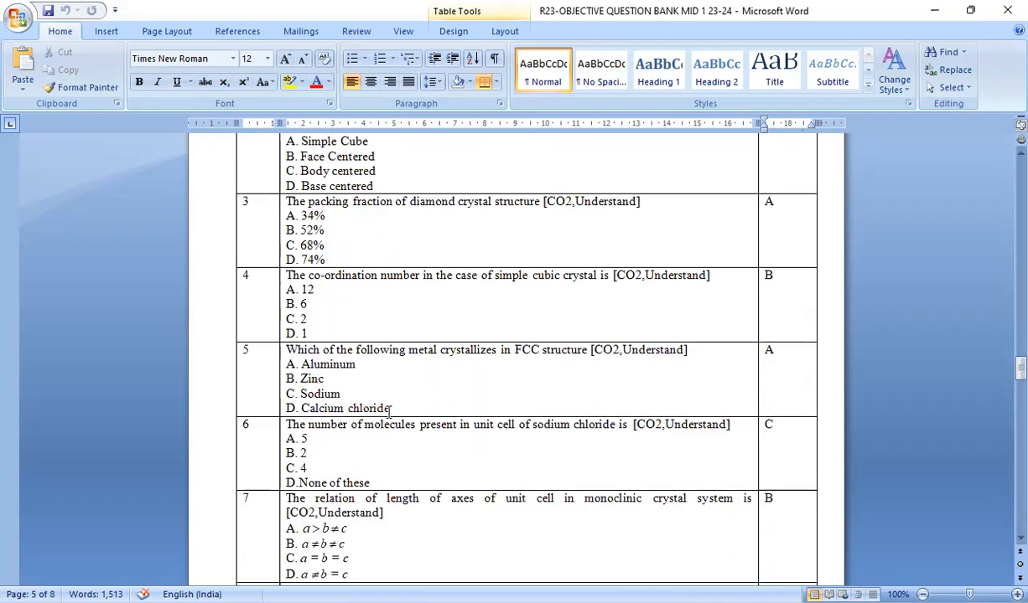
mouse_move(533, 372)
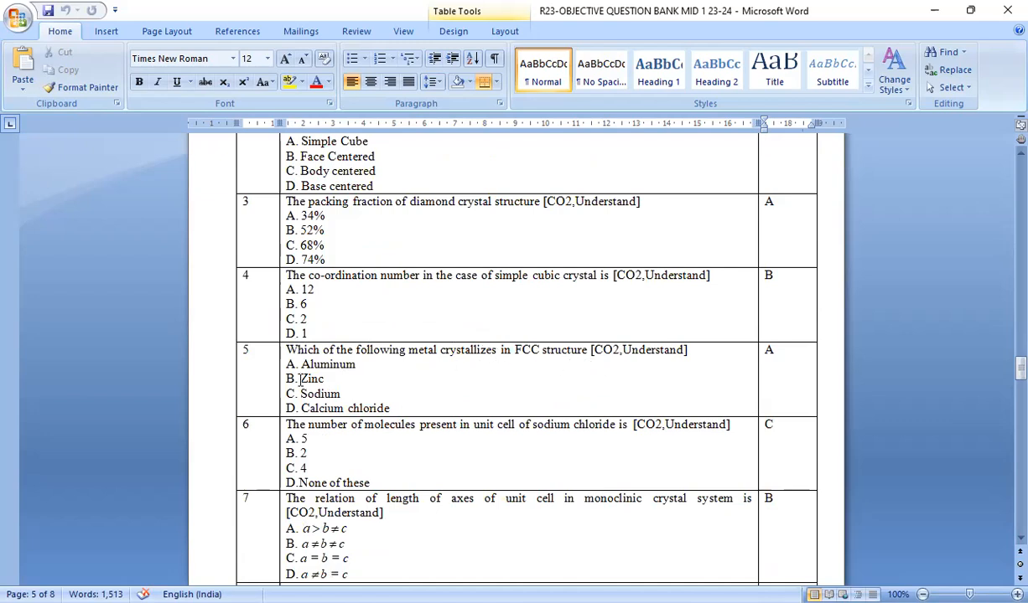
Scroll through Unit 2 questions 8–13 on packing fraction and NaCl structure with answers.
scroll("down", 3)
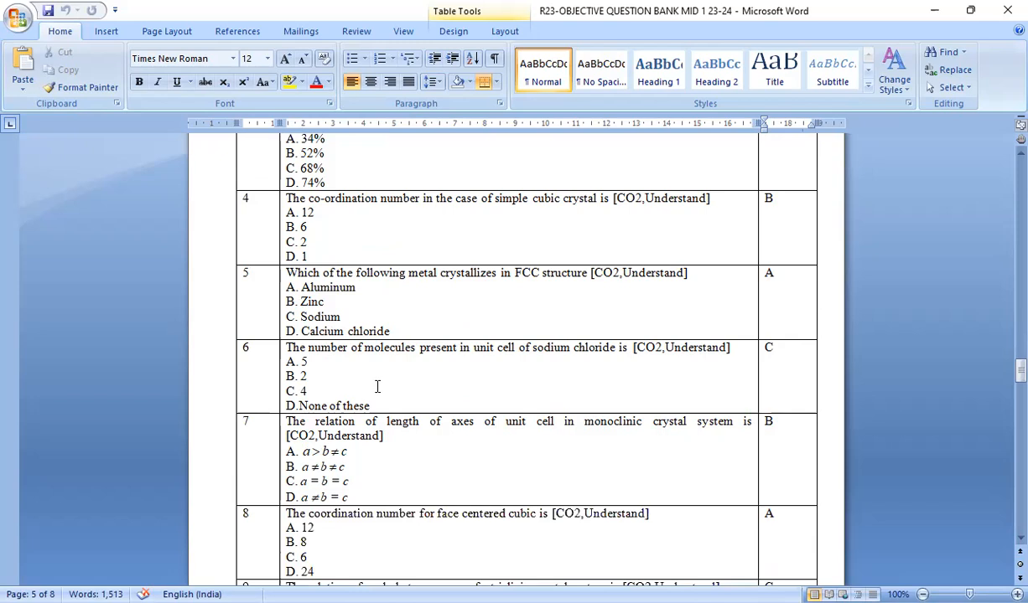
scroll("down", 3)
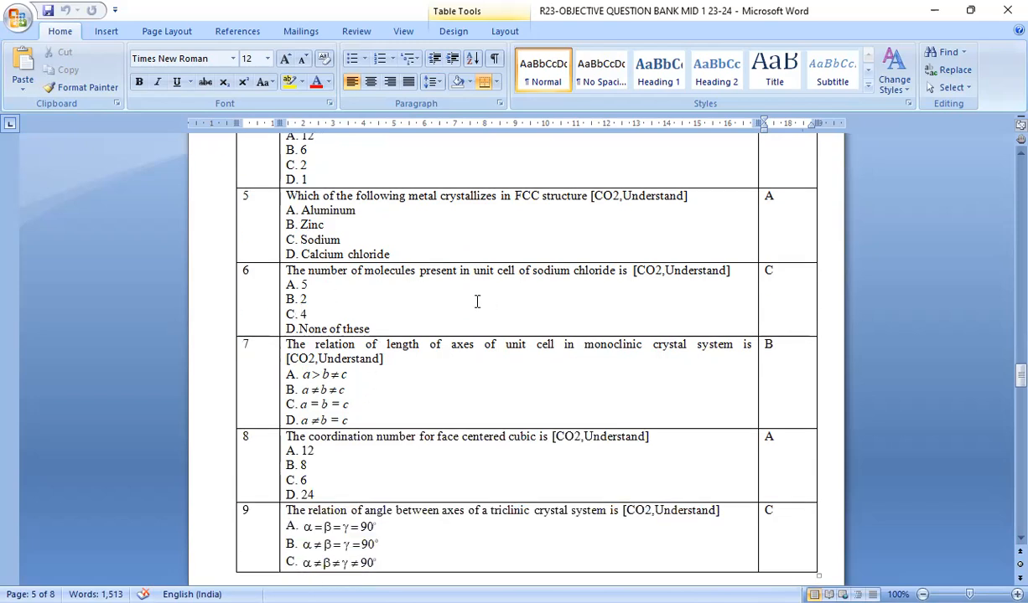
mouse_move(594, 291)
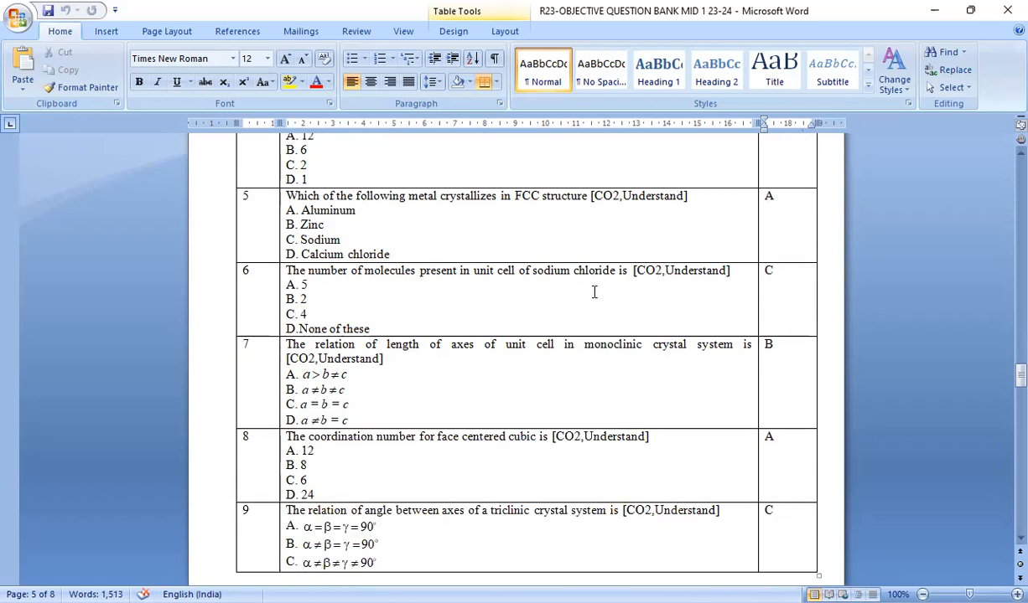
mouse_move(326, 322)
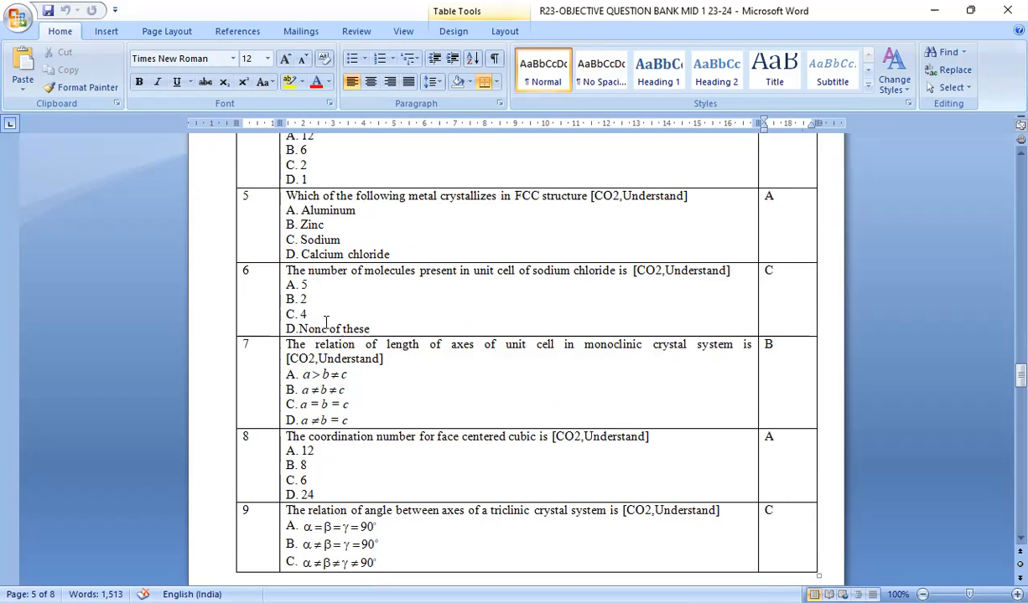
scroll("down", 3)
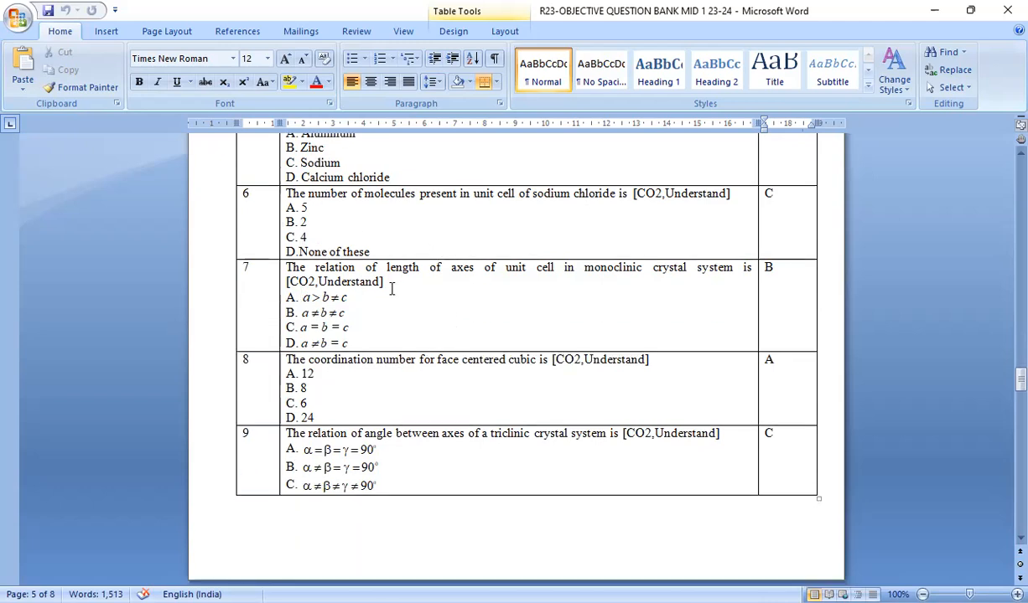
mouse_move(577, 294)
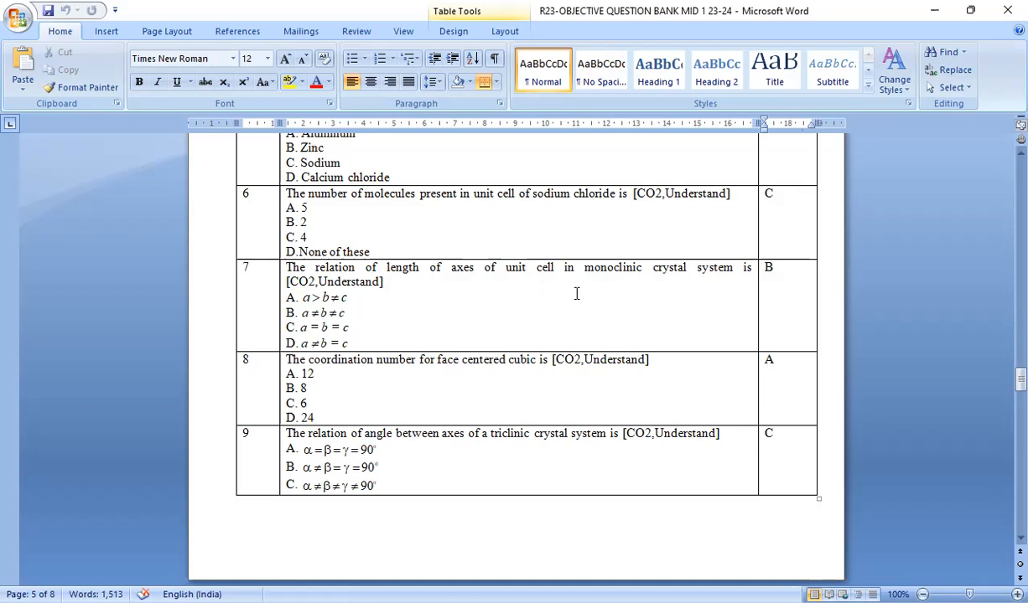
mouse_move(664, 291)
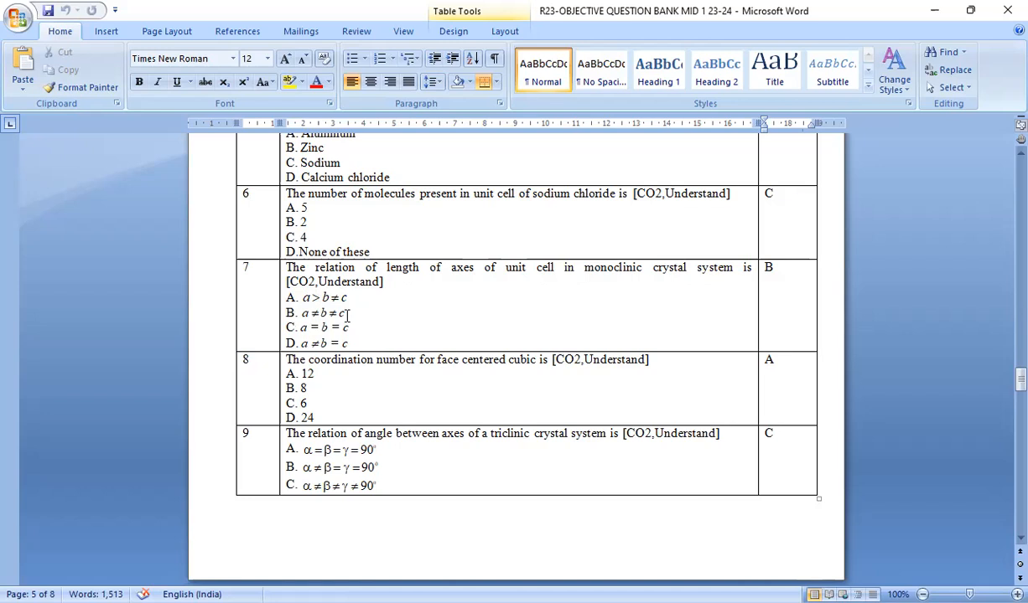
scroll("down", 3)
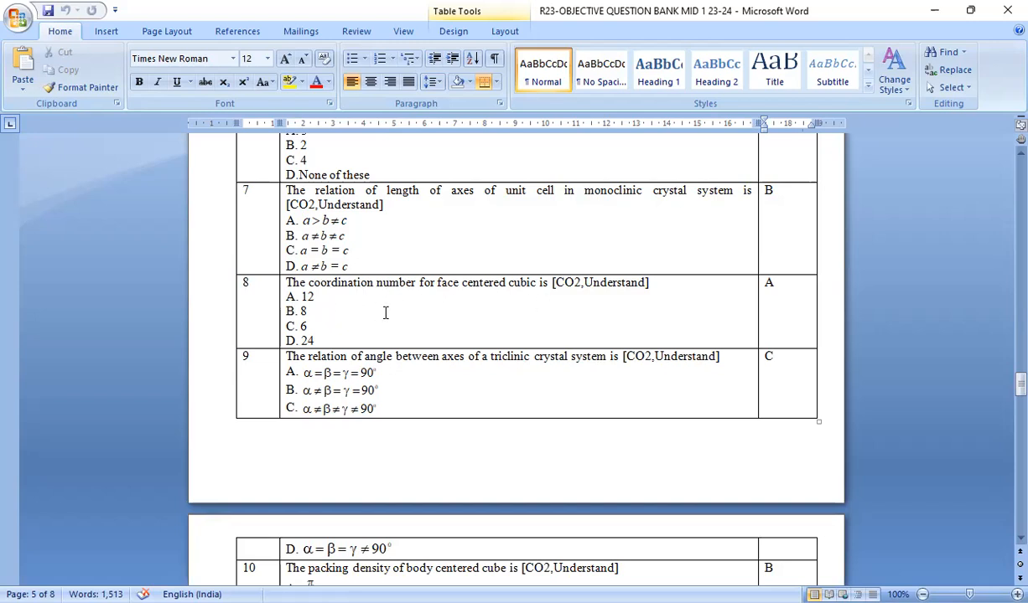
scroll("down", 3)
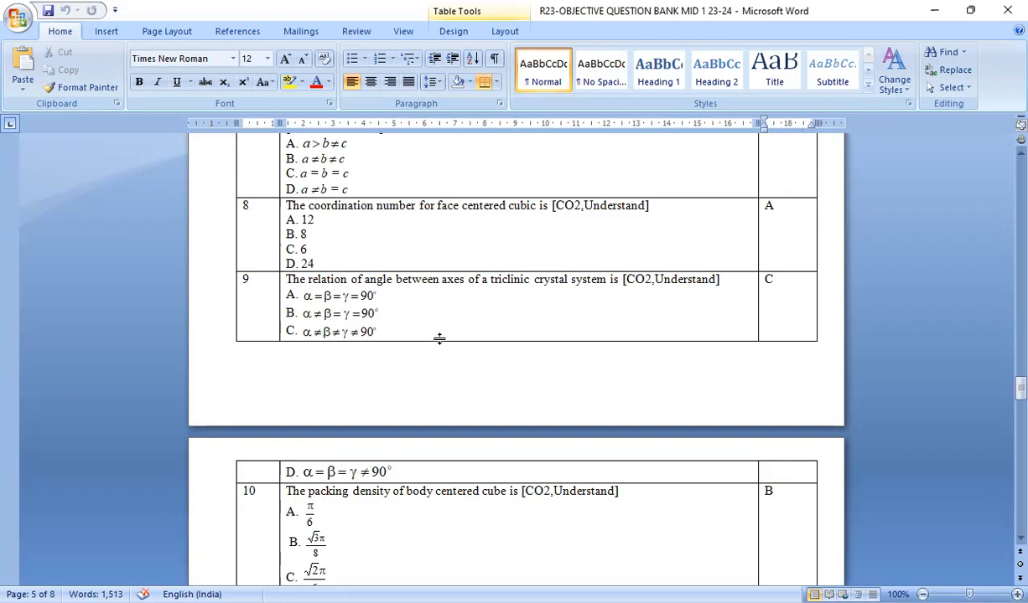
mouse_move(372, 342)
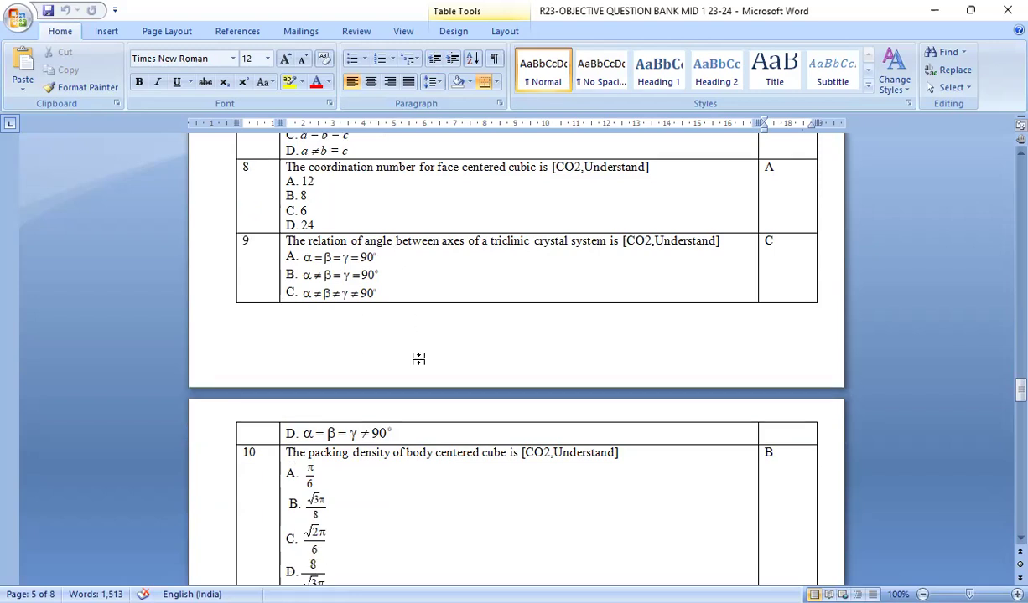
scroll("down", 3)
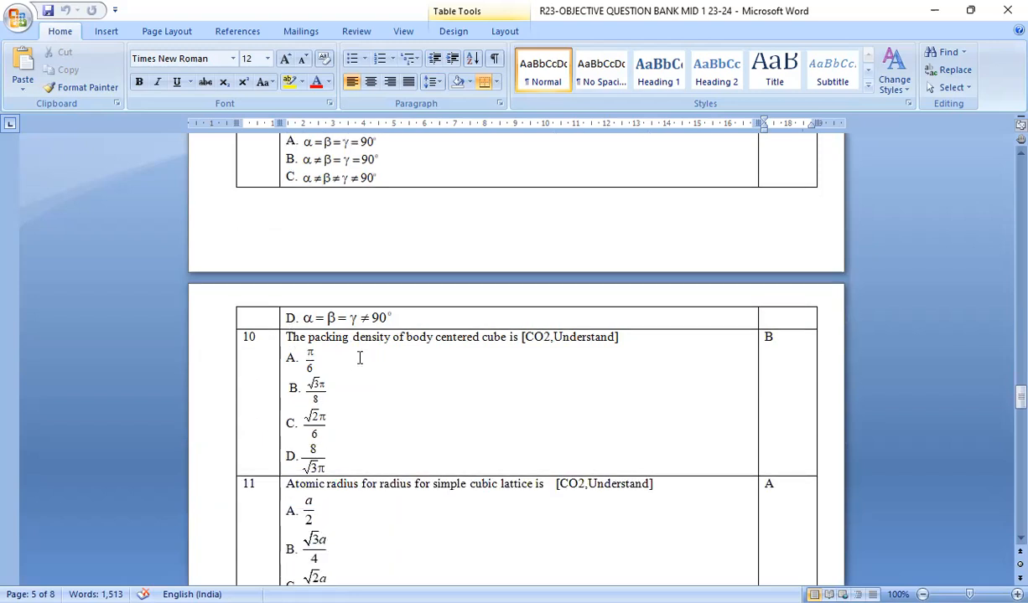
mouse_move(490, 352)
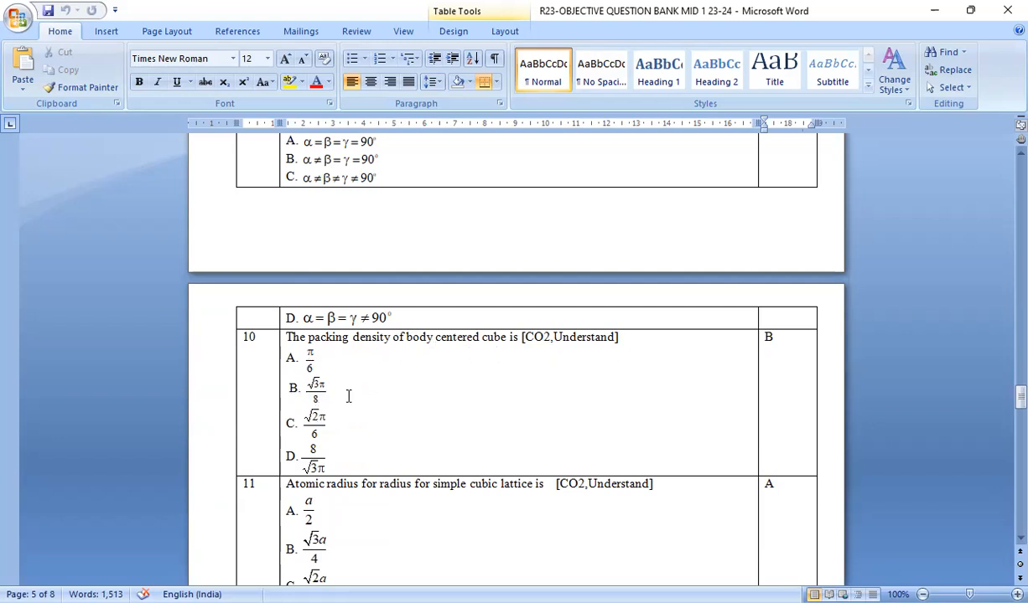
Scroll on to questions 14–19 on hexagonal lattices, lattice constant and Bravais lattices.
scroll("down", 3)
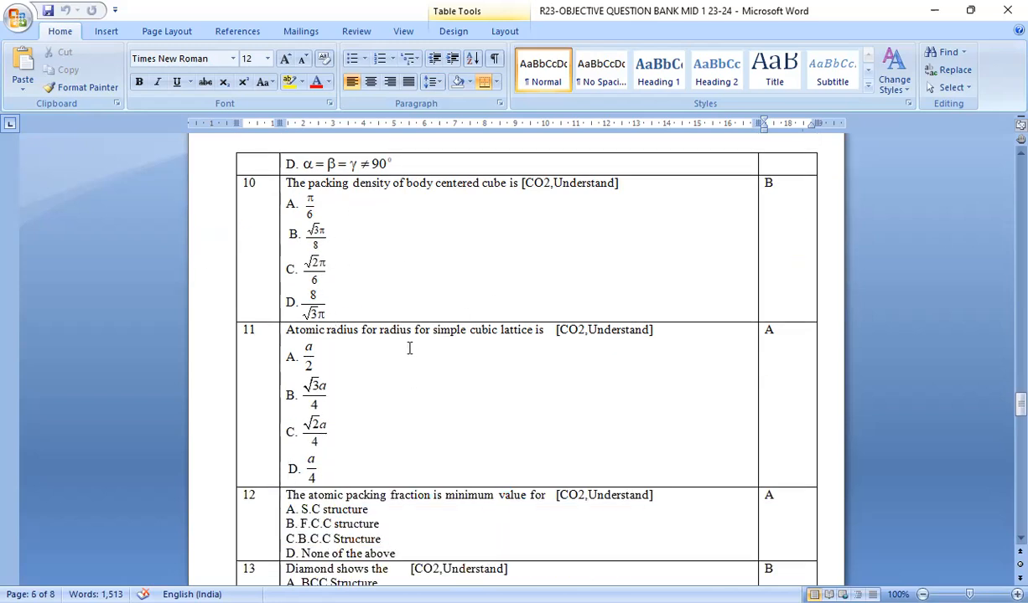
scroll("down", 3)
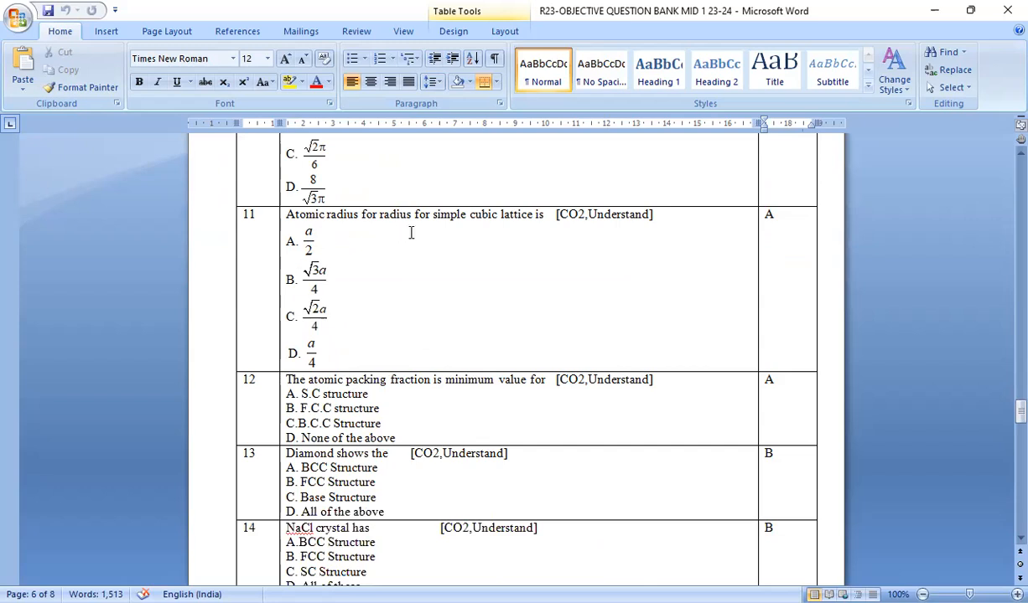
mouse_move(500, 251)
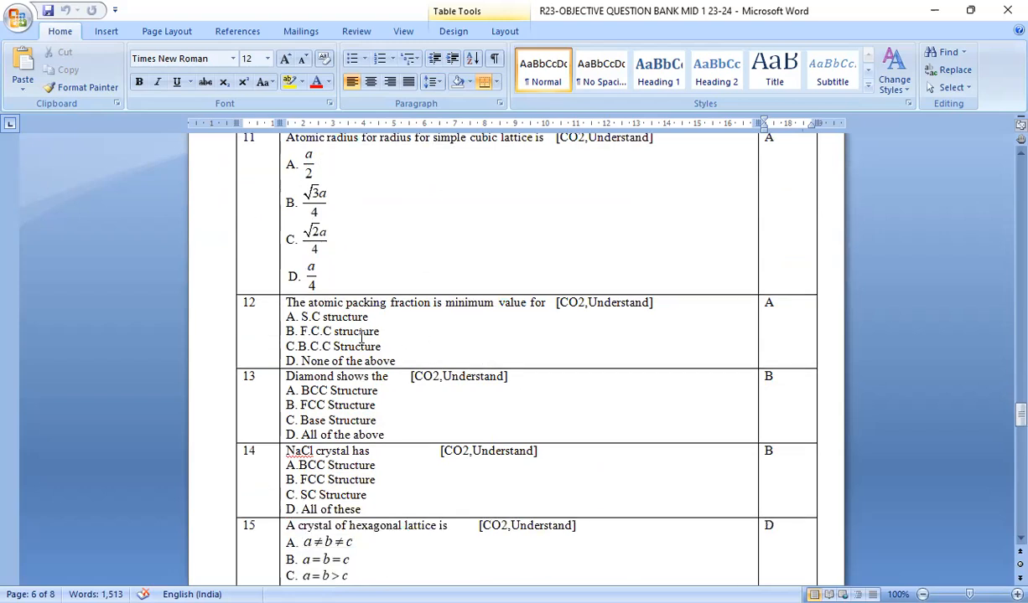
mouse_move(523, 315)
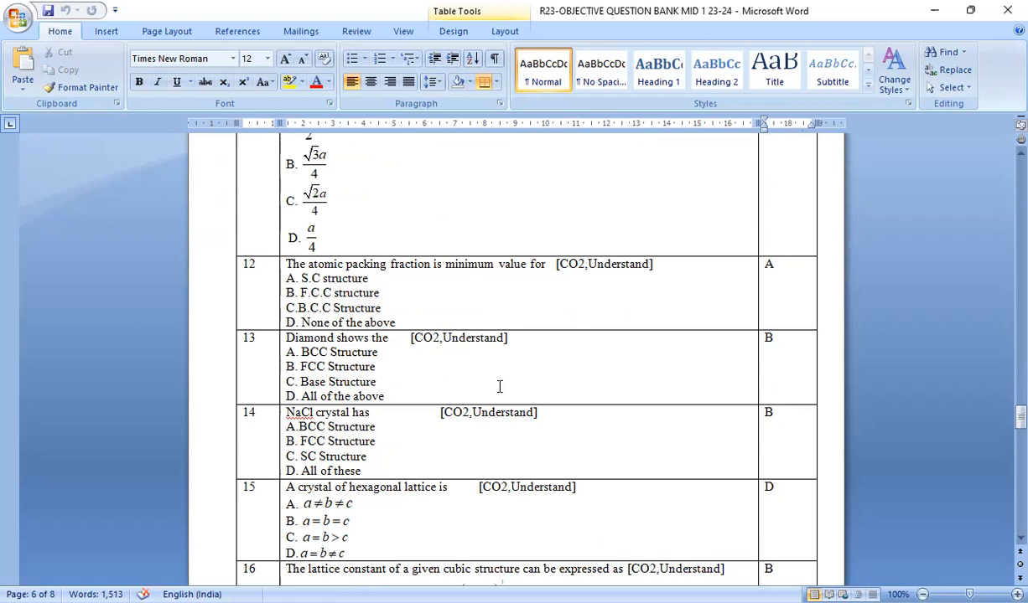
scroll("down", 3)
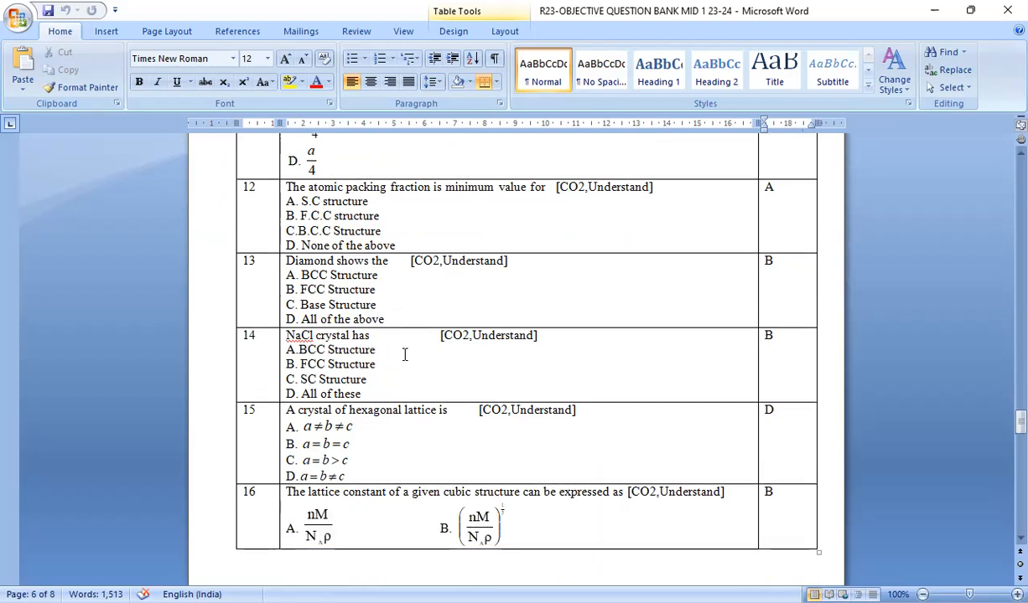
mouse_move(448, 374)
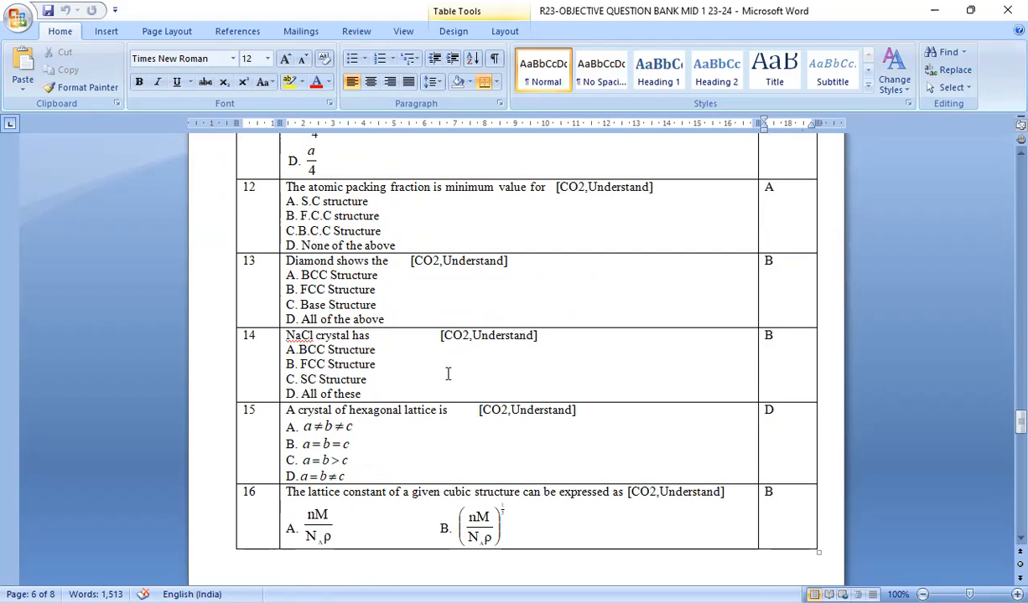
scroll("down", 3)
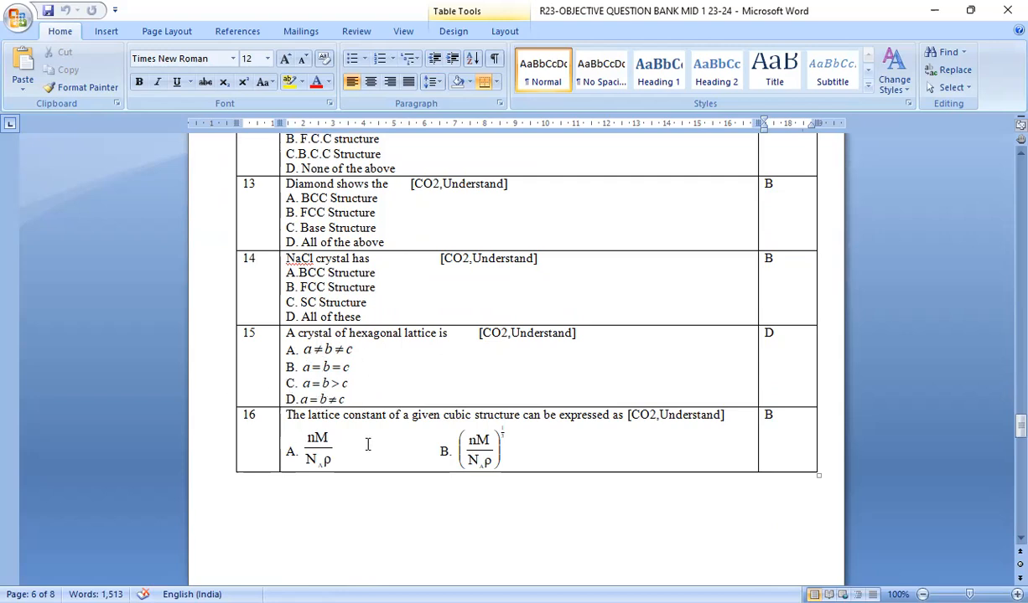
scroll("down", 3)
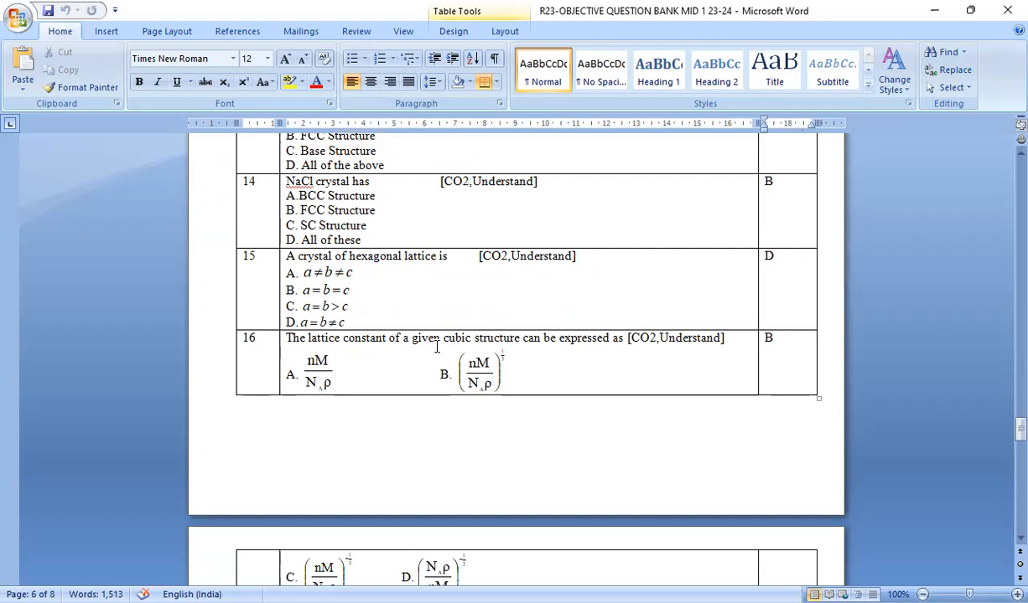
mouse_move(630, 358)
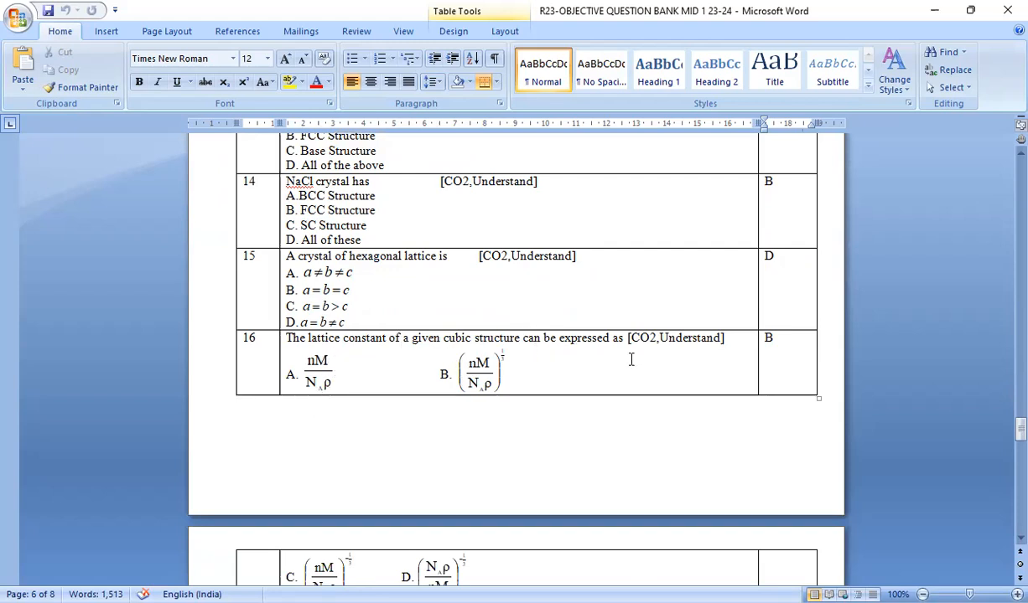
scroll("down", 3)
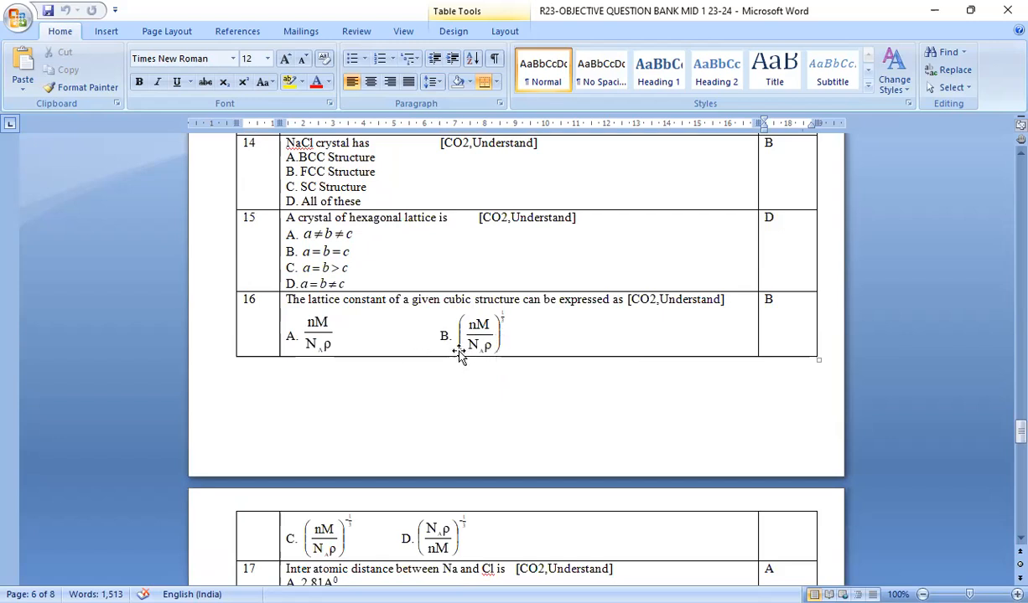
mouse_move(493, 354)
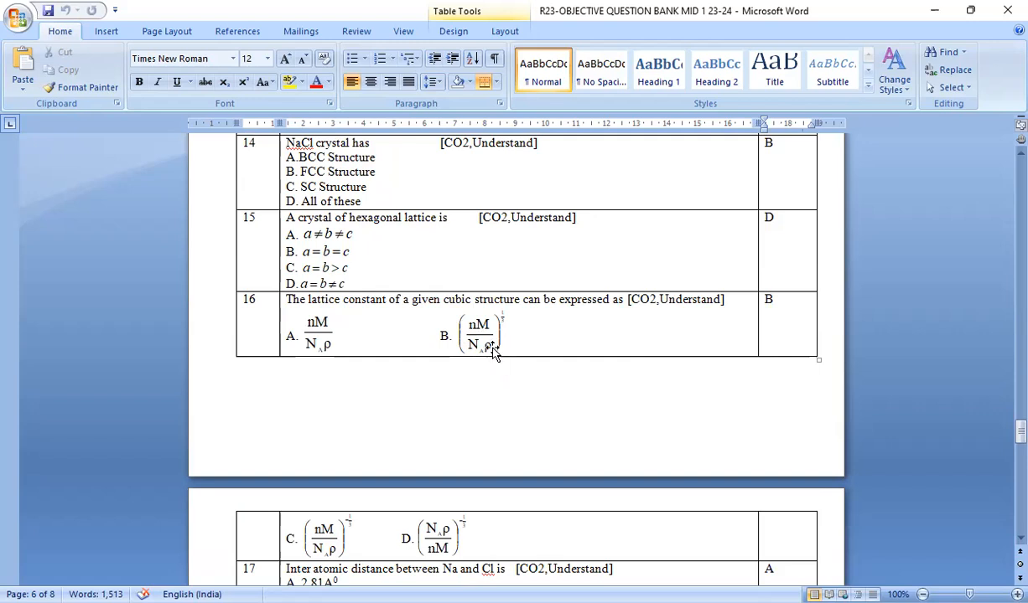
scroll("down", 3)
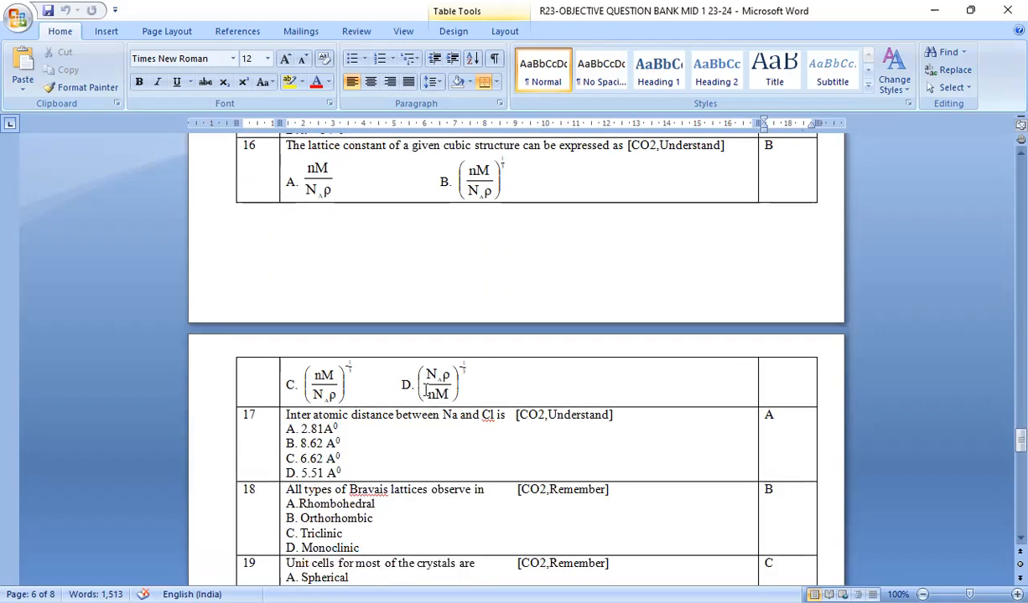
Scroll through questions 20–25 on crystal systems, polycrystalline solids and X-ray diffraction.
scroll("down", 3)
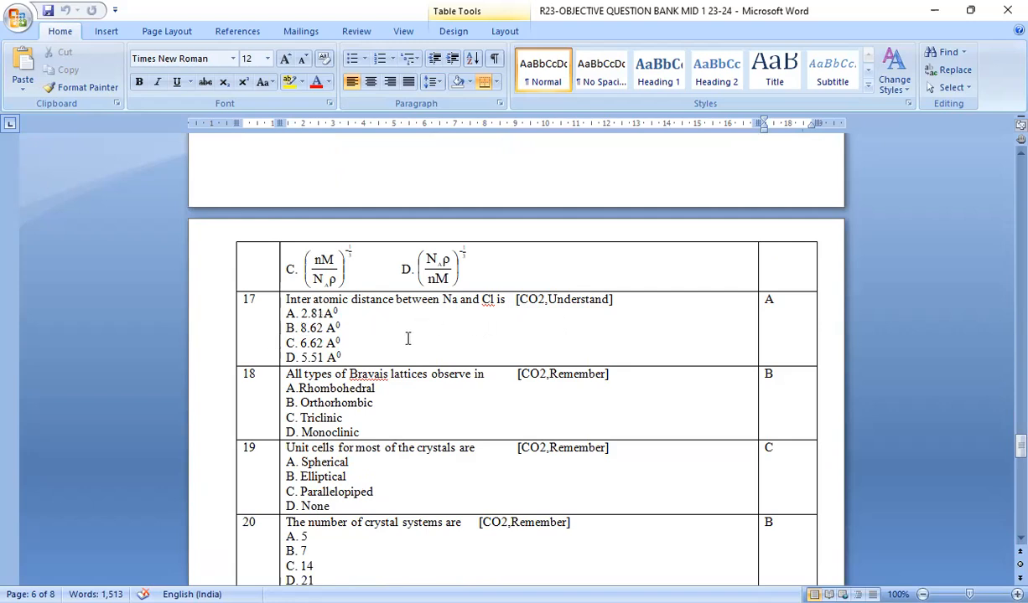
scroll("down", 3)
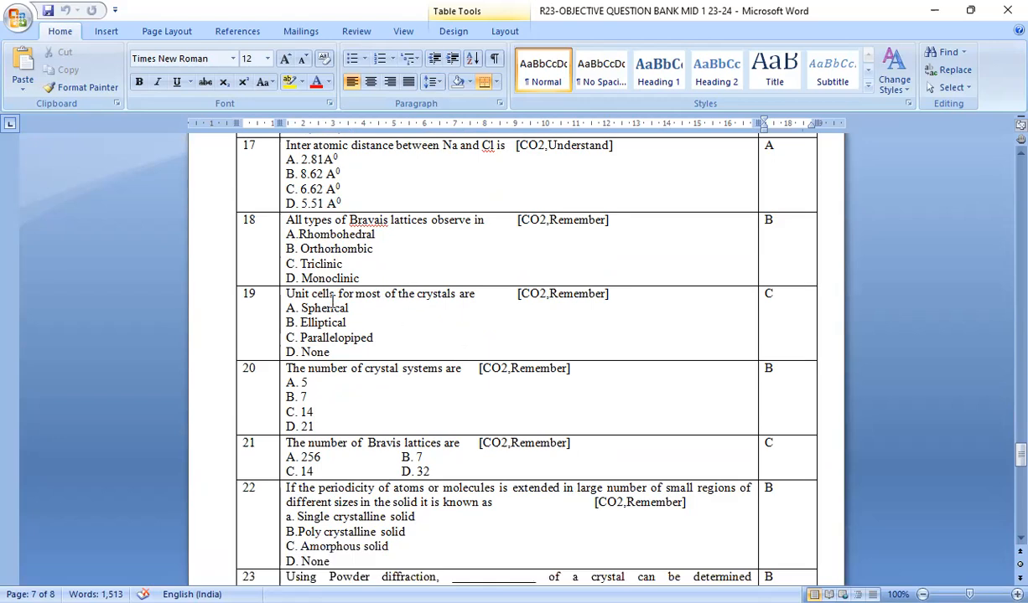
mouse_move(476, 314)
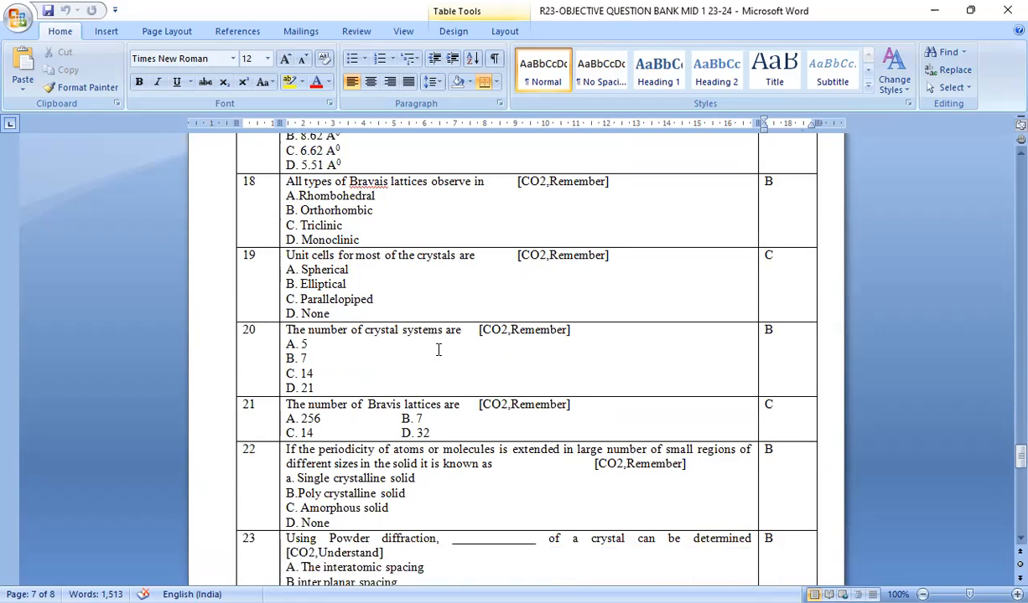
scroll("down", 3)
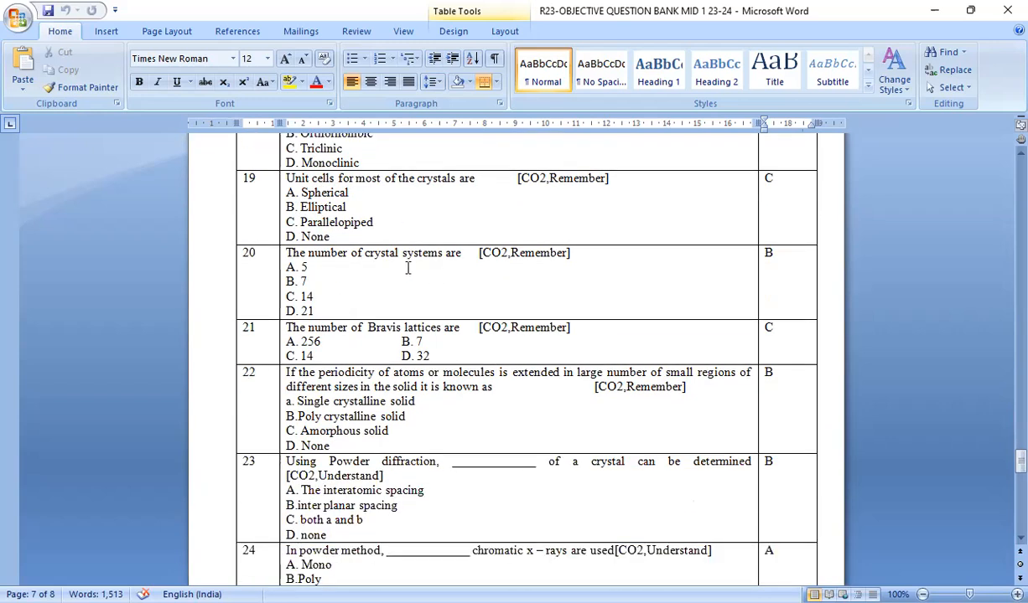
mouse_move(352, 289)
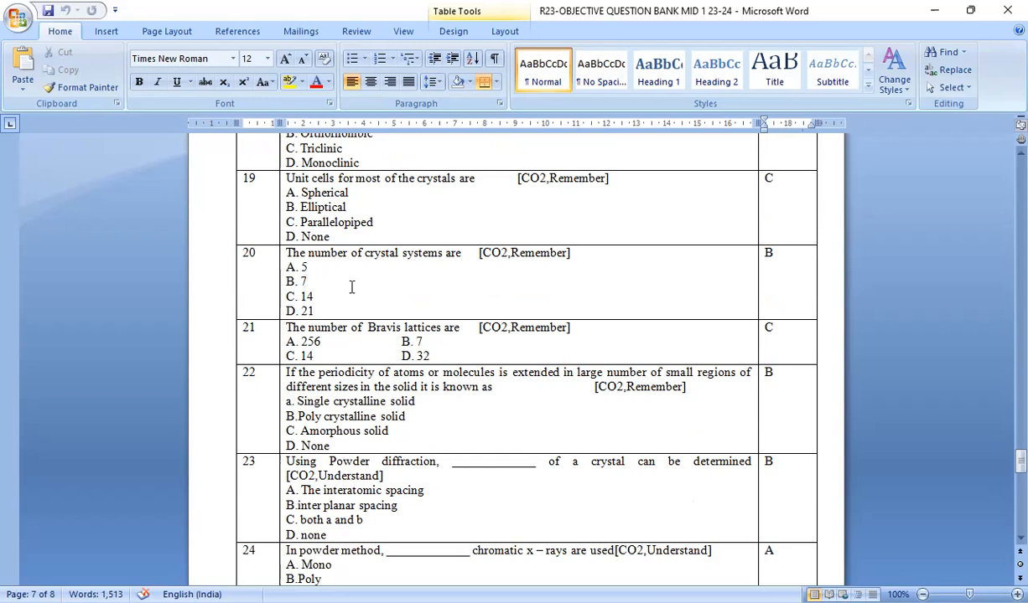
mouse_move(392, 344)
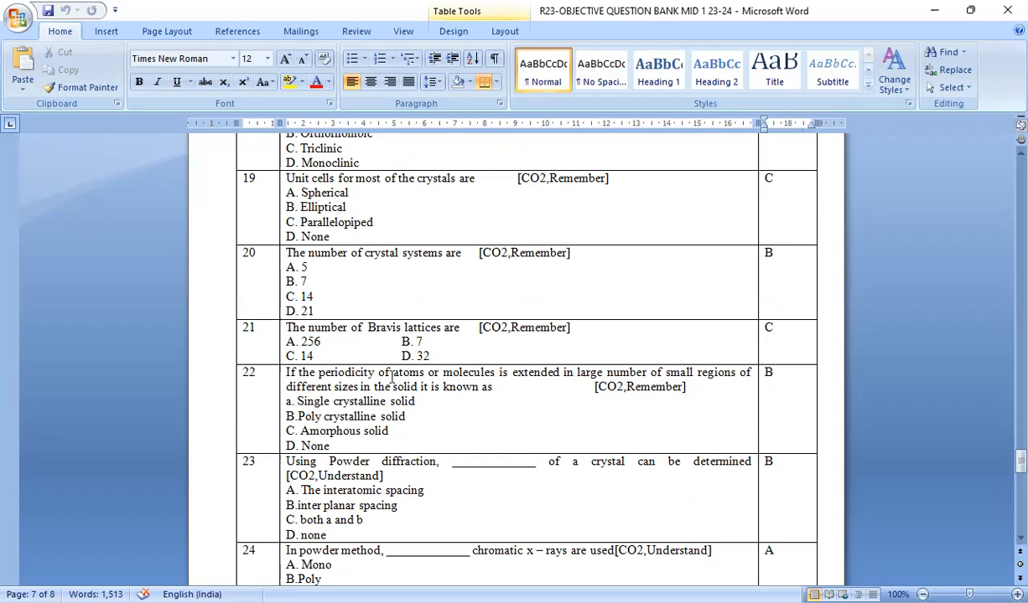
scroll("down", 3)
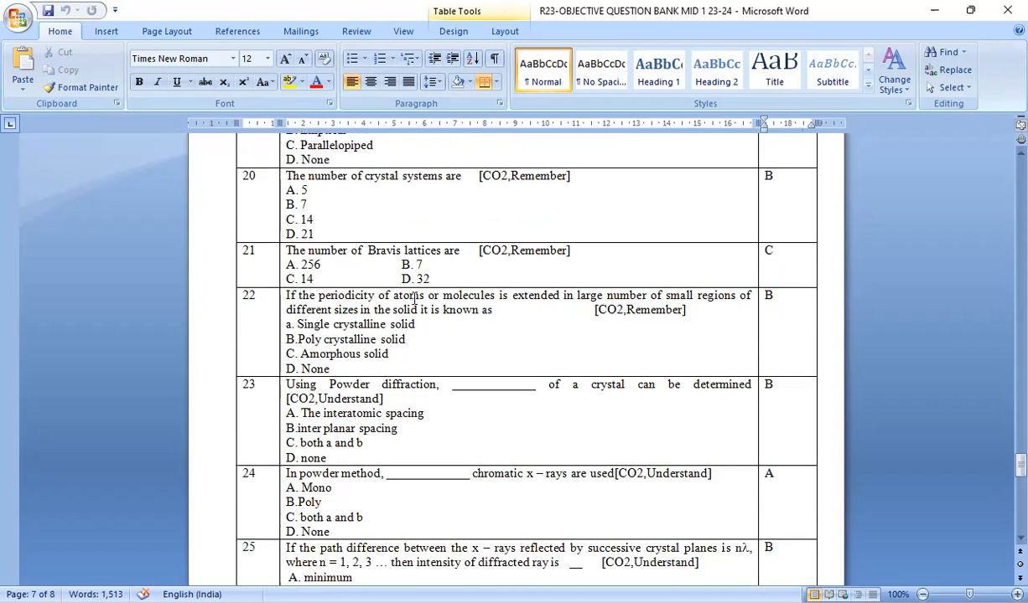
mouse_move(550, 312)
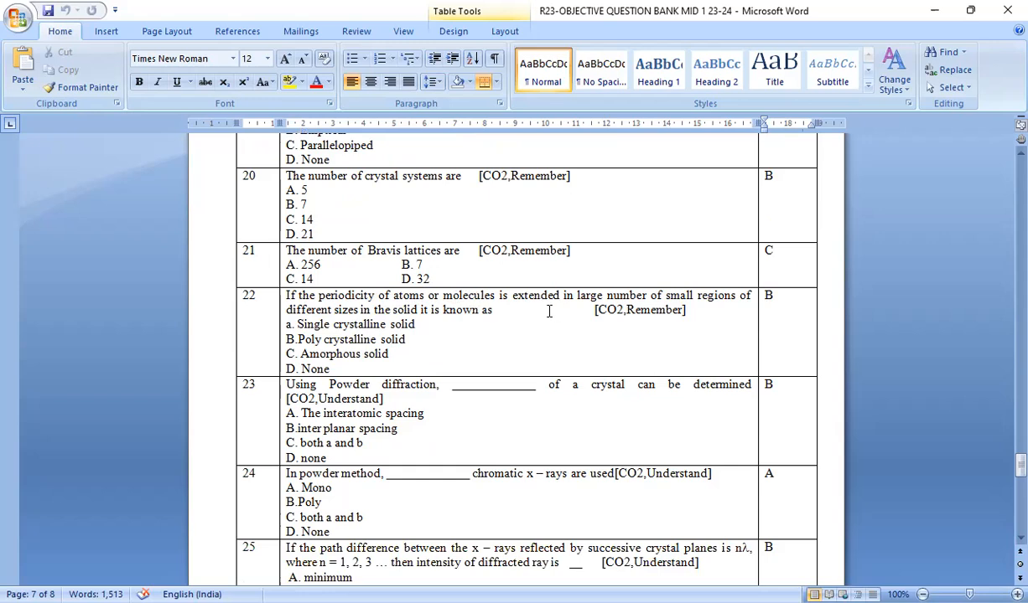
mouse_move(566, 305)
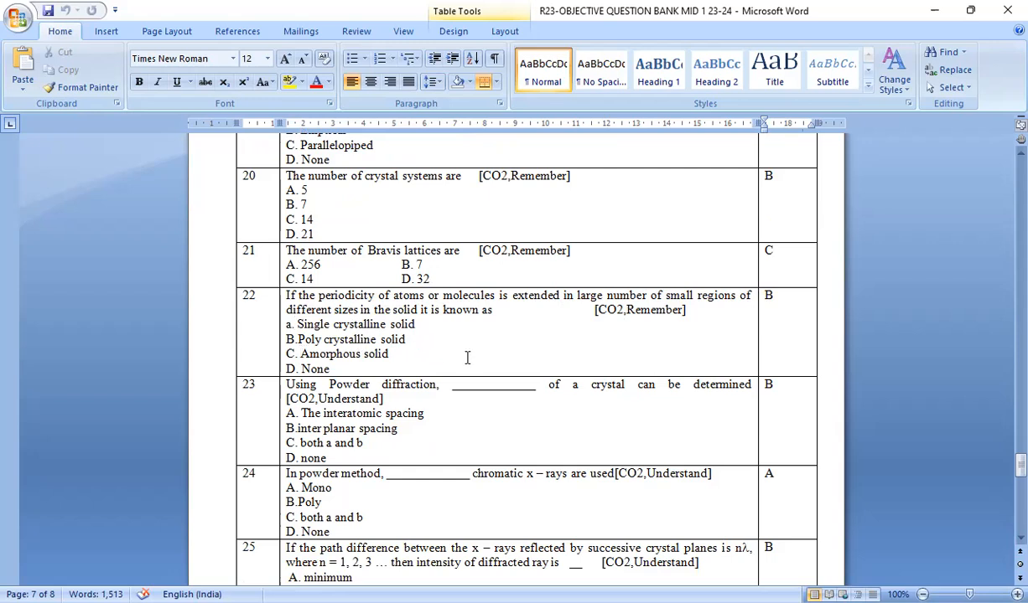
mouse_move(436, 335)
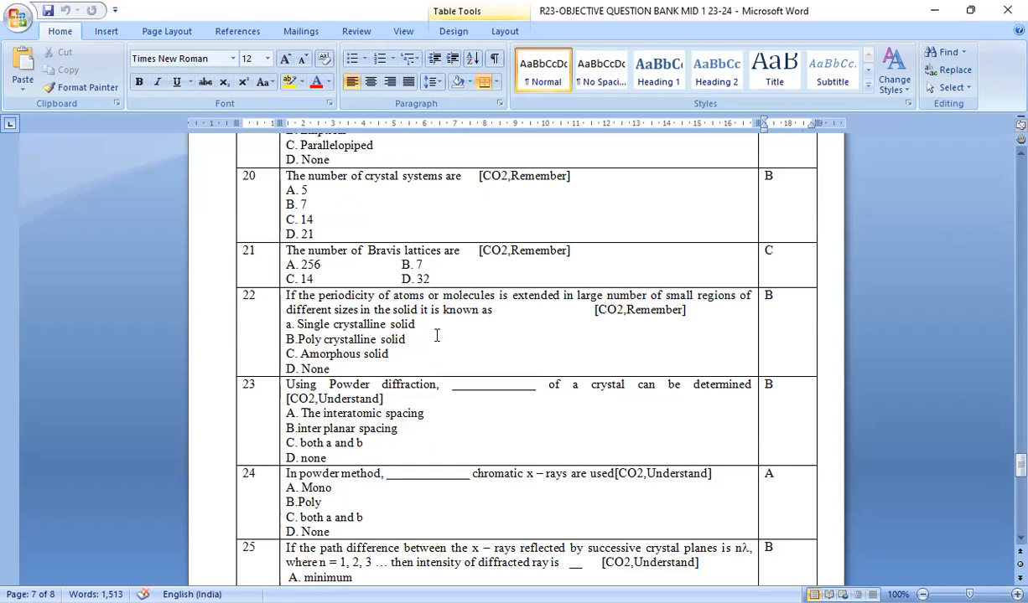
scroll("down", 3)
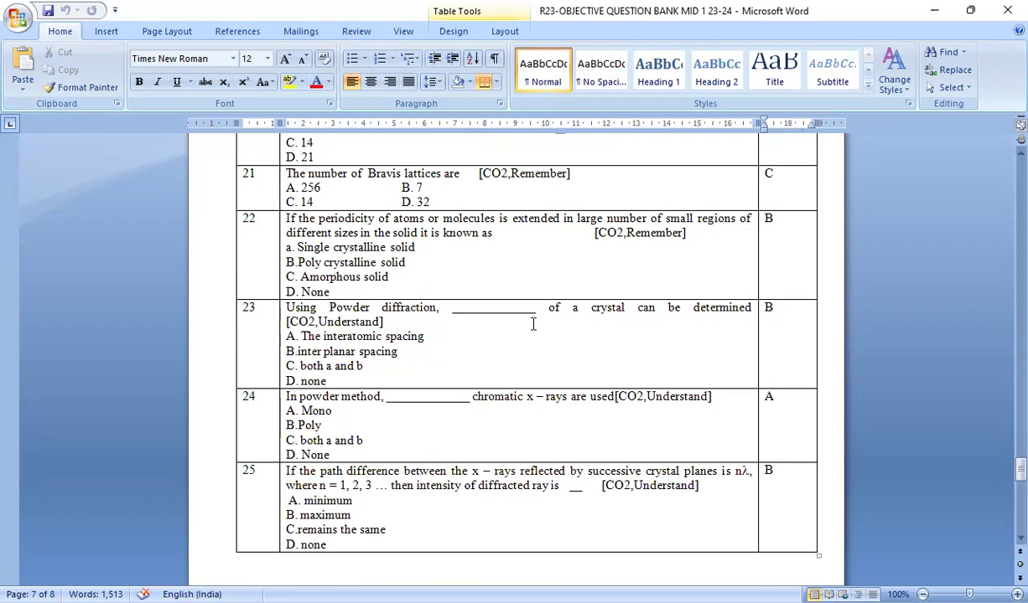
mouse_move(649, 317)
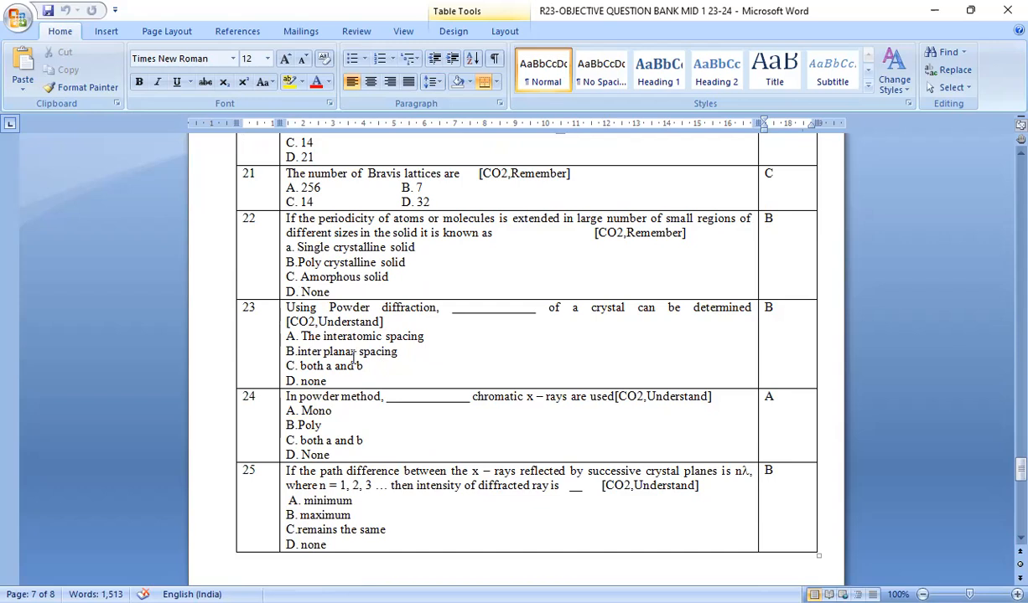
Scroll onto page 8 to review questions 26-29 on Debye-Scherrer, Miller indices and X-ray diffraction.
scroll("down", 3)
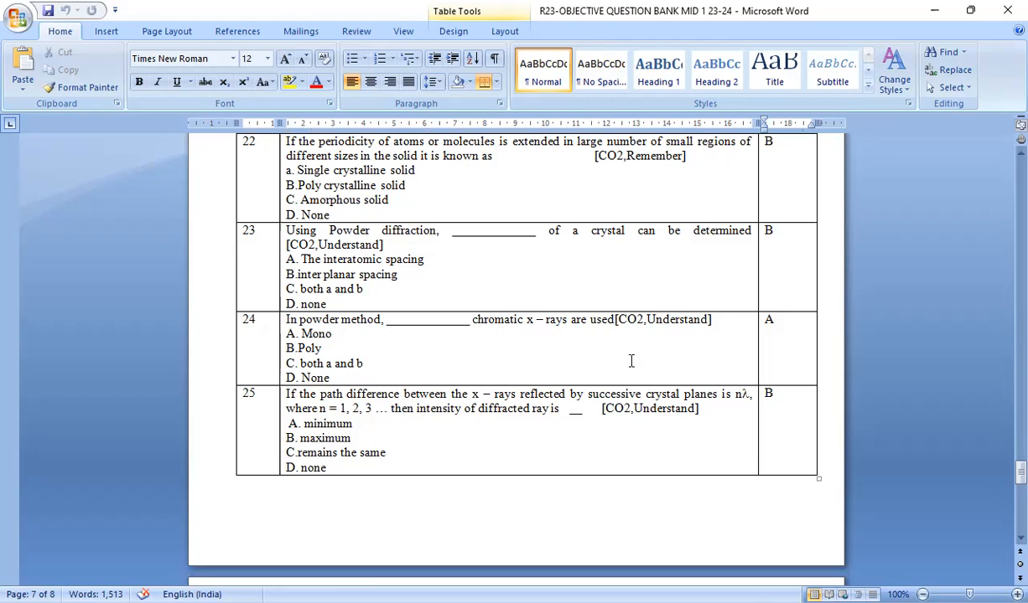
scroll("down", 3)
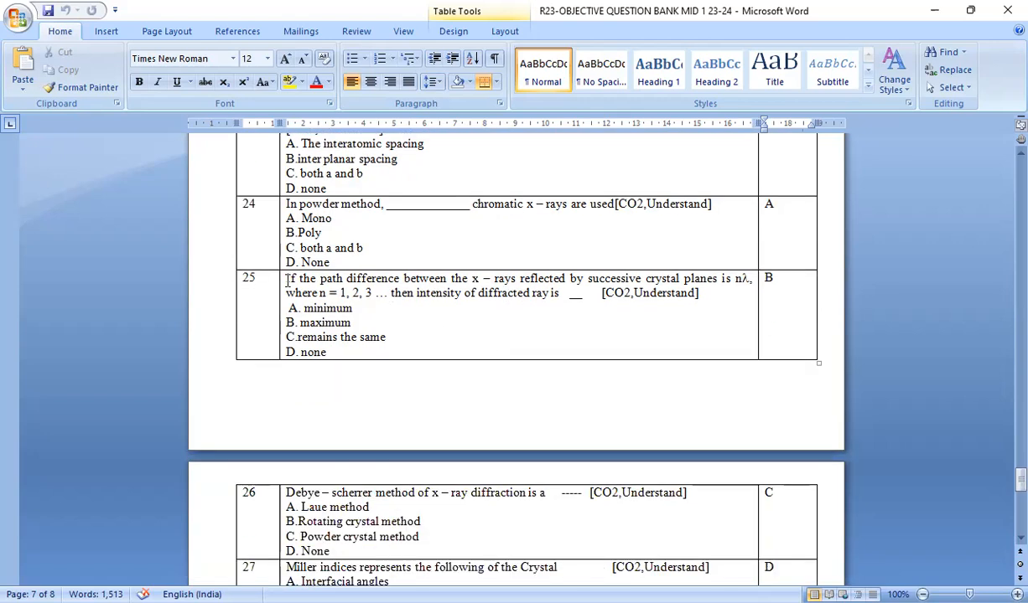
mouse_move(543, 292)
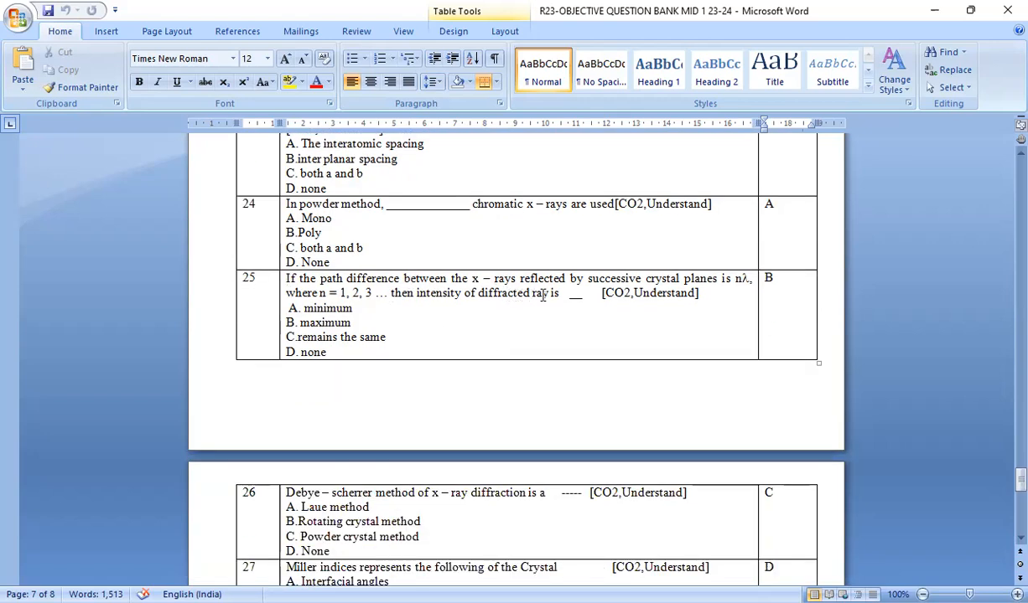
scroll("down", 3)
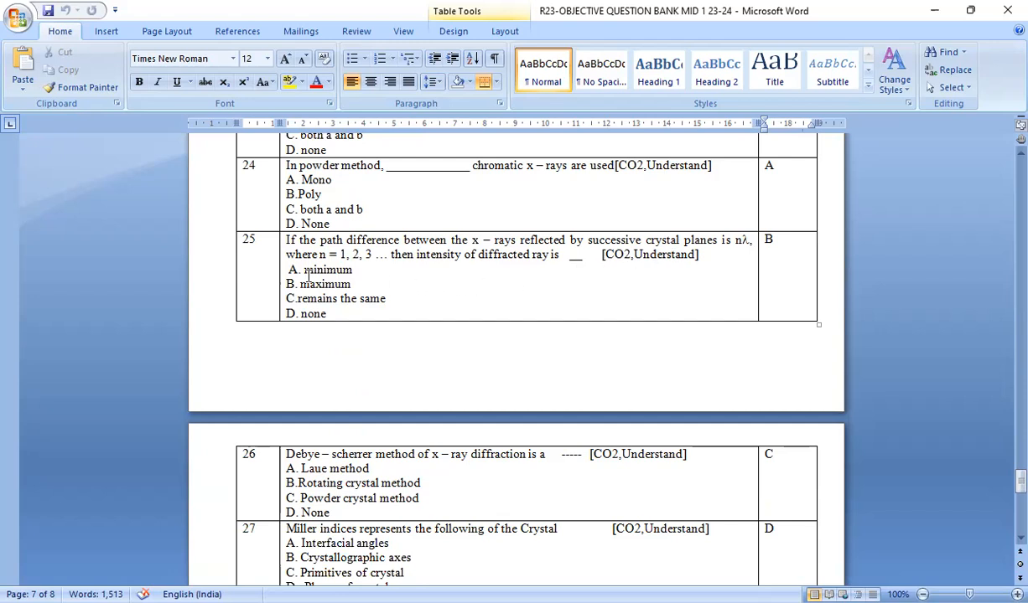
mouse_move(465, 266)
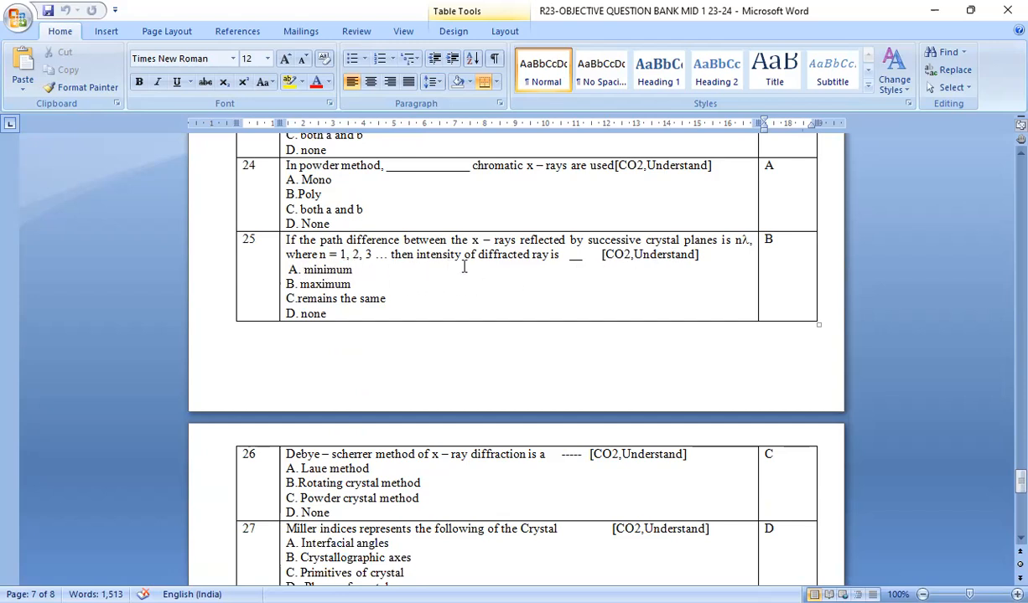
mouse_move(617, 268)
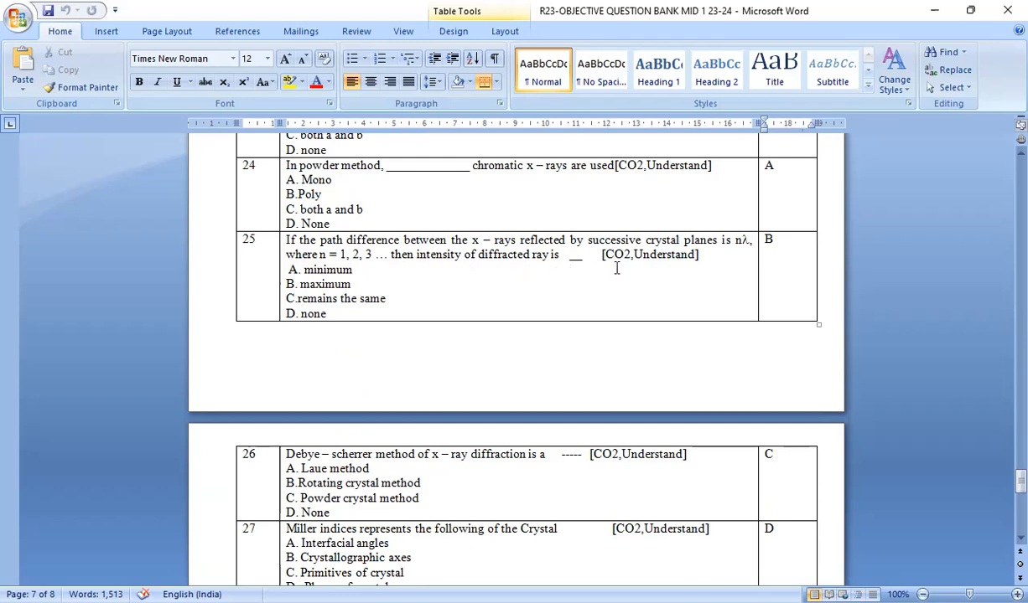
mouse_move(466, 297)
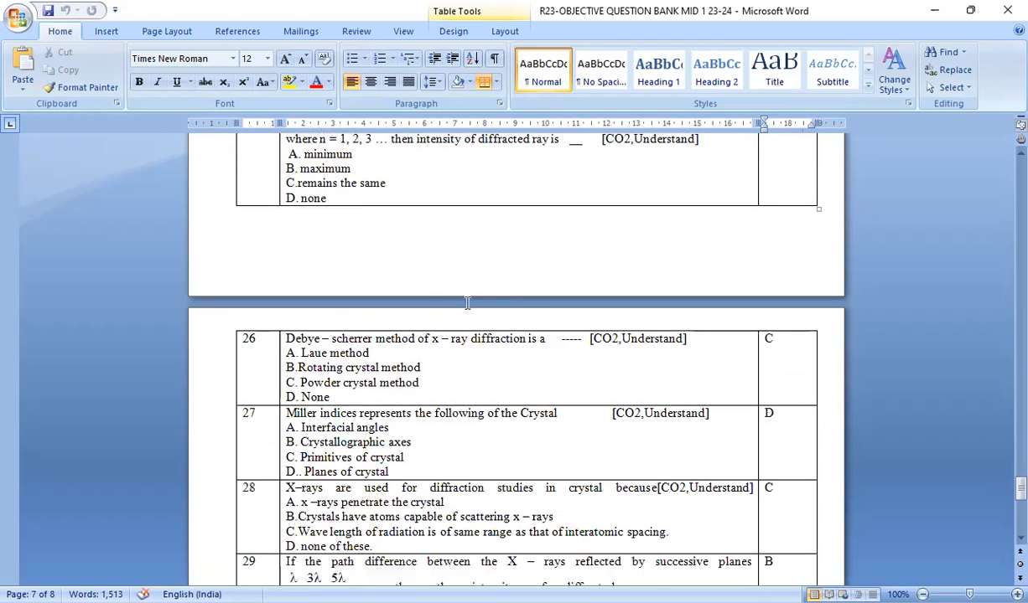
scroll("down", 3)
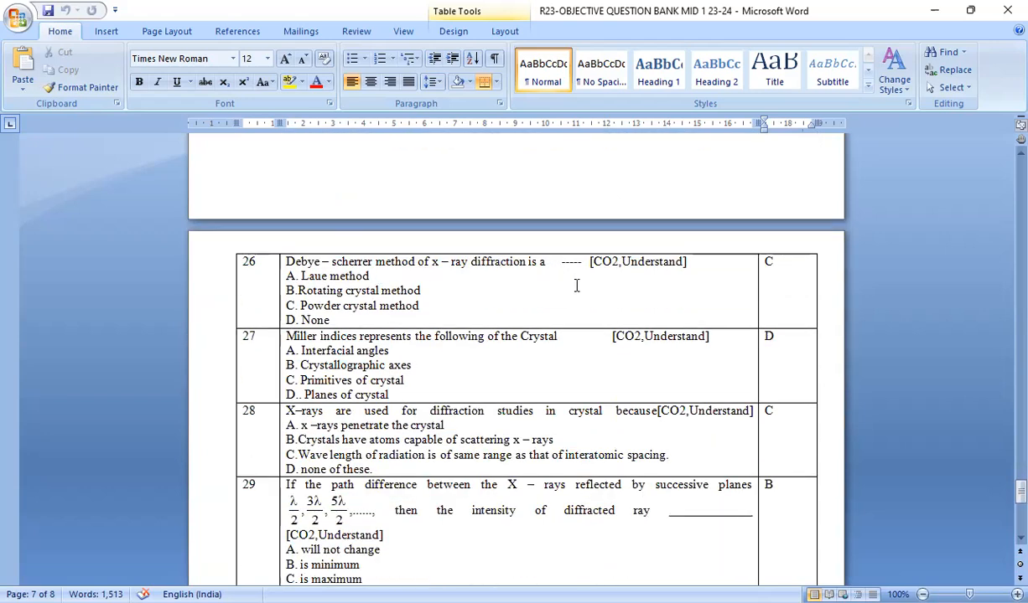
mouse_move(445, 320)
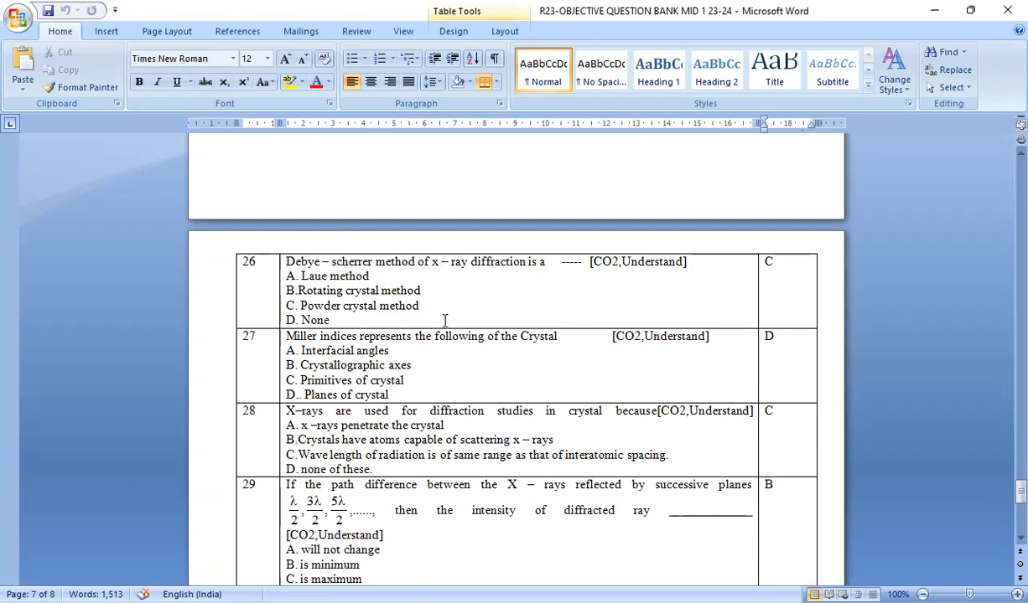
scroll("down", 3)
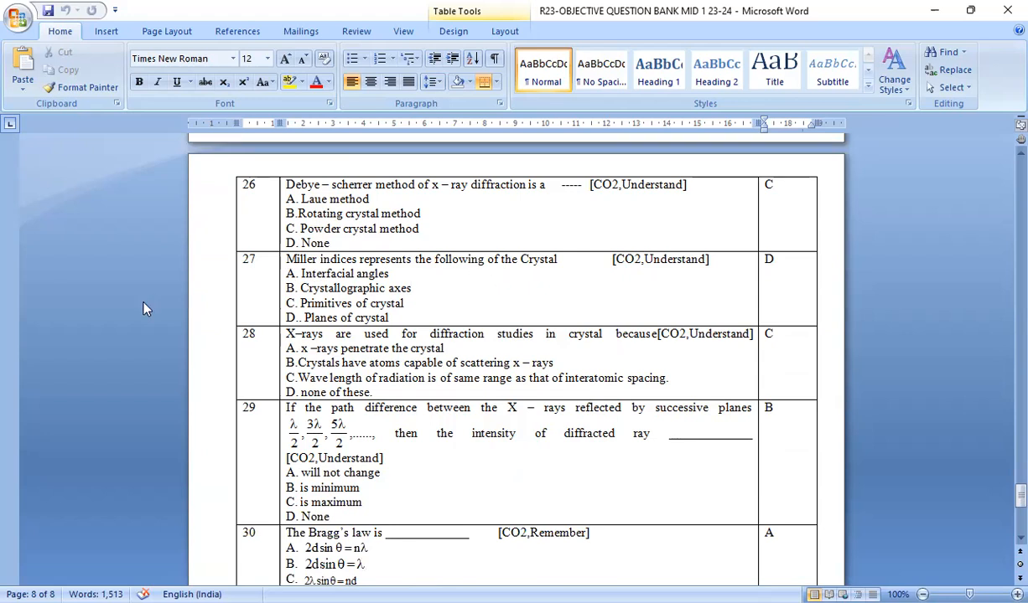
mouse_move(187, 347)
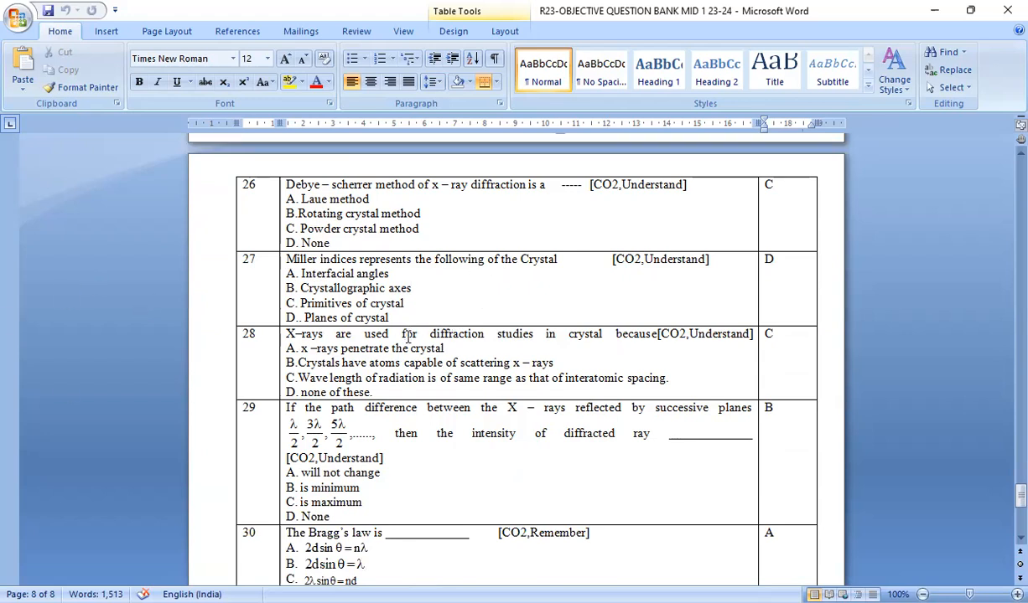
Scroll to show question 30 on Bragg's law in full with its formula options and answer A.
scroll("down", 3)
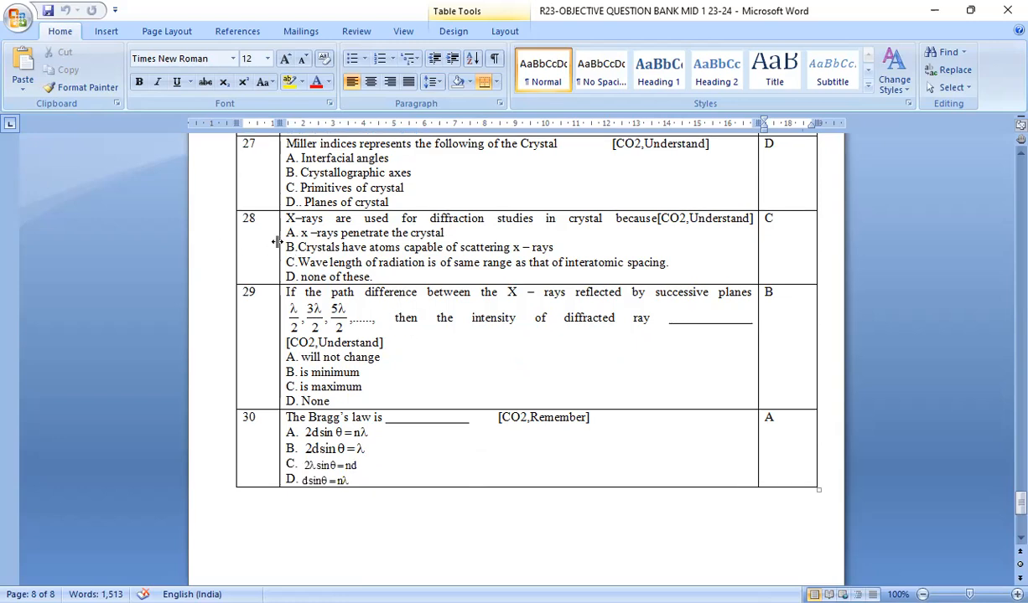
mouse_move(536, 226)
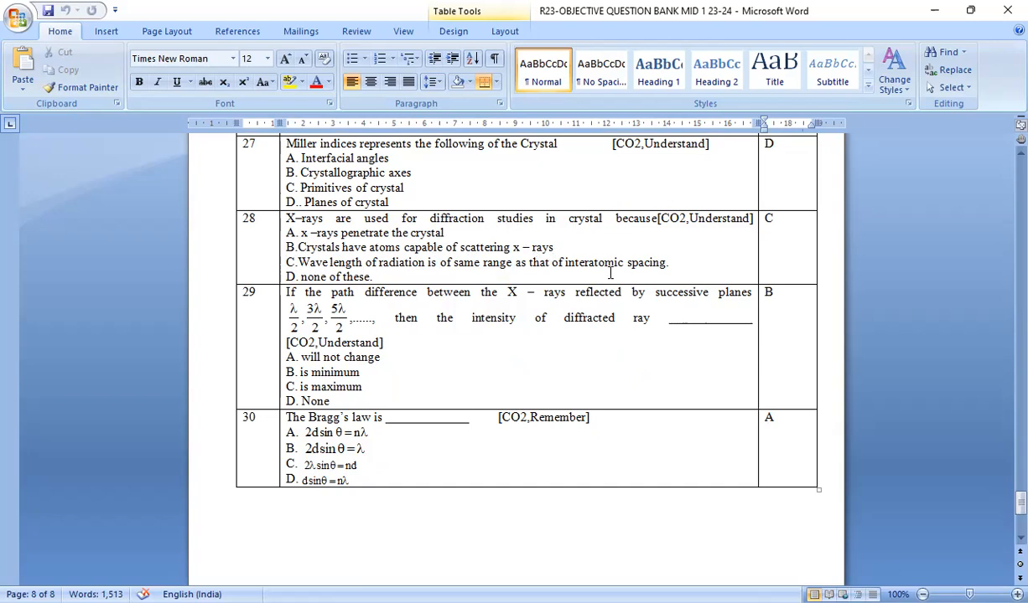
scroll("down", 3)
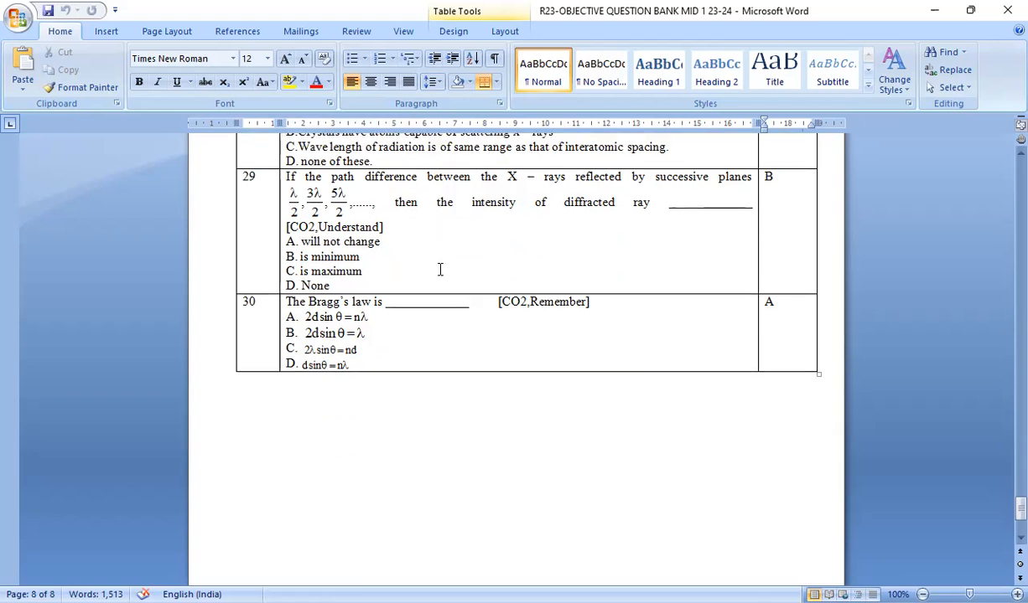
mouse_move(513, 204)
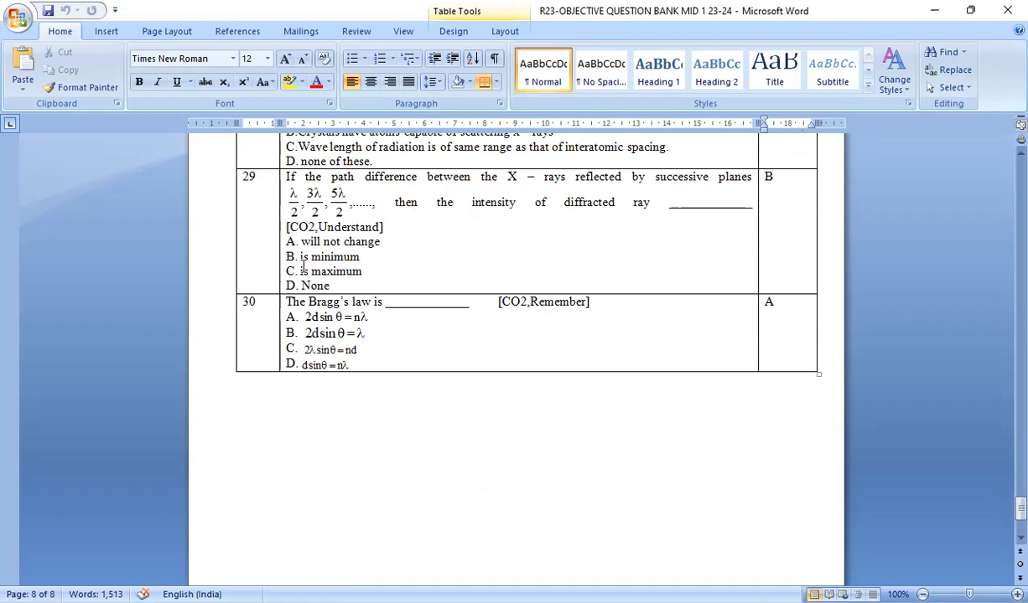
scroll("down", 3)
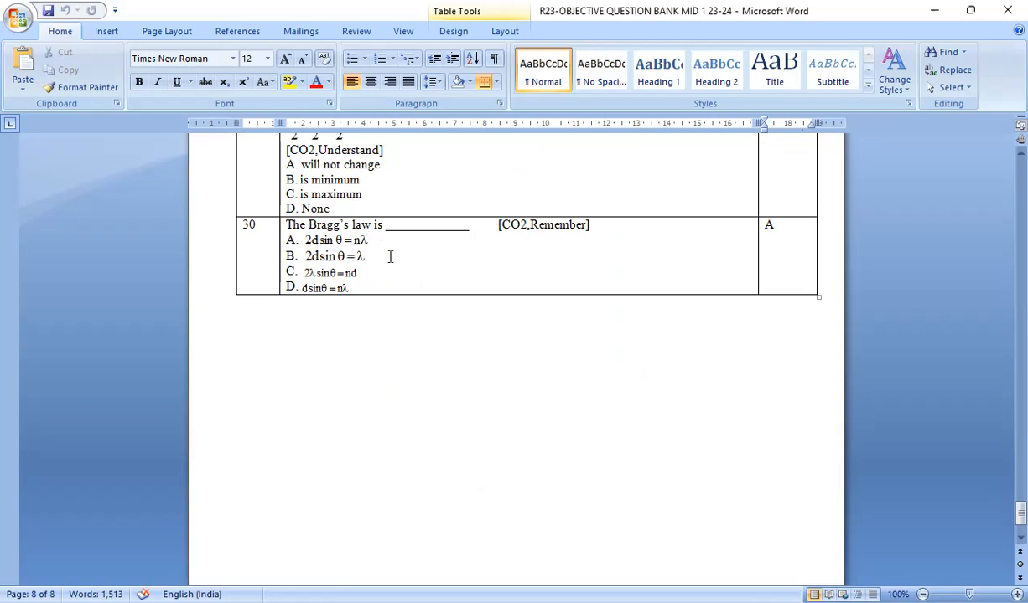
scroll("down", 3)
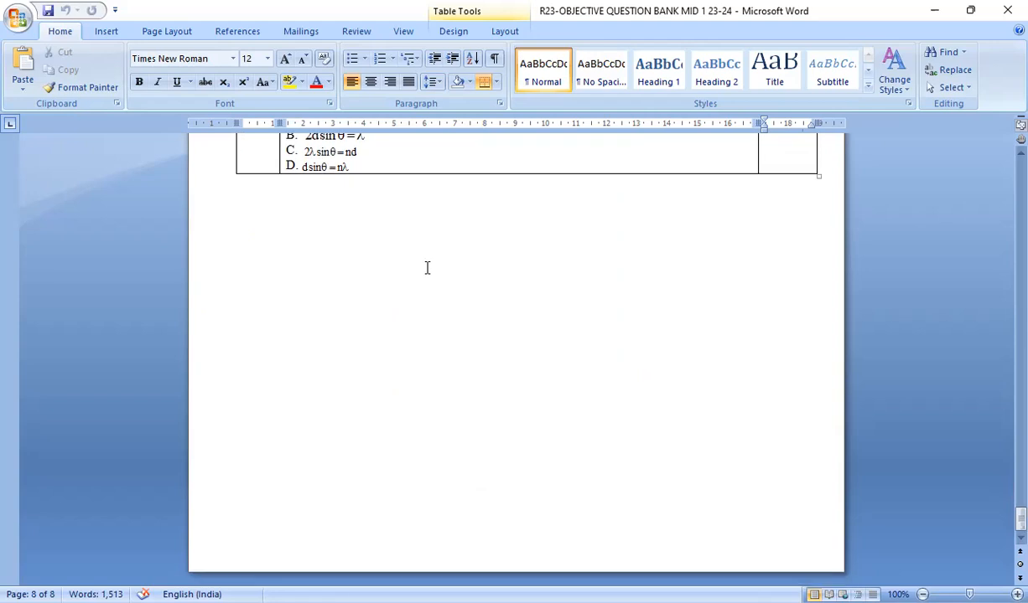